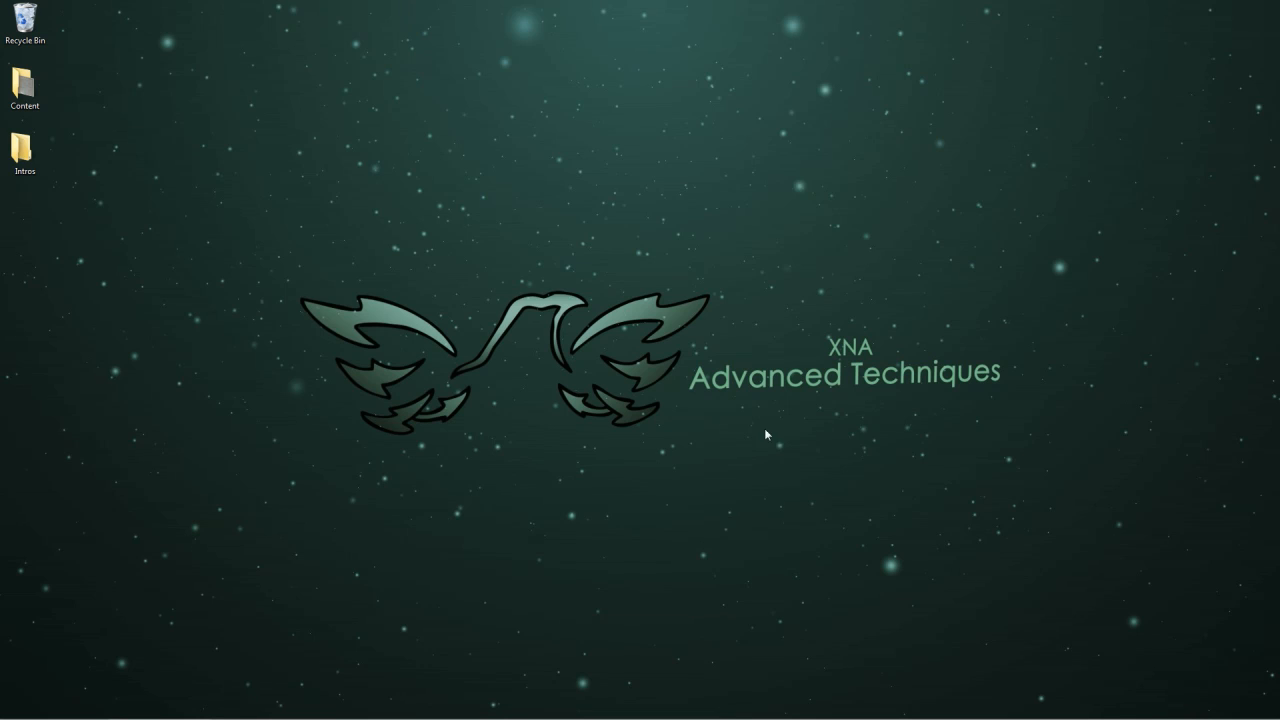
mouse_move(1002, 458)
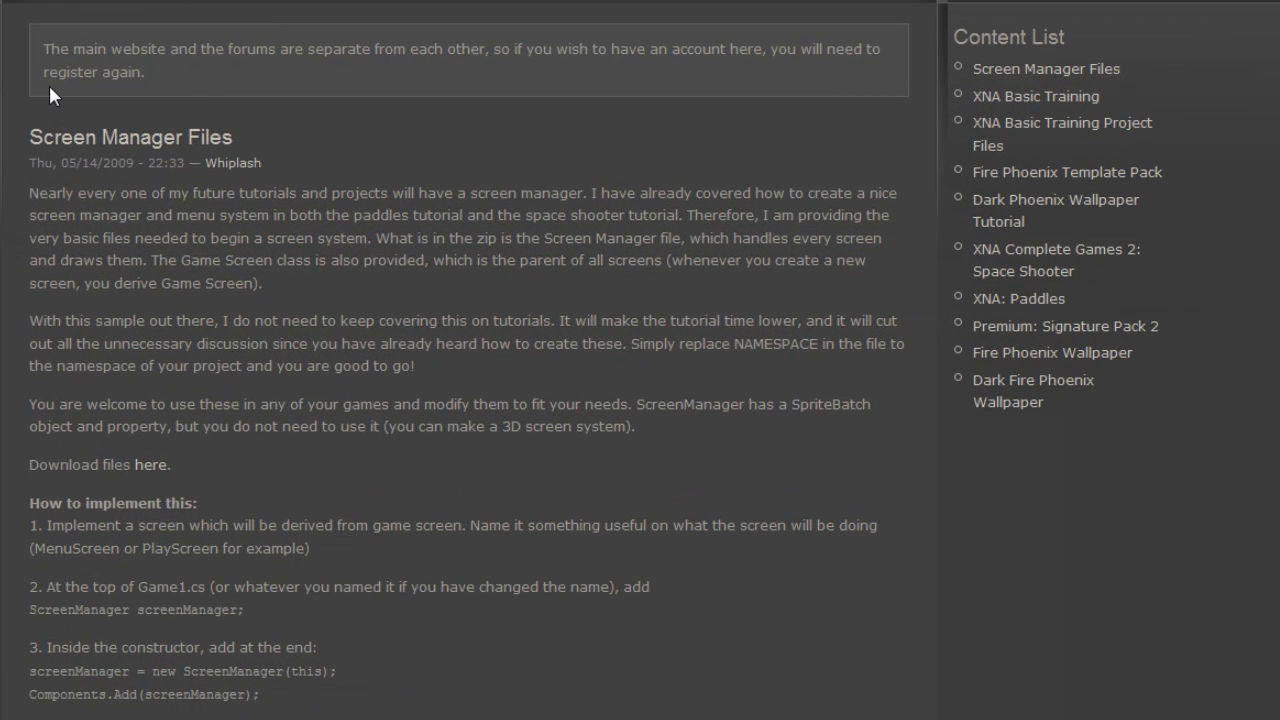
mouse_move(95, 137)
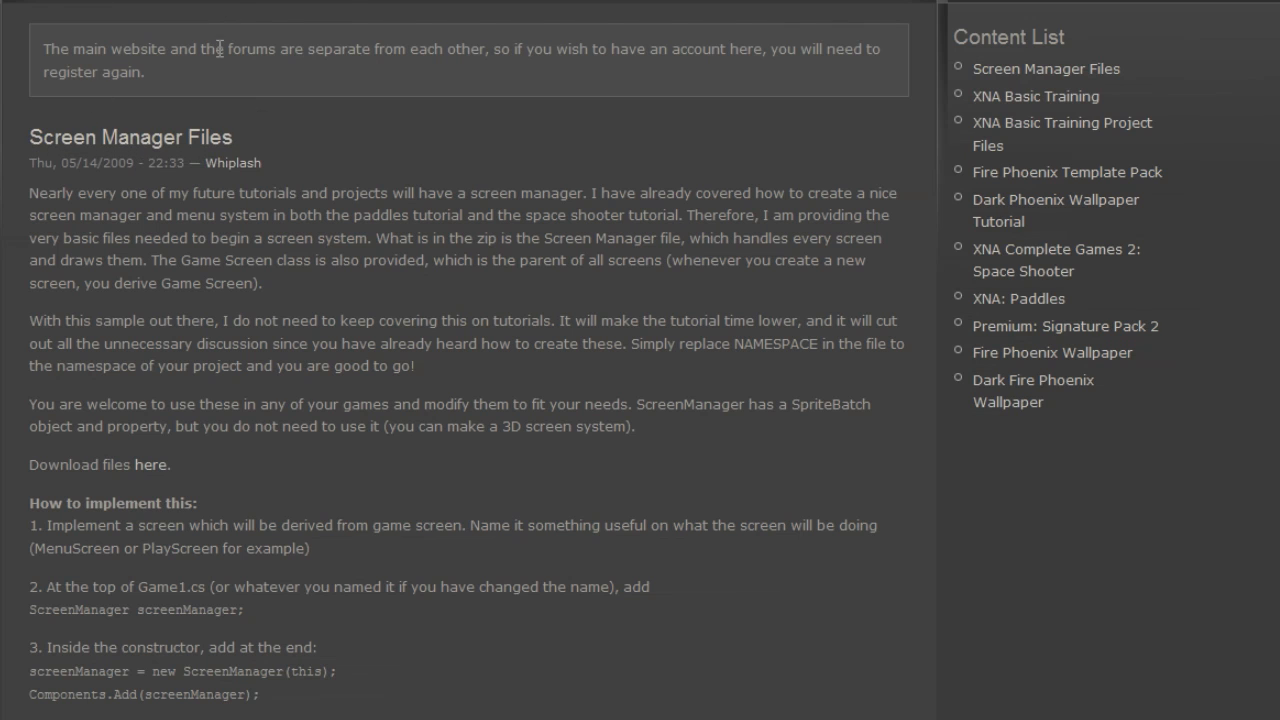
mouse_move(1052, 100)
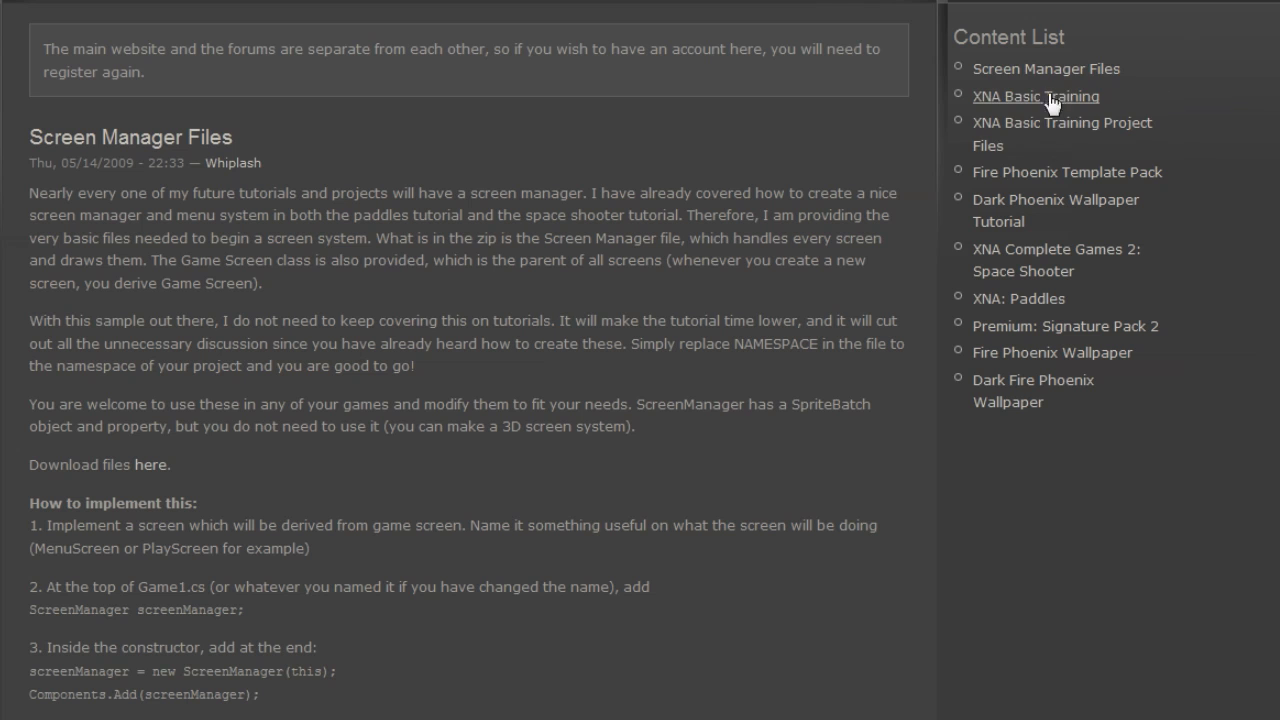
mouse_move(1130, 38)
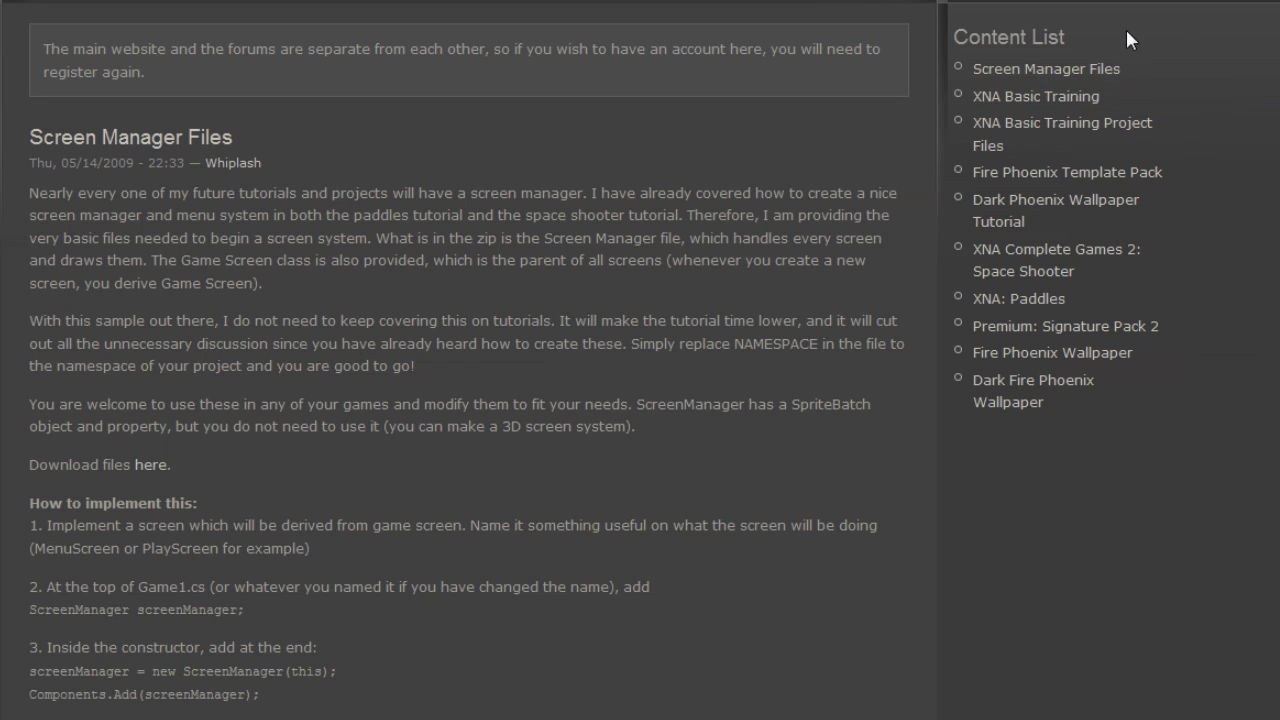
Download and save the Screen Manager files zip from Firefox
scroll(down, 3)
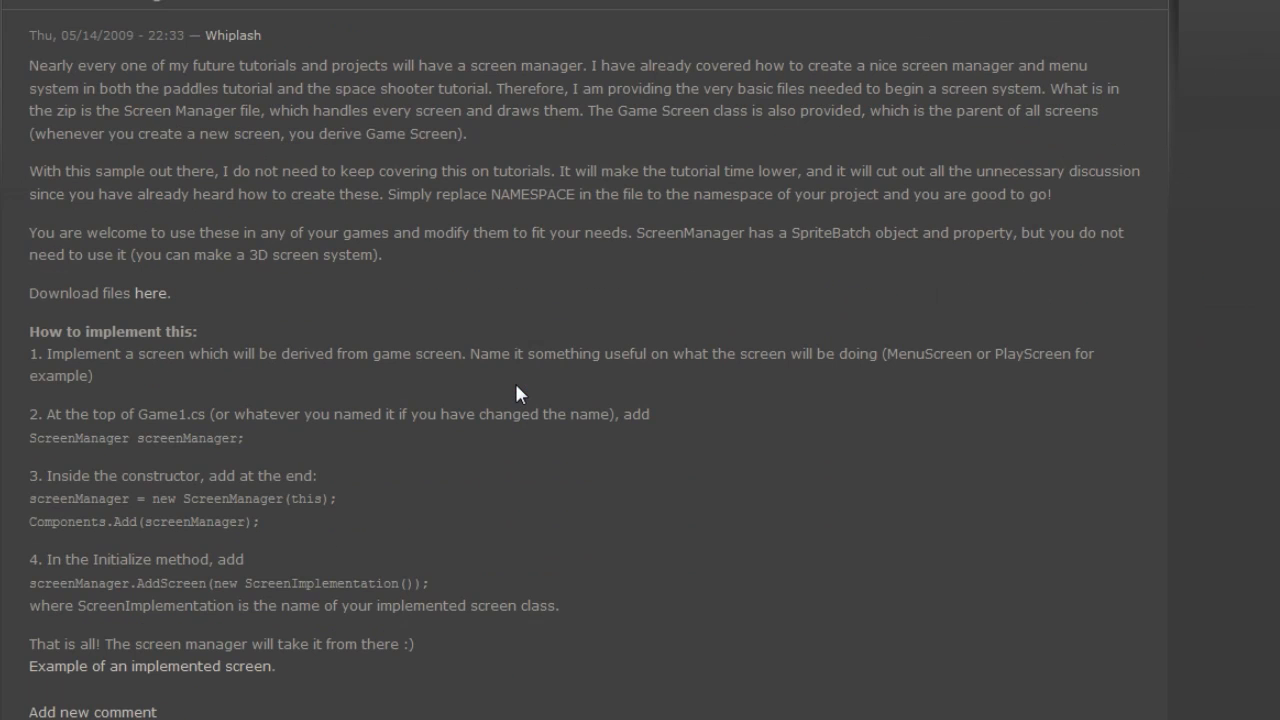
click(150, 293)
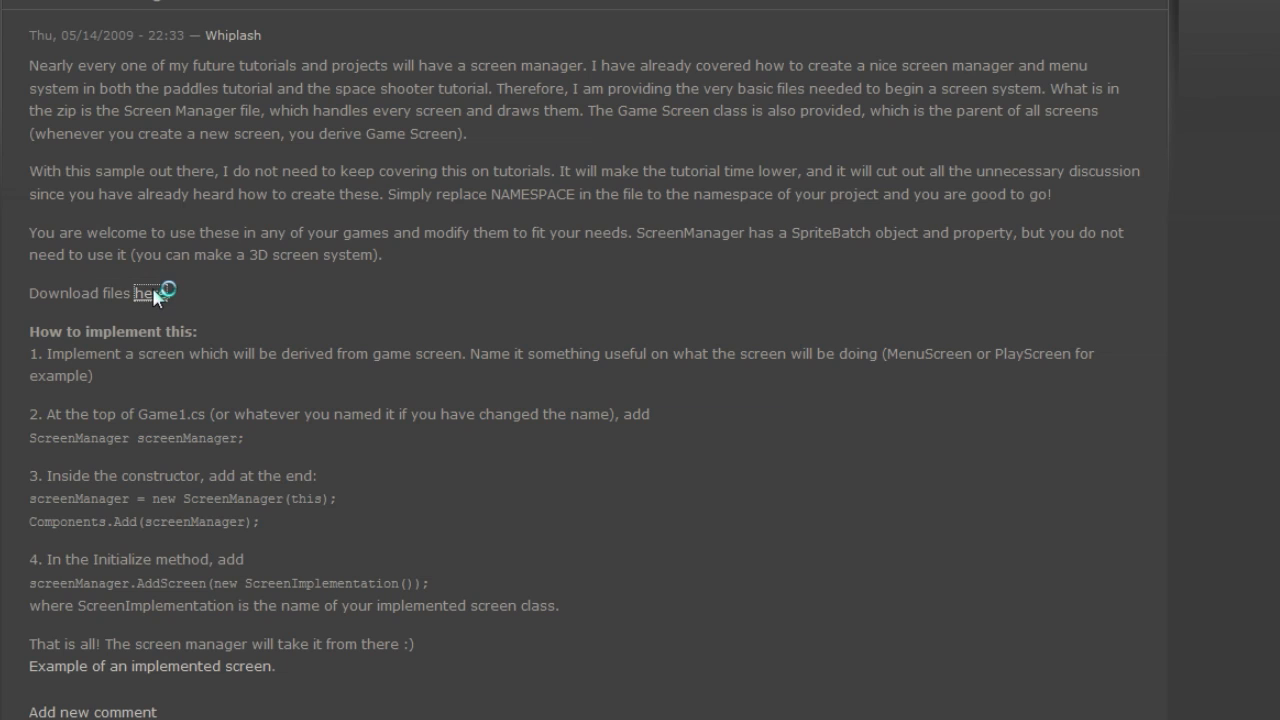
click(148, 292)
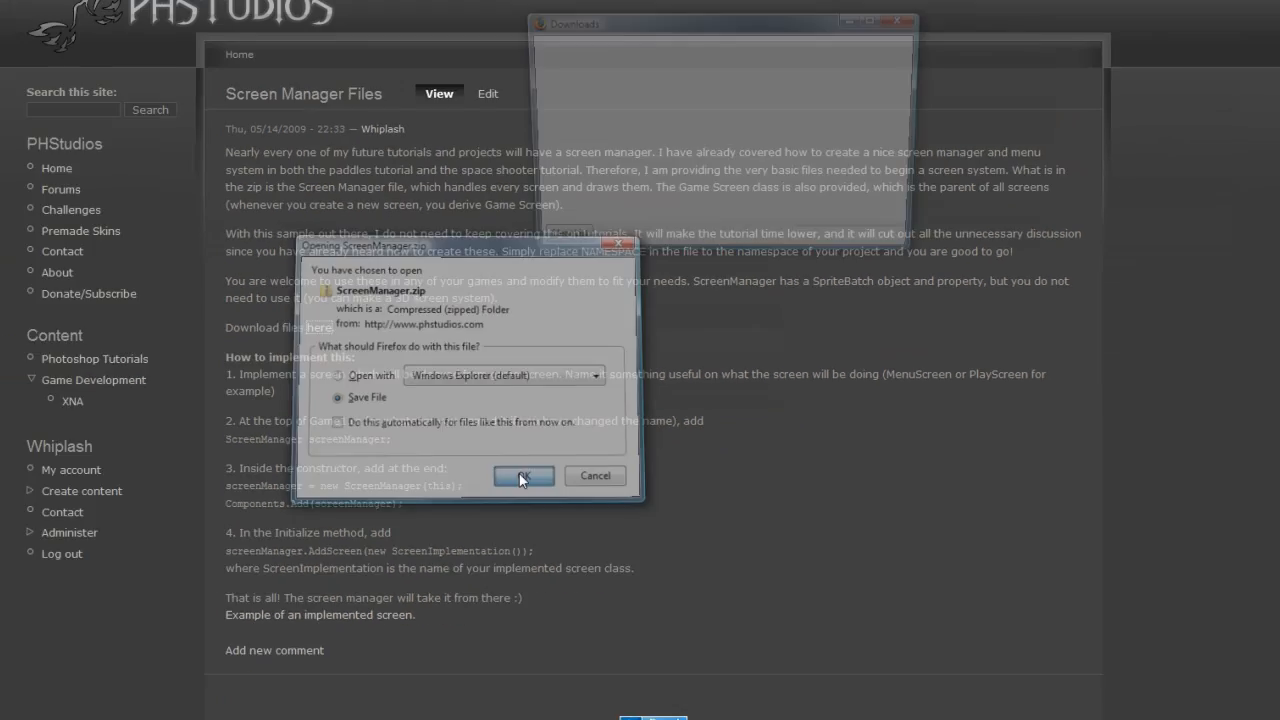
Open the download's folder, extract ScreenManager.zip and open the inner ScreenManager folder
right_click(672, 132)
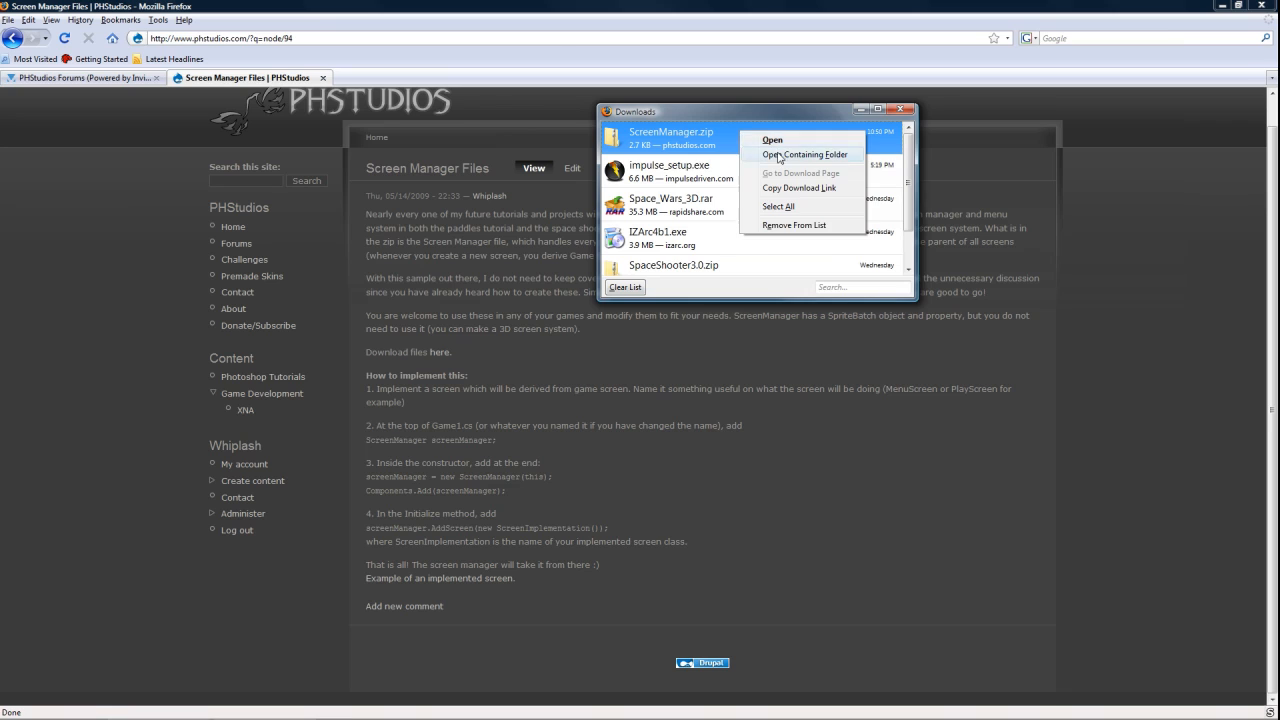
click(807, 154)
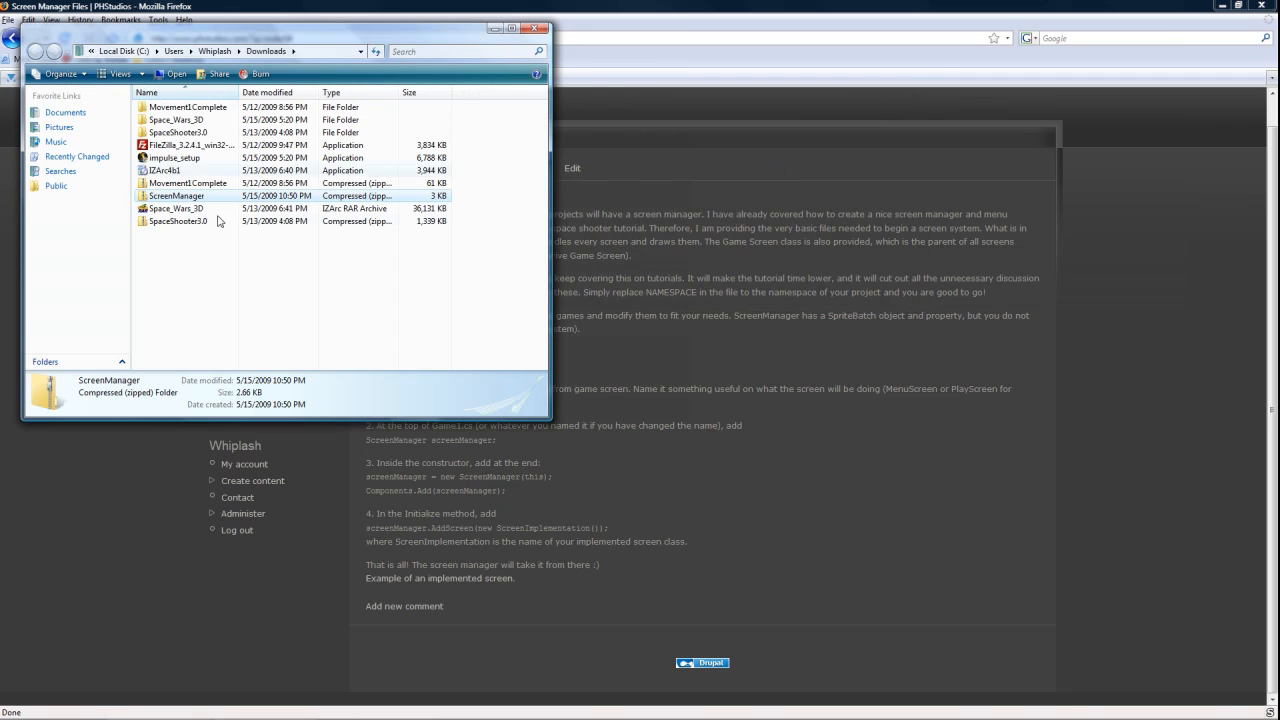
right_click(175, 195)
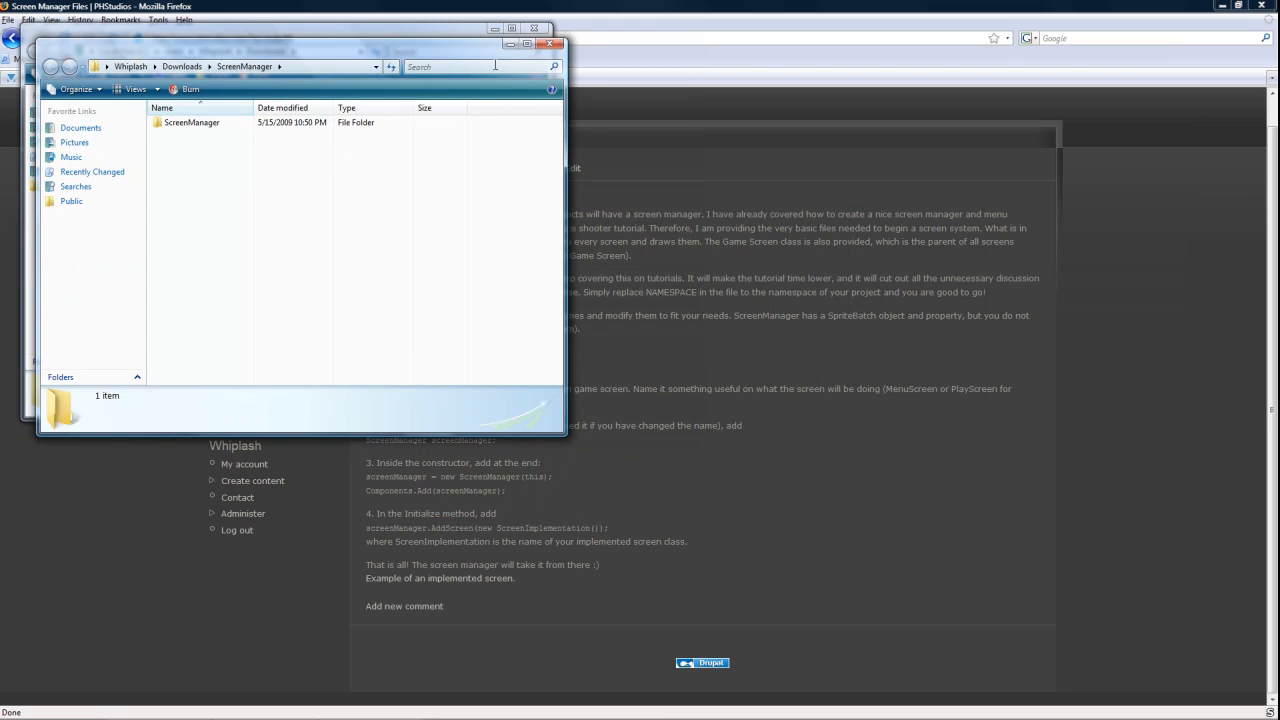
click(191, 122)
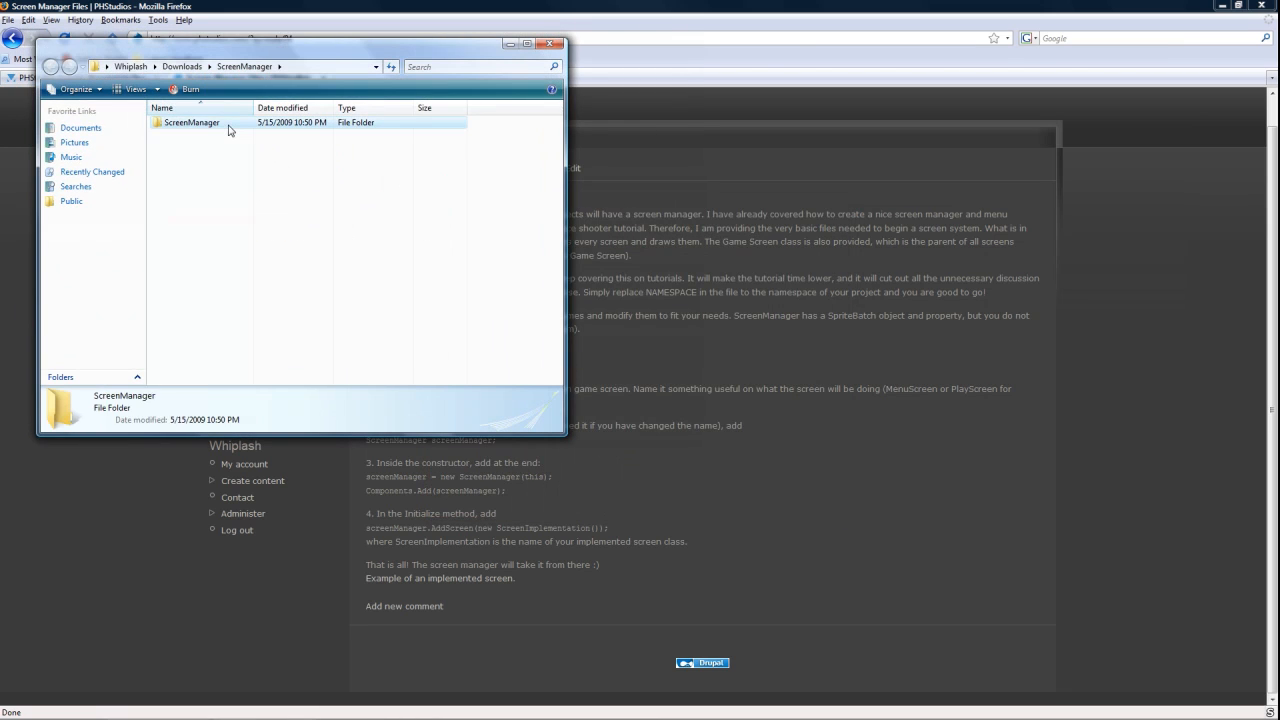
double_click(190, 122)
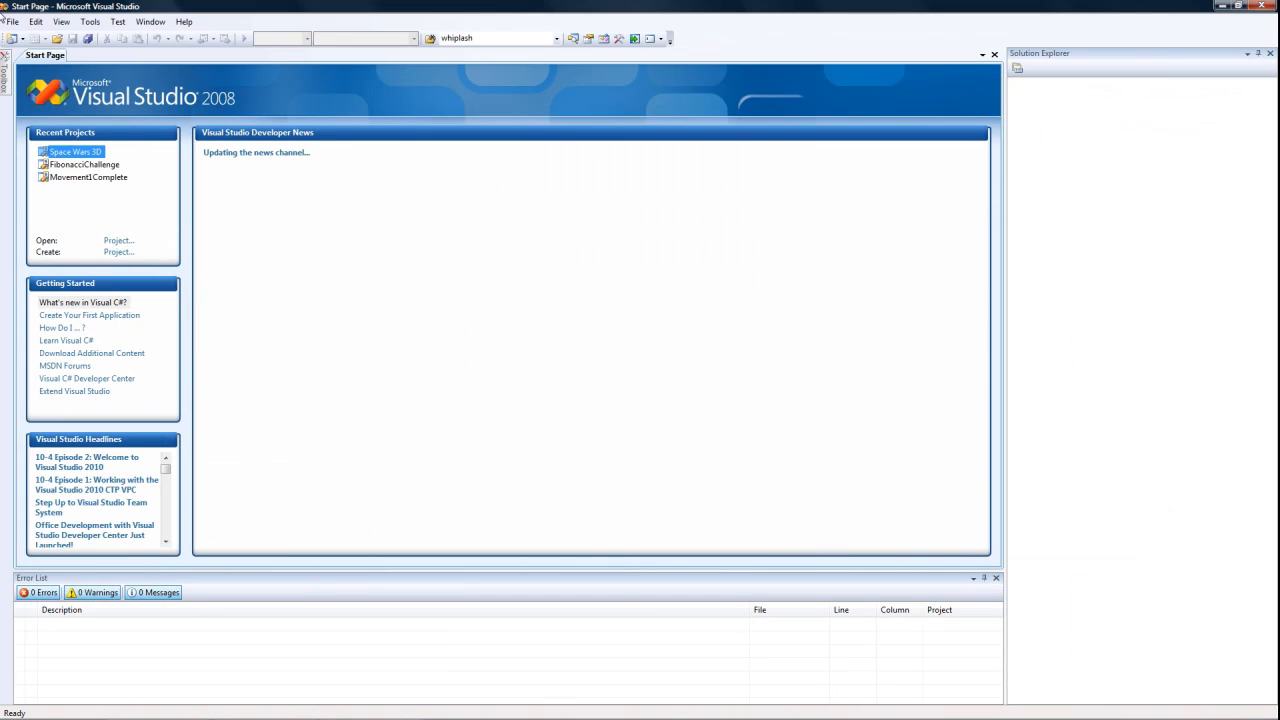
Create an XNA Game Studio 3.0 Windows Game project named ScreenImplementation
click(12, 22)
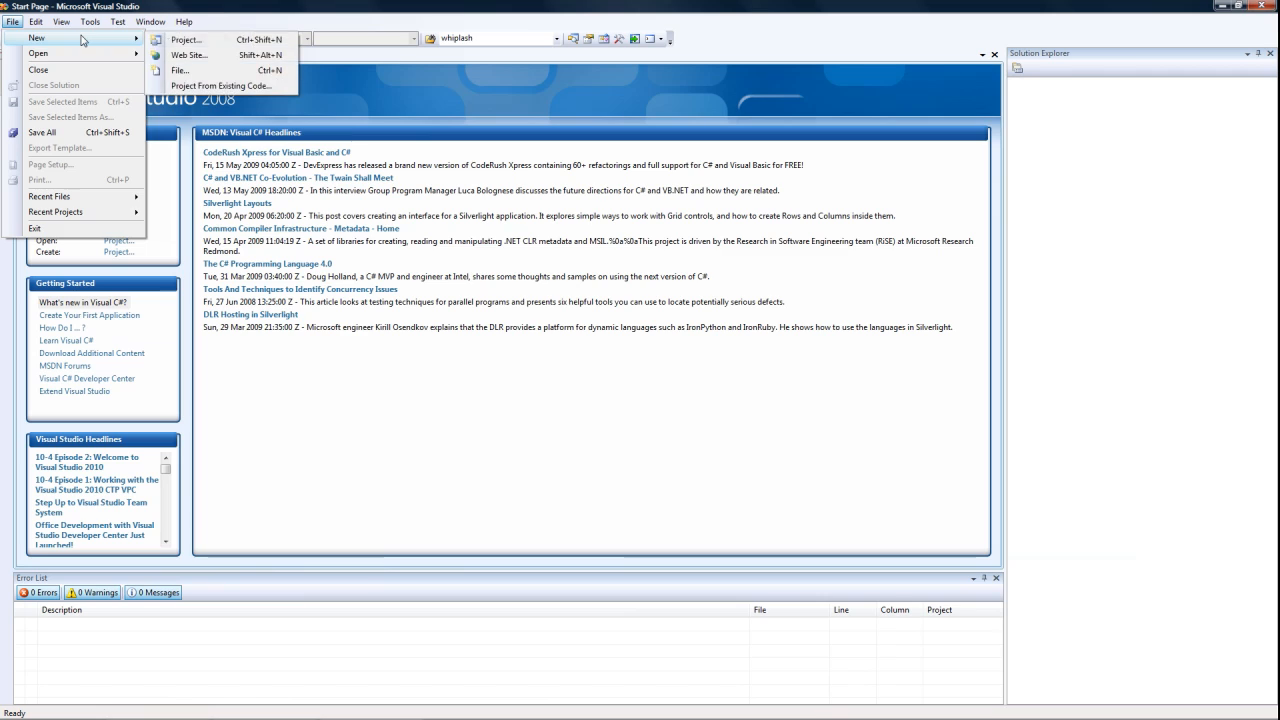
click(189, 39)
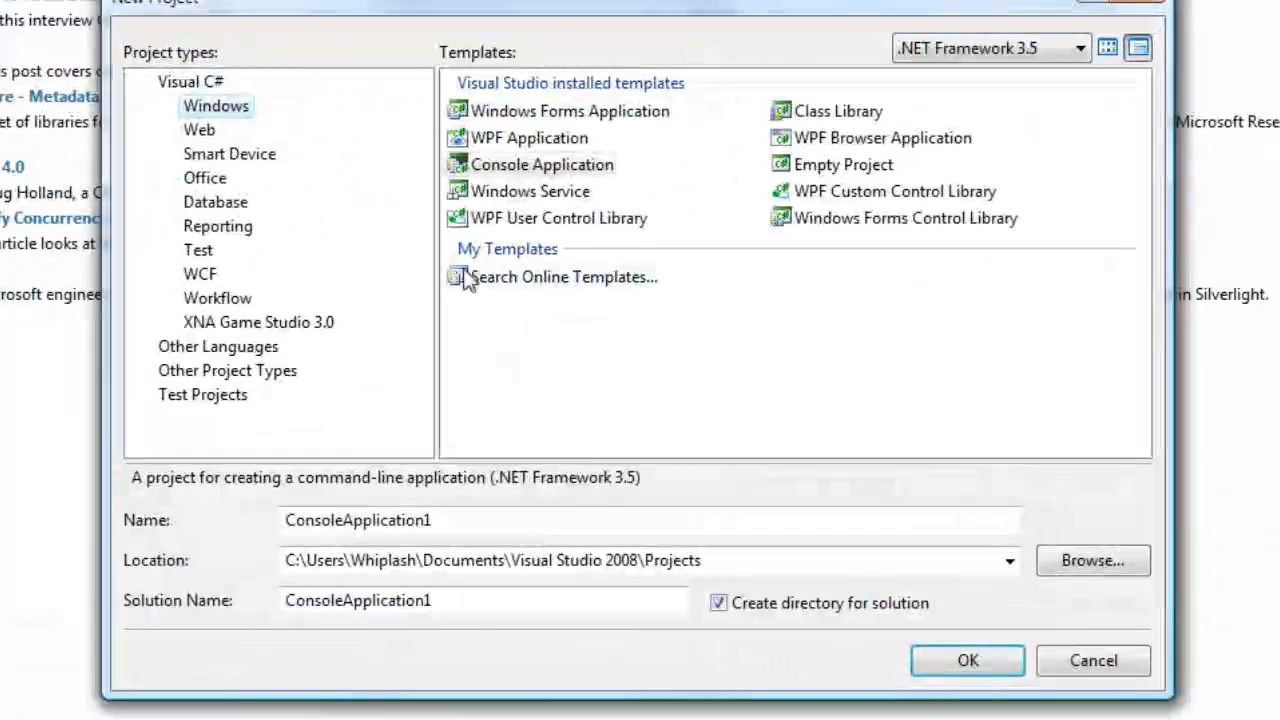
click(258, 321)
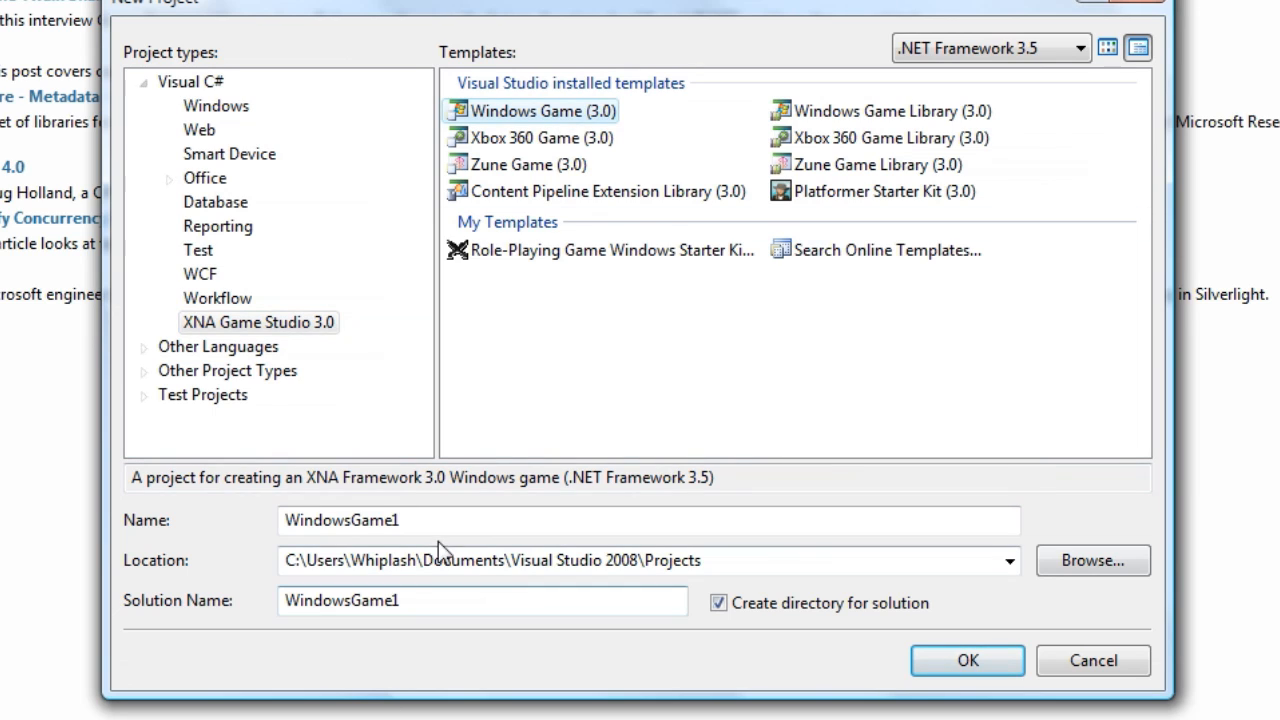
text(S)
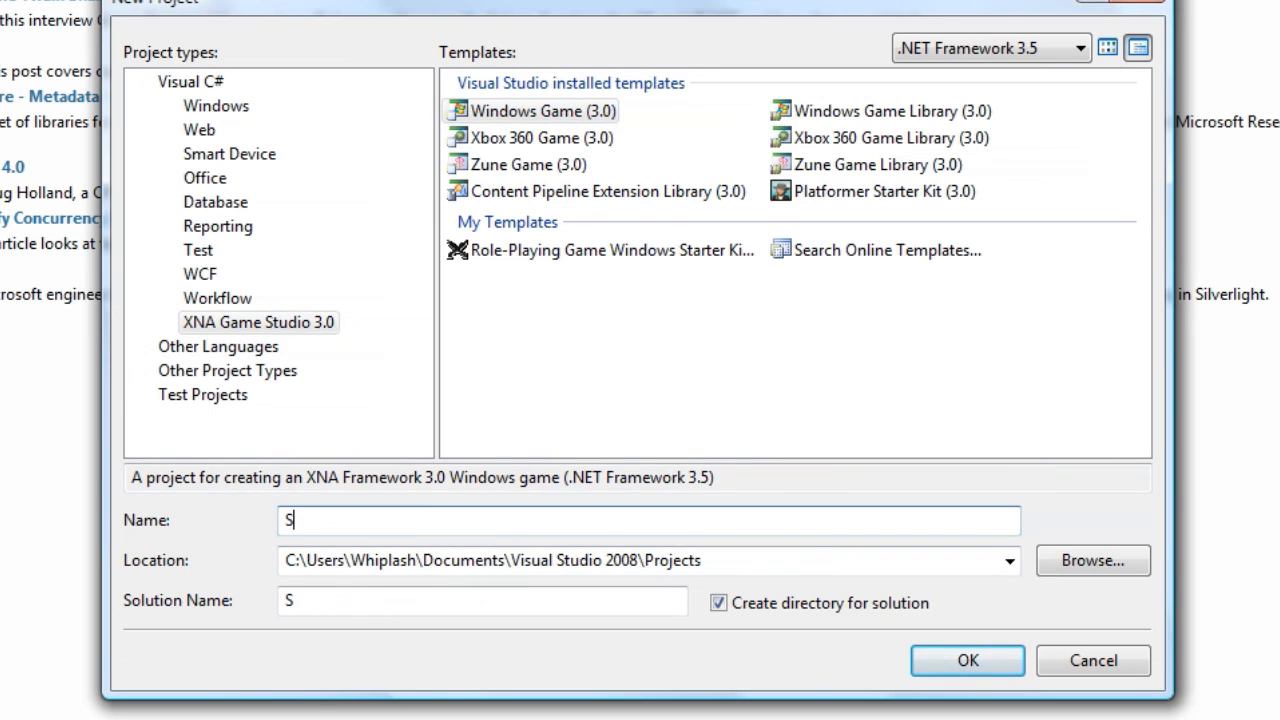
text(creenImplement)
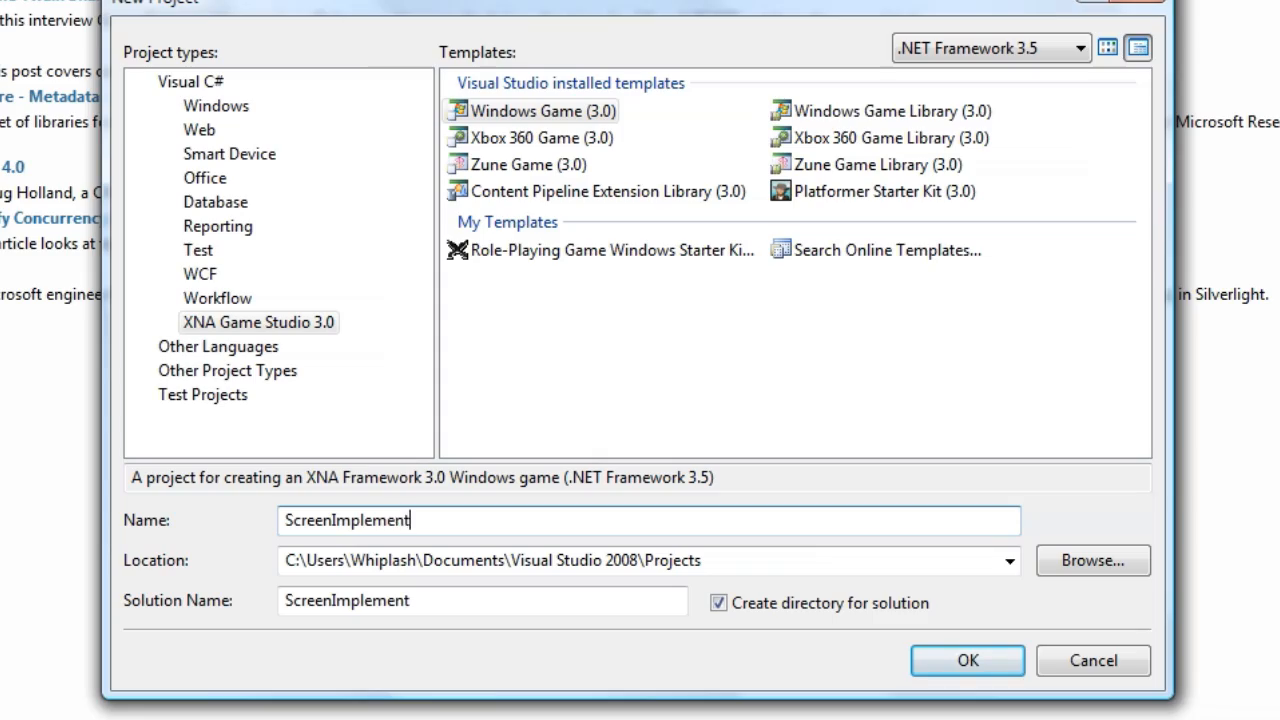
click(967, 660)
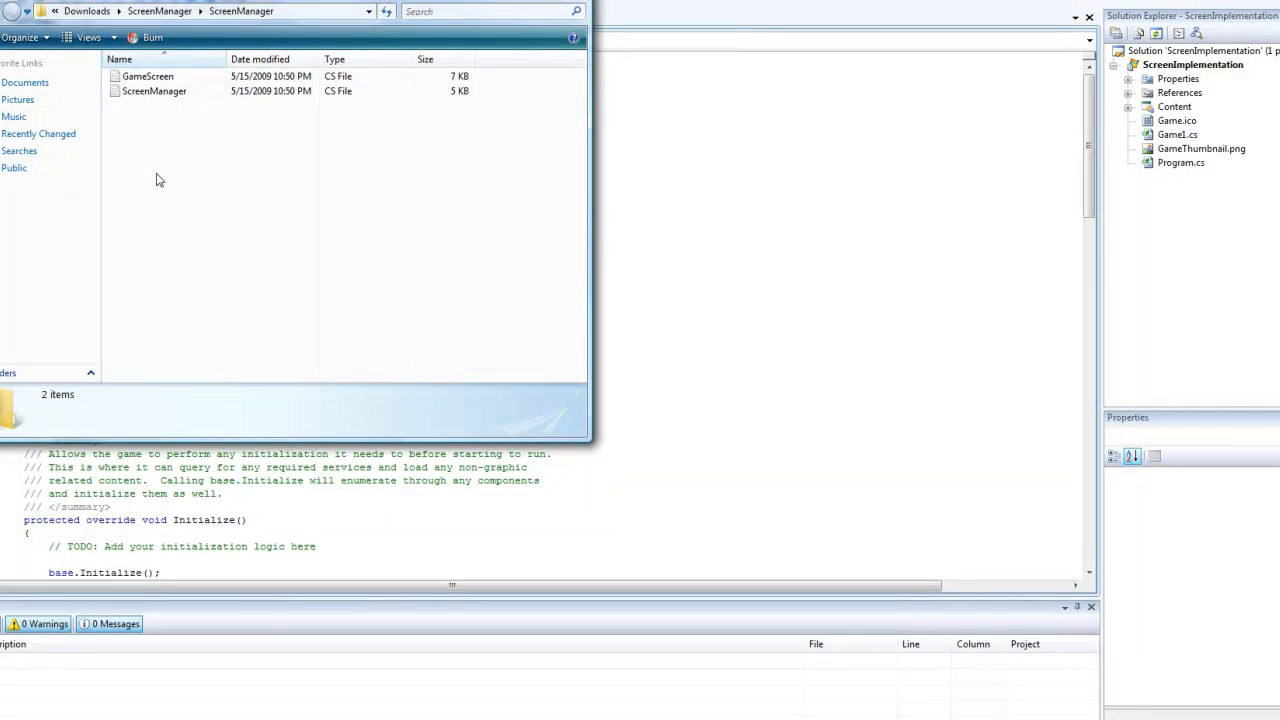
Put GameScreen.cs and ScreenManager.cs in a new ScreenManager folder, setting namespace ScreenImplementation
click(143, 90)
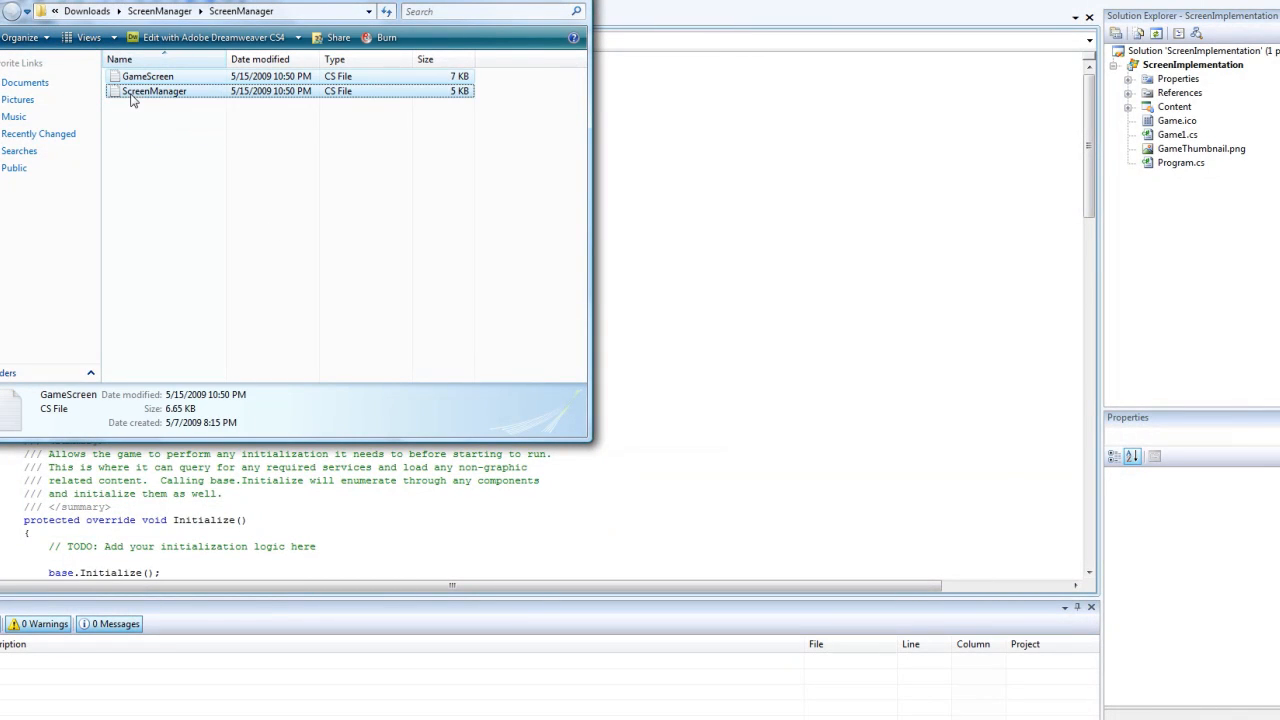
click(155, 90)
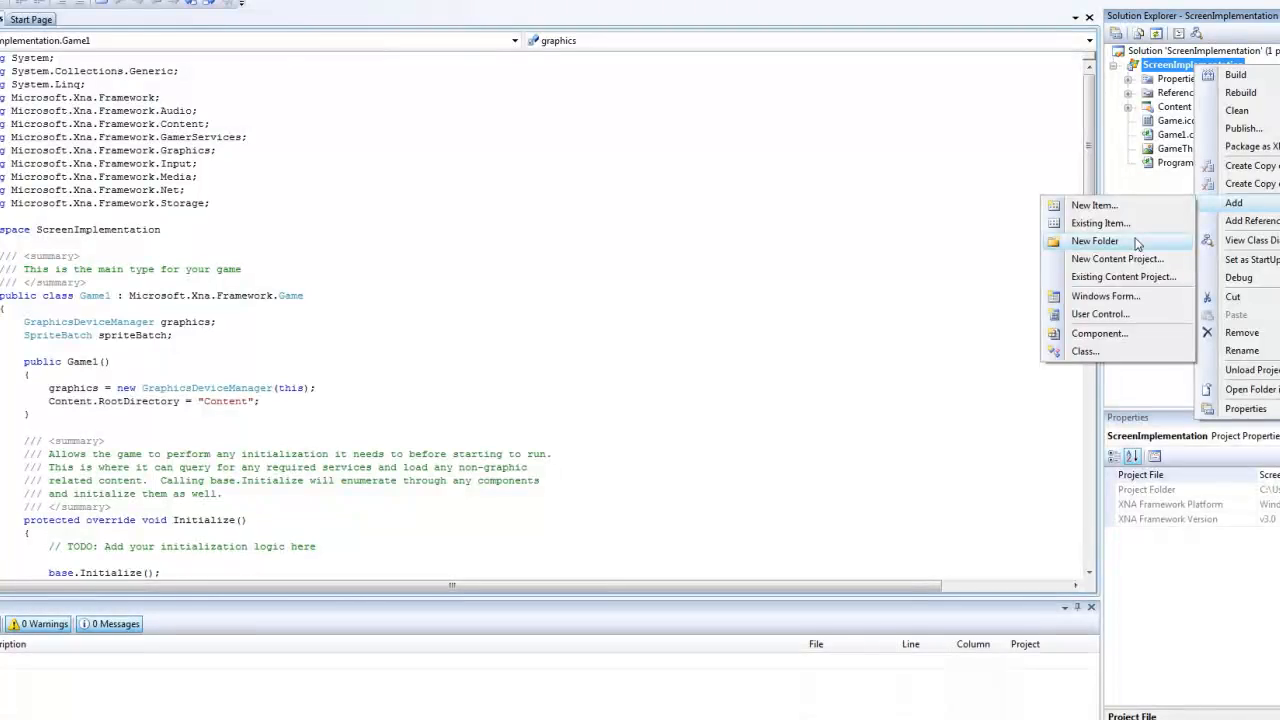
click(1094, 240)
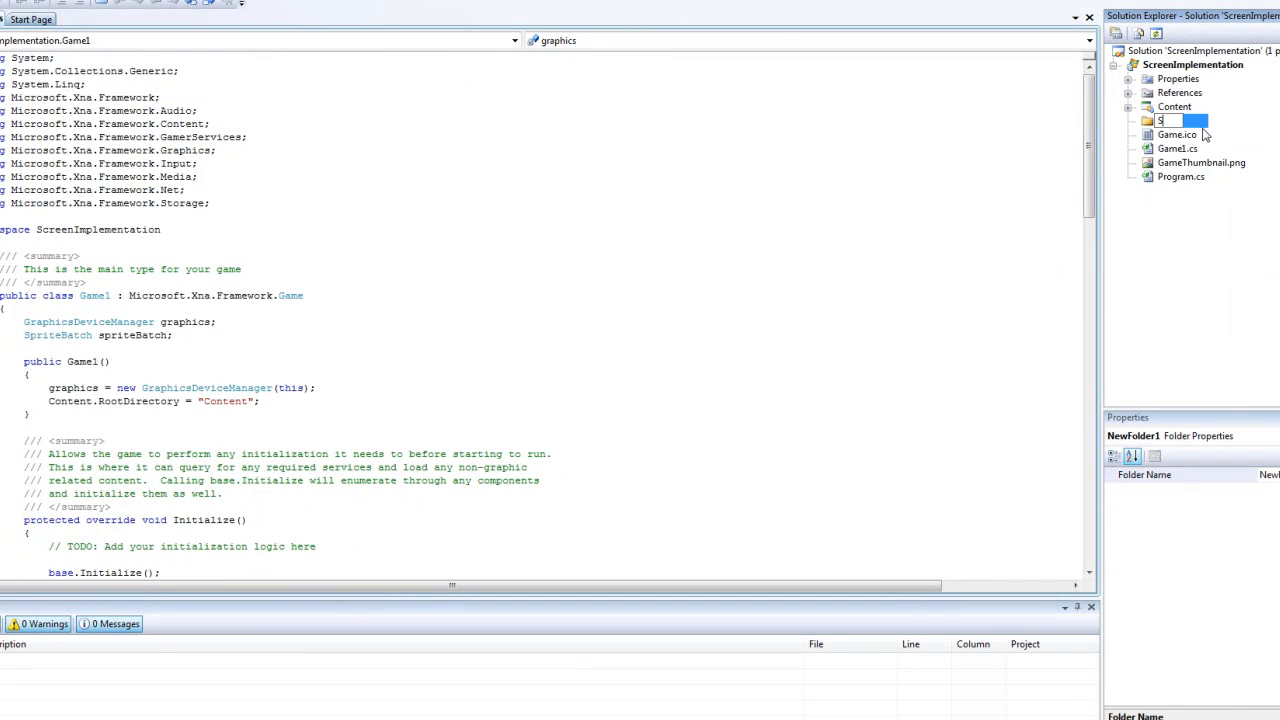
text(ScreenManager)
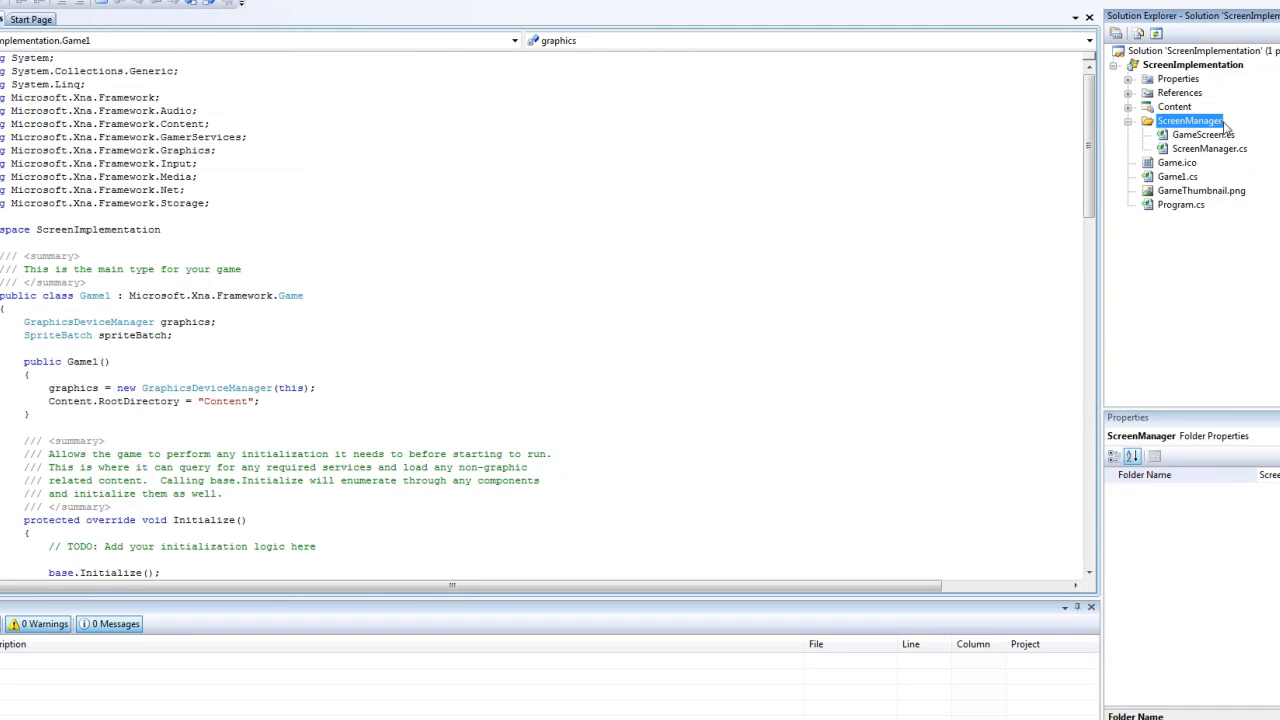
double_click(1199, 134)
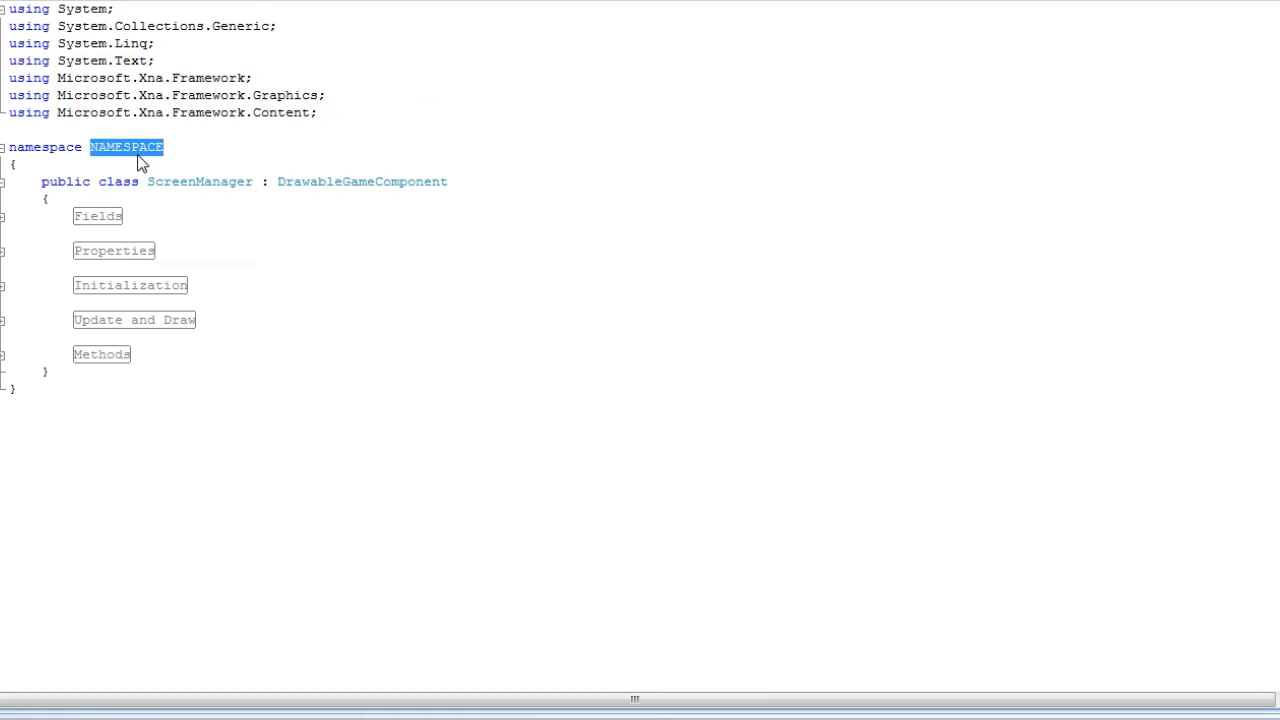
text(ScreenImplementation)
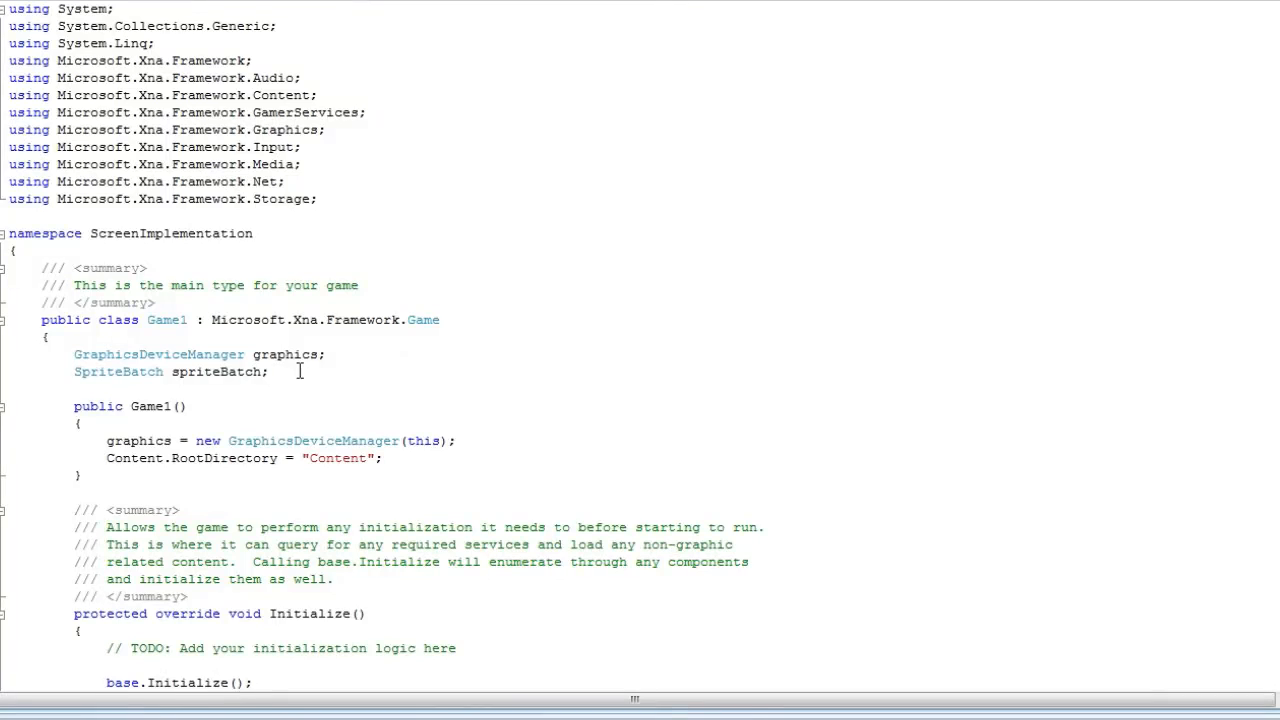
Declare a ScreenManager field below the spriteBatch field in Game1
key(Enter)
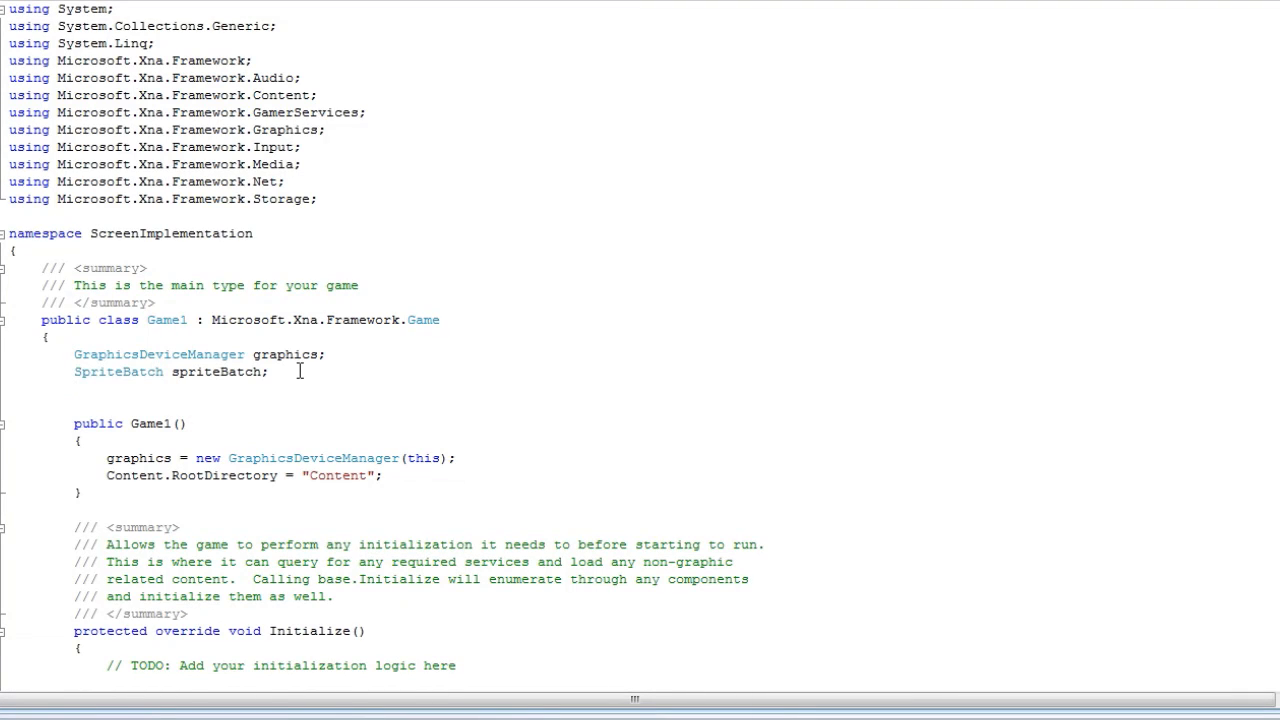
text(S)
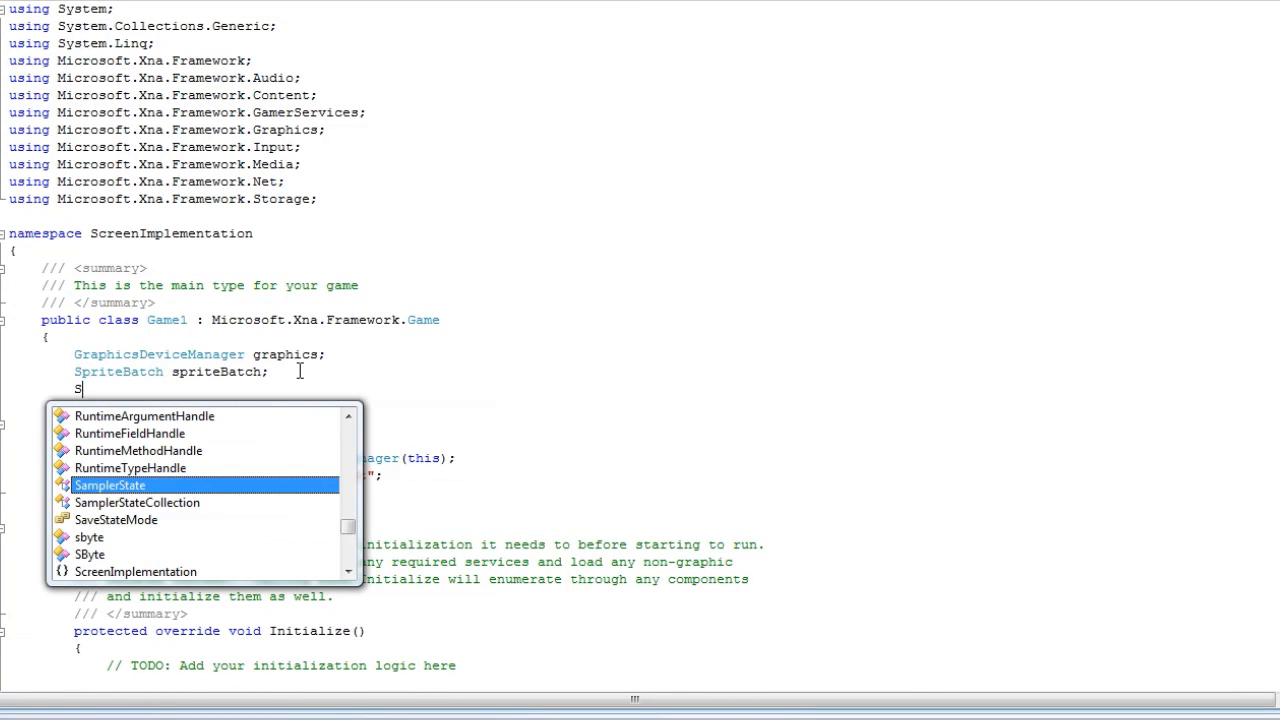
text(creenManager s)
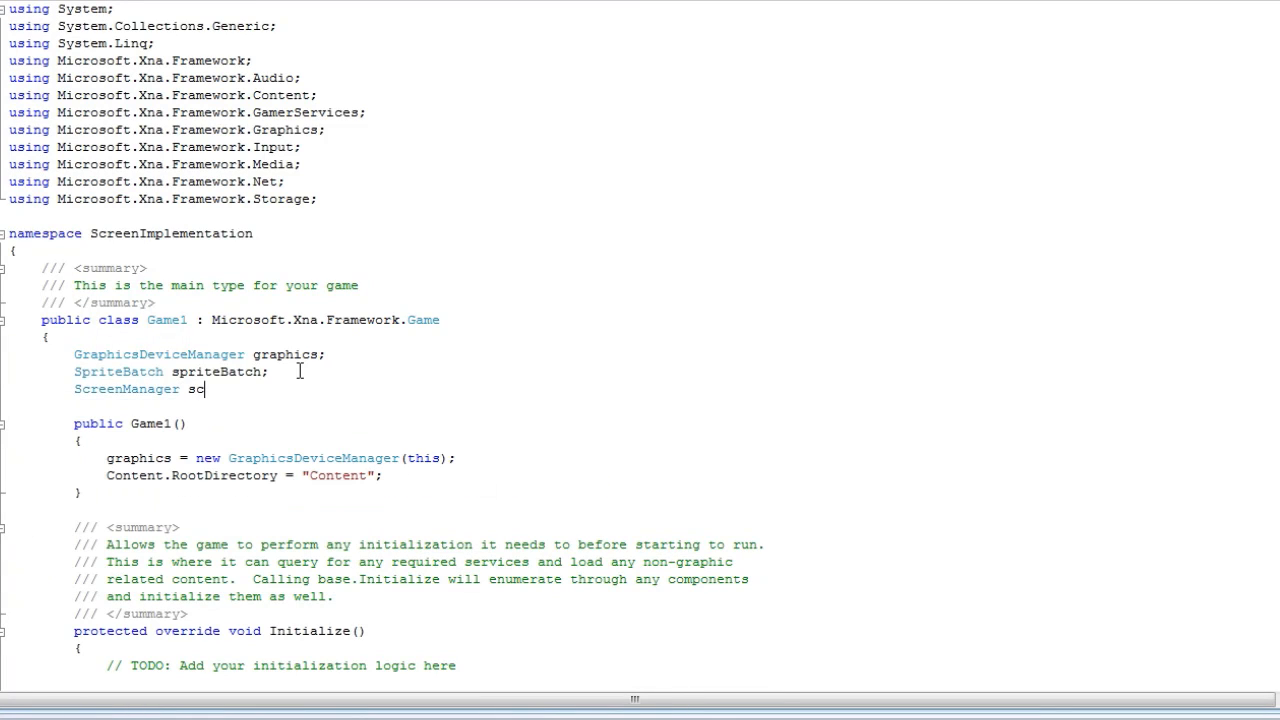
text(creenManager)
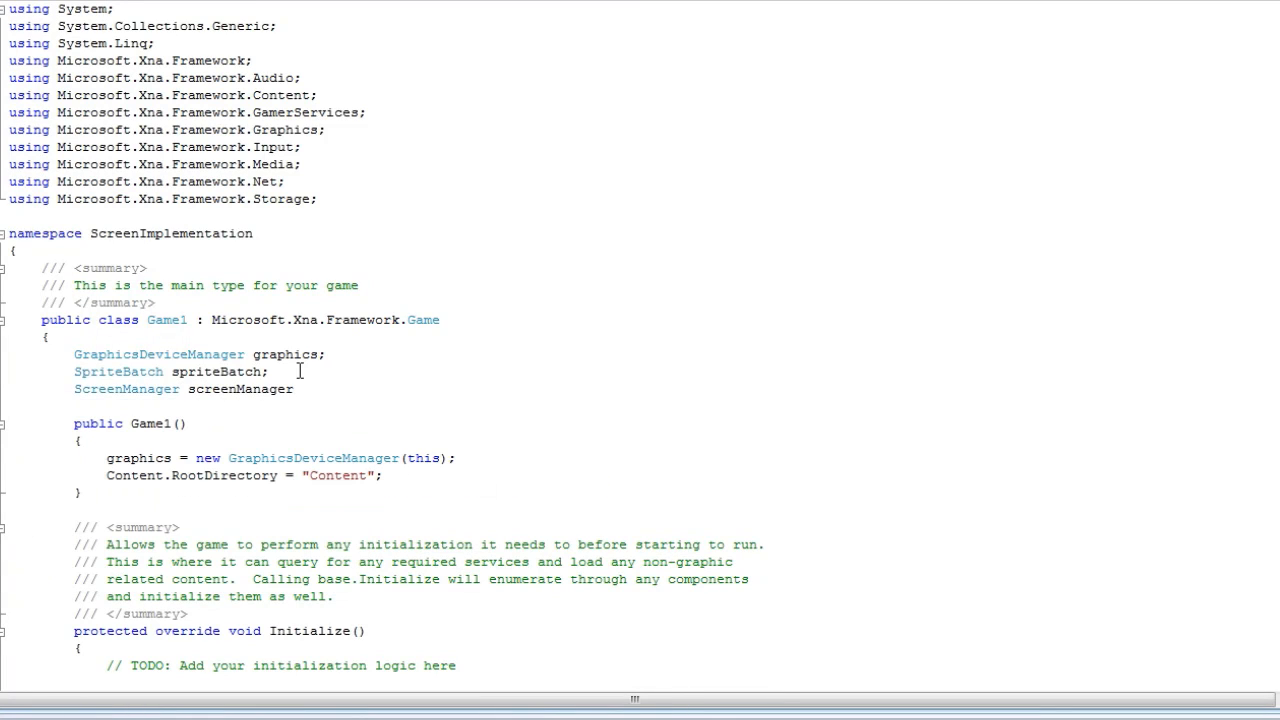
scroll(down, 3)
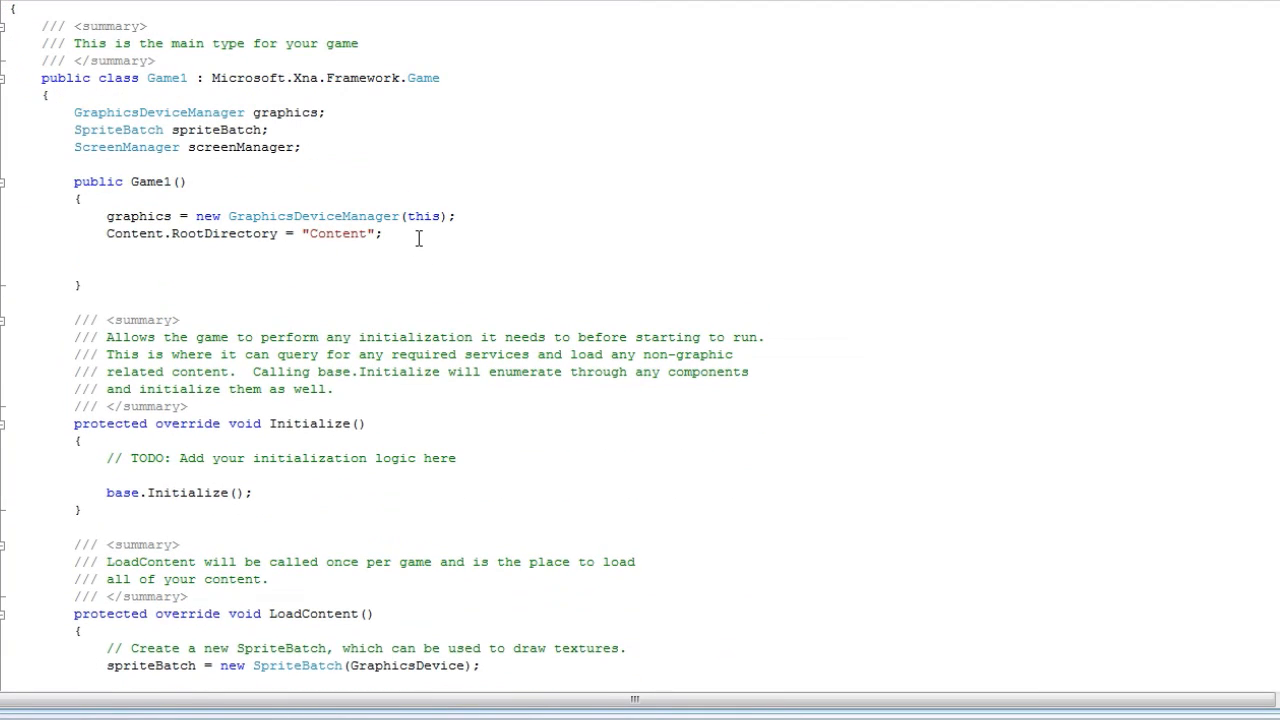
In the Game1 constructor, create screenManager = new ScreenManager(this)
text(screenManager)
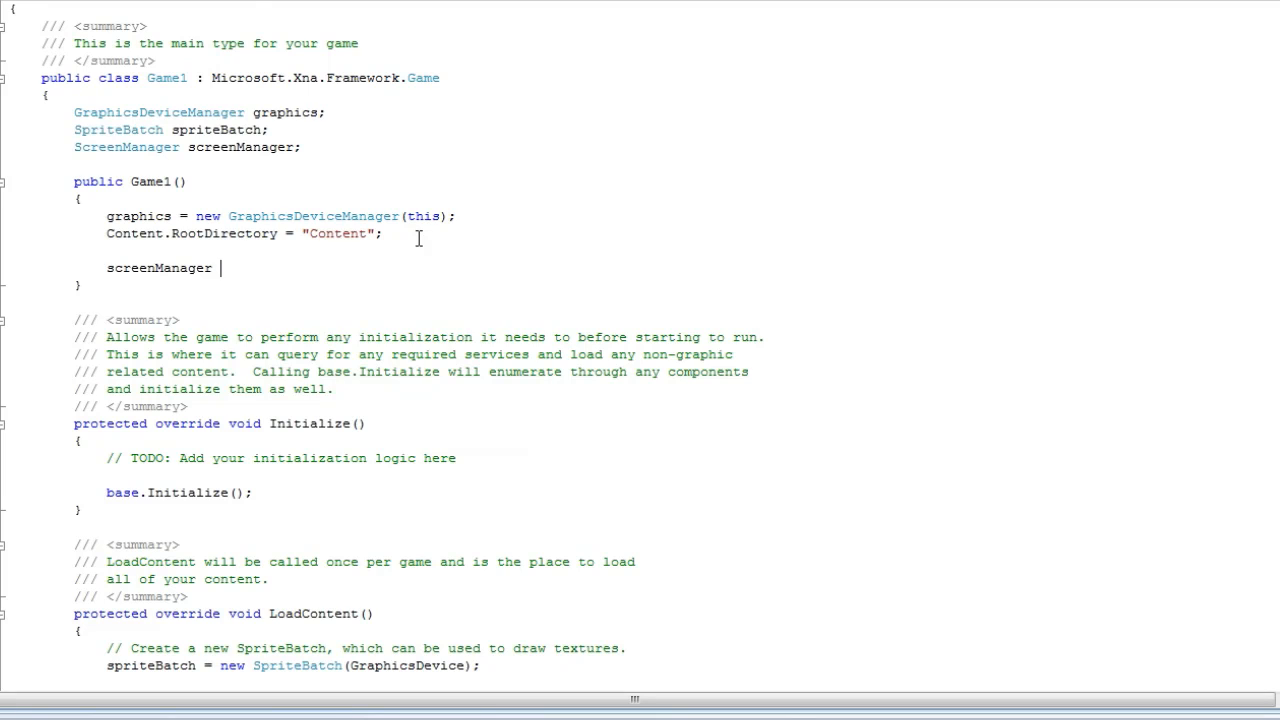
text(= new ScreenManager)
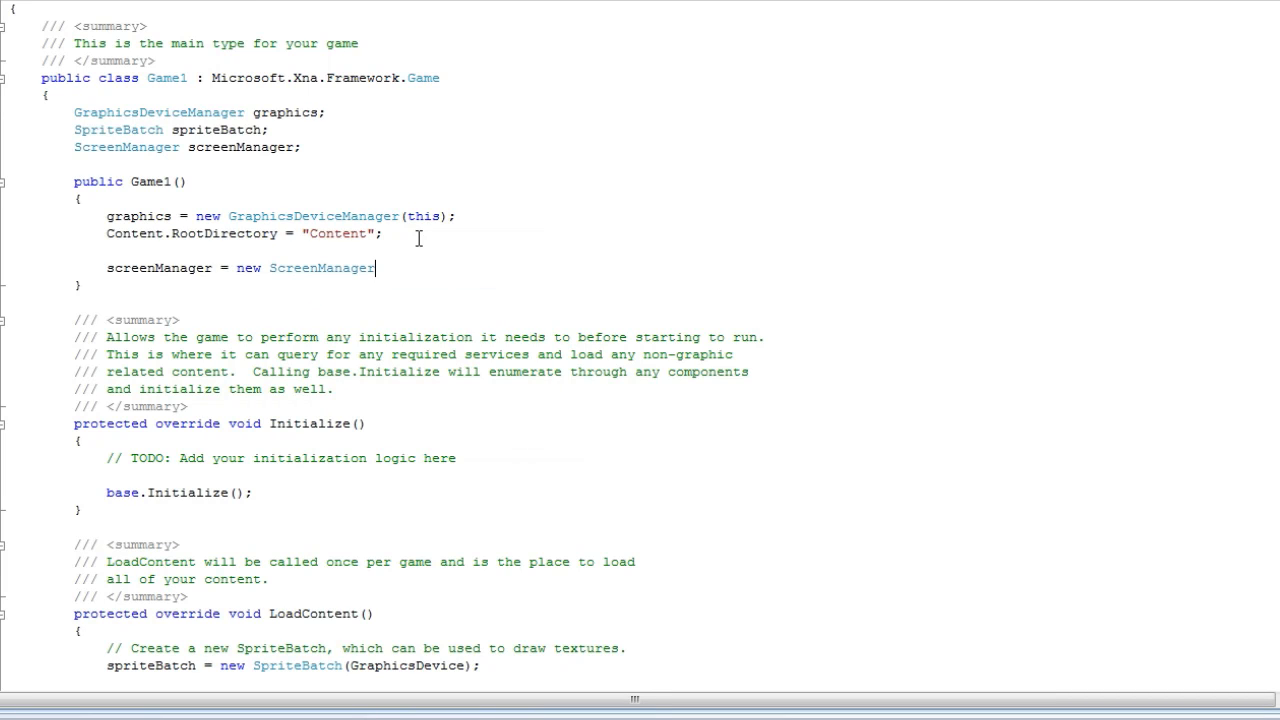
text(()
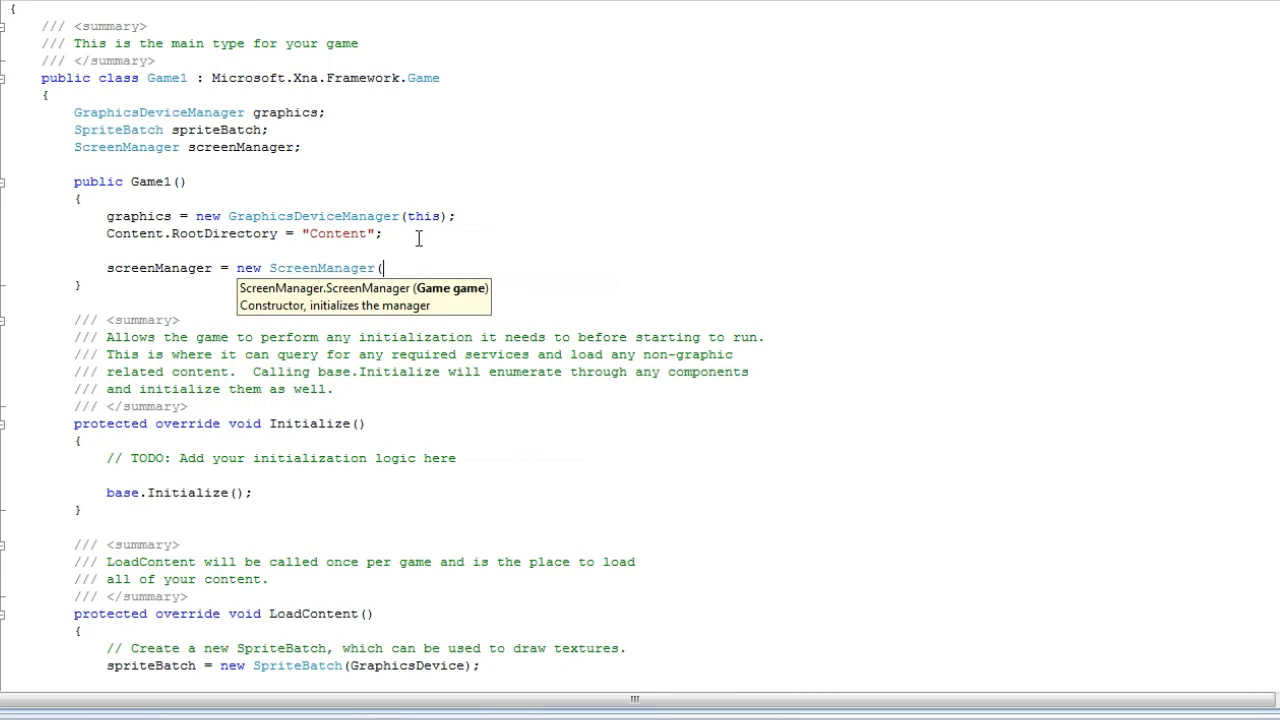
text(this);)
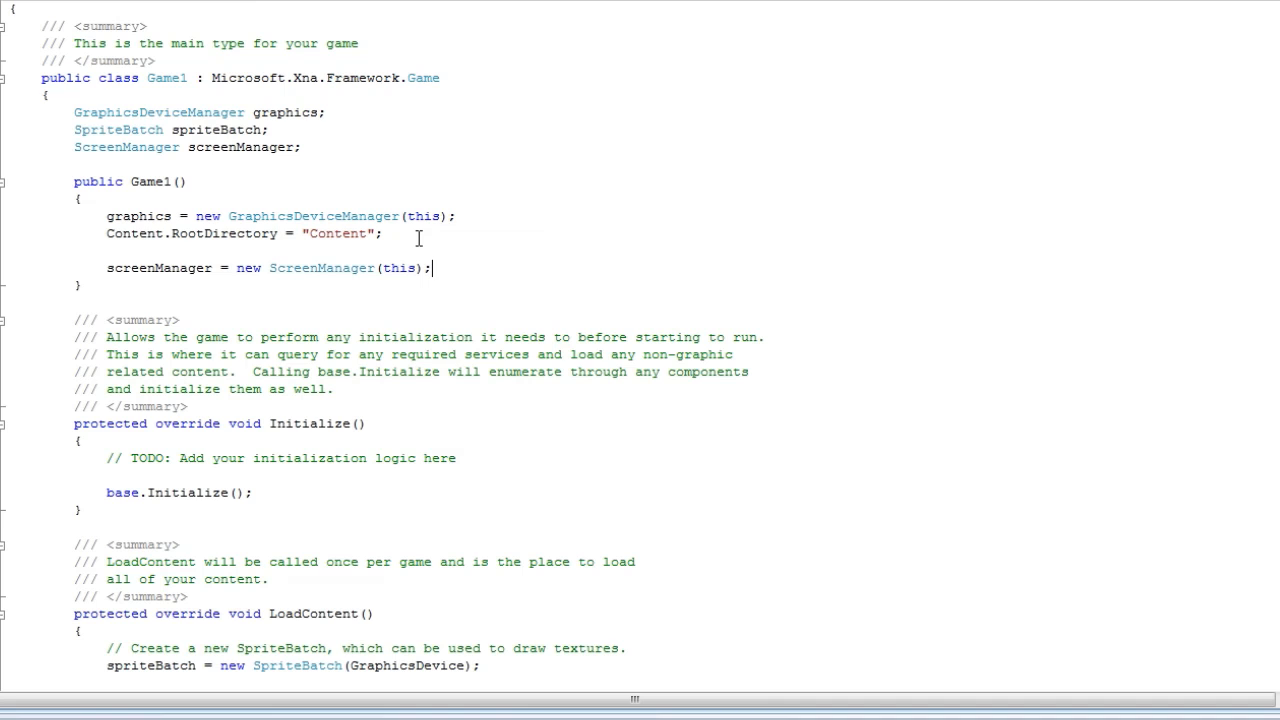
mouse_move(376, 320)
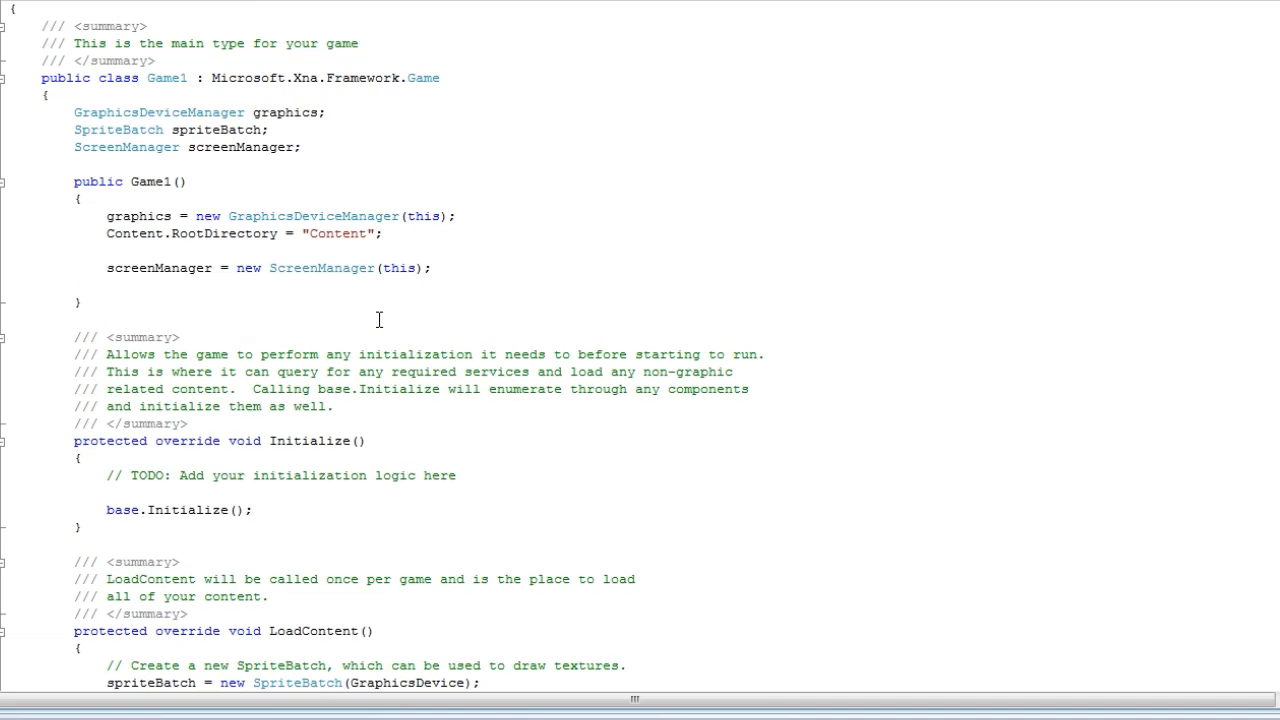
Add screenManager to the game's Components with Components.Add(screenManager)
text(Co)
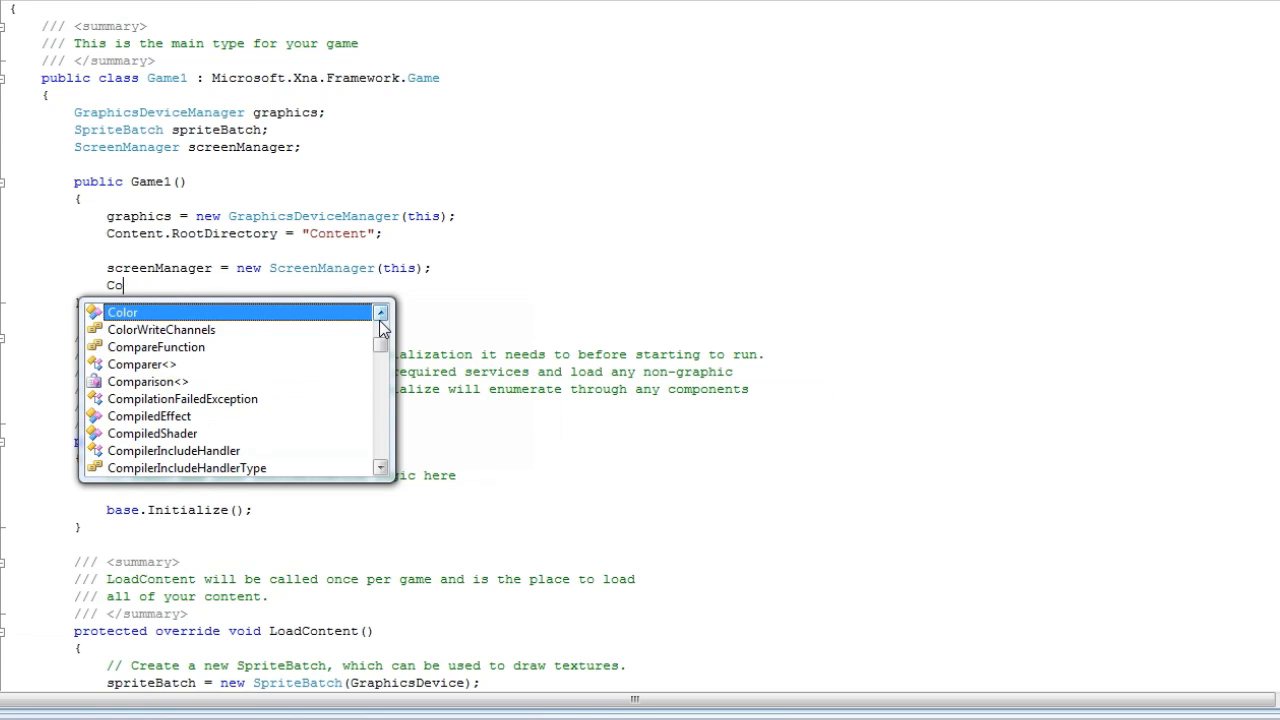
text(mponents.)
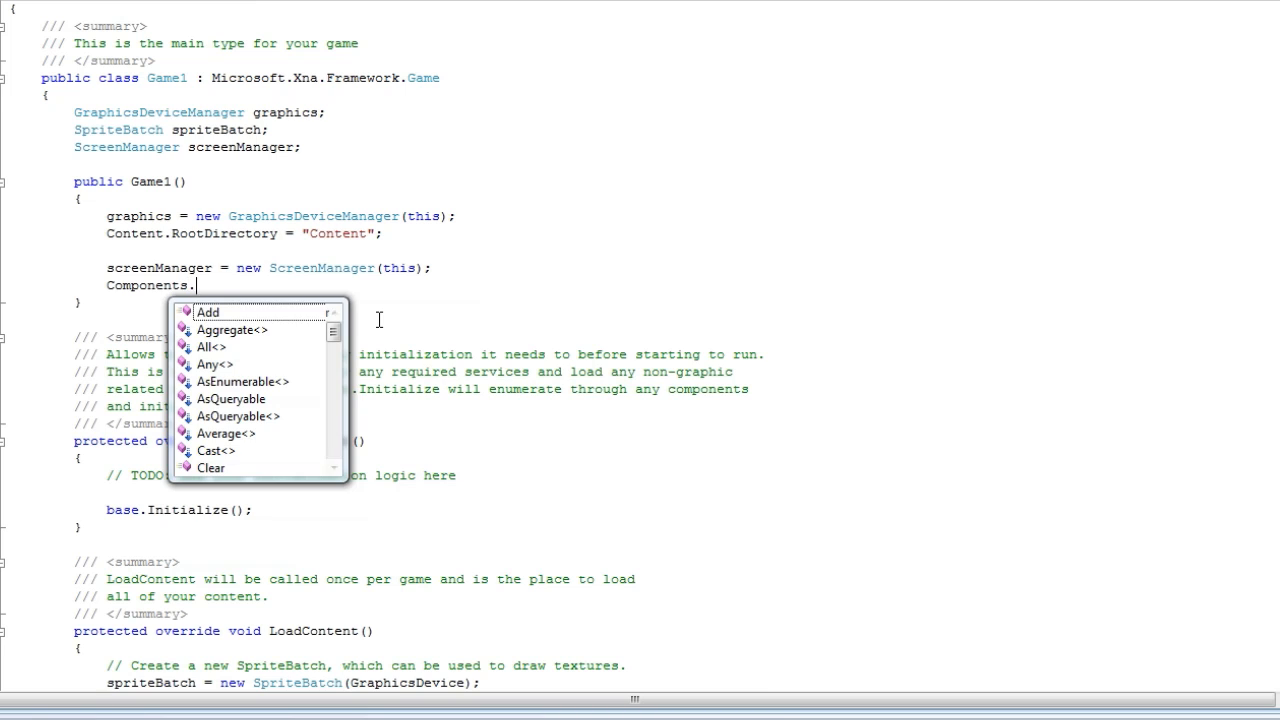
text(Add()
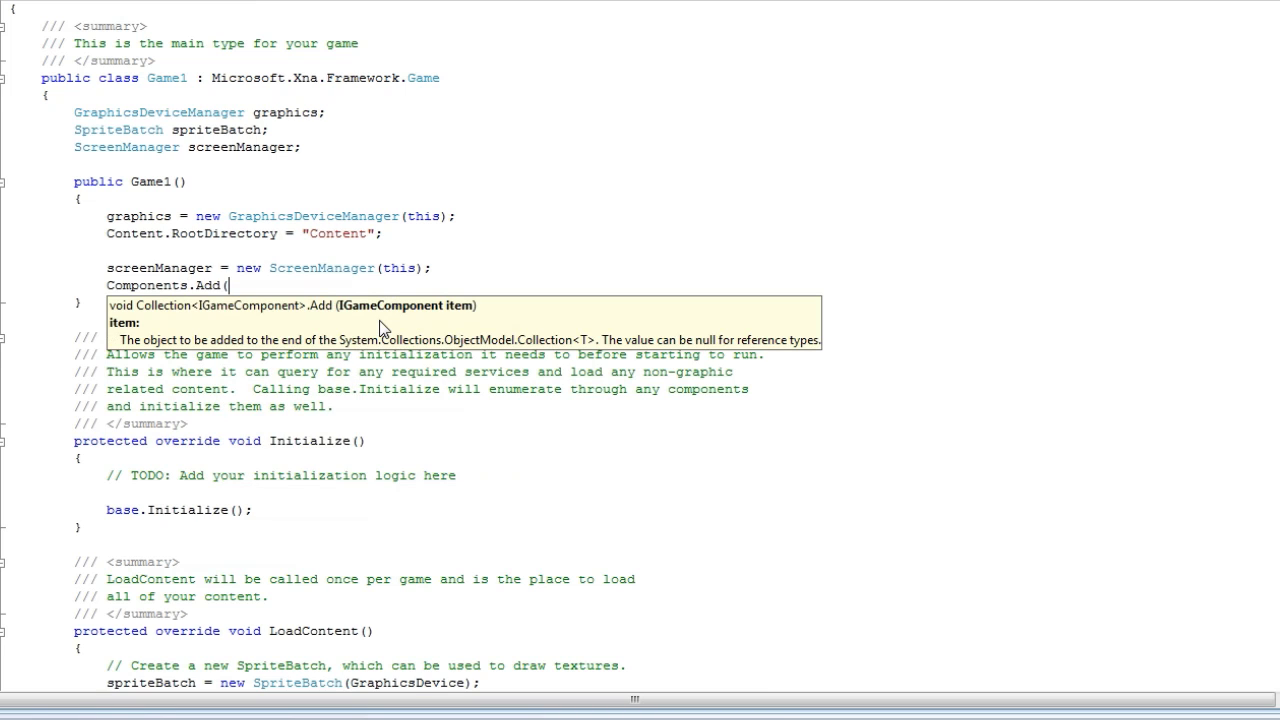
text(screenManager)
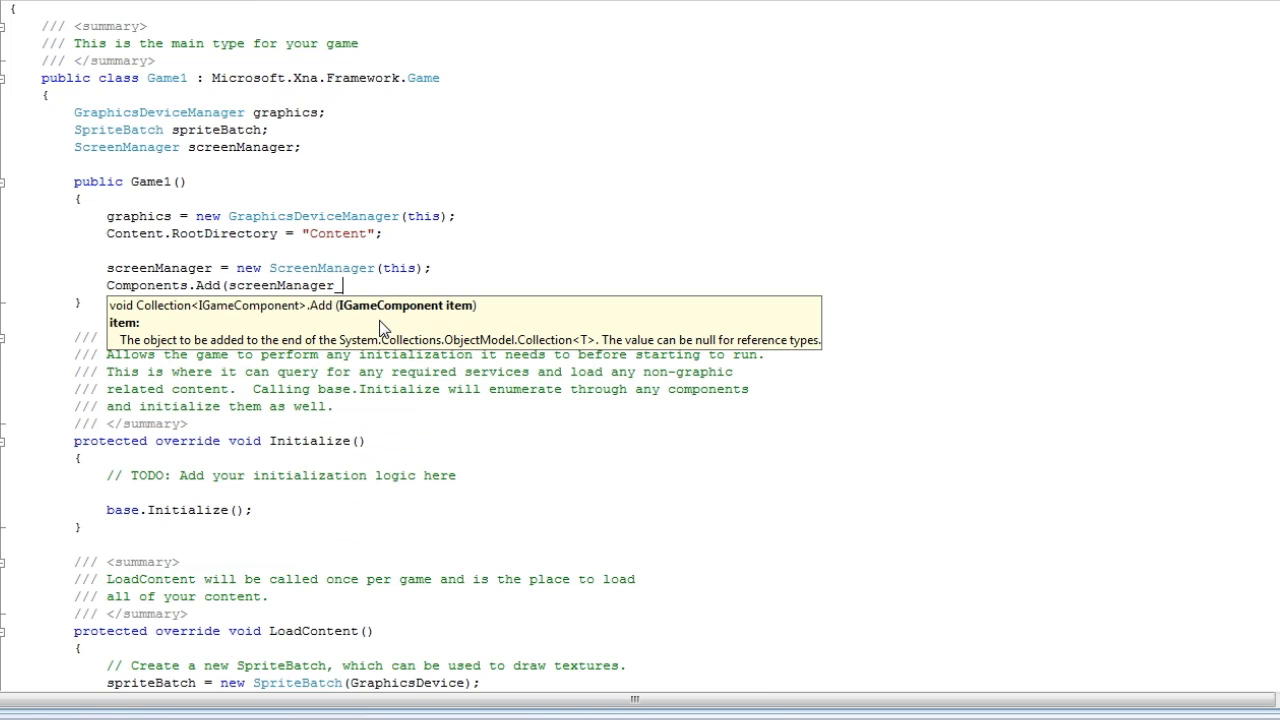
text();)
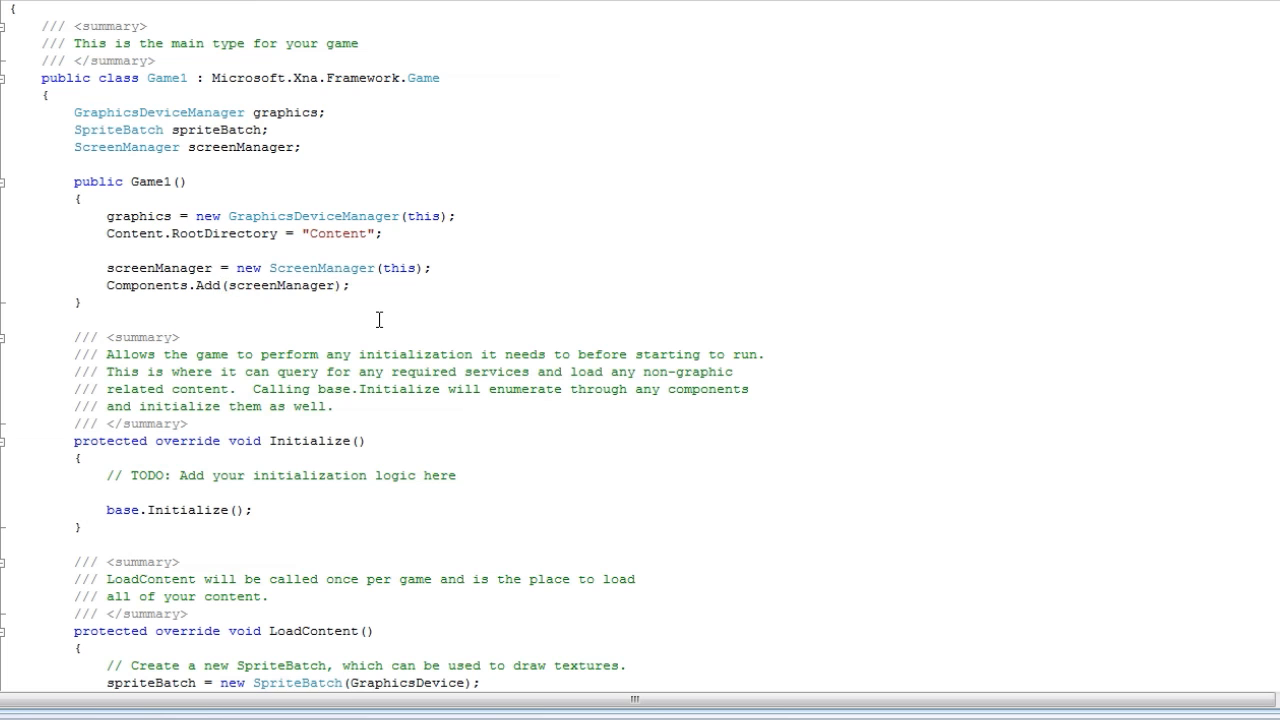
scroll(down, 3)
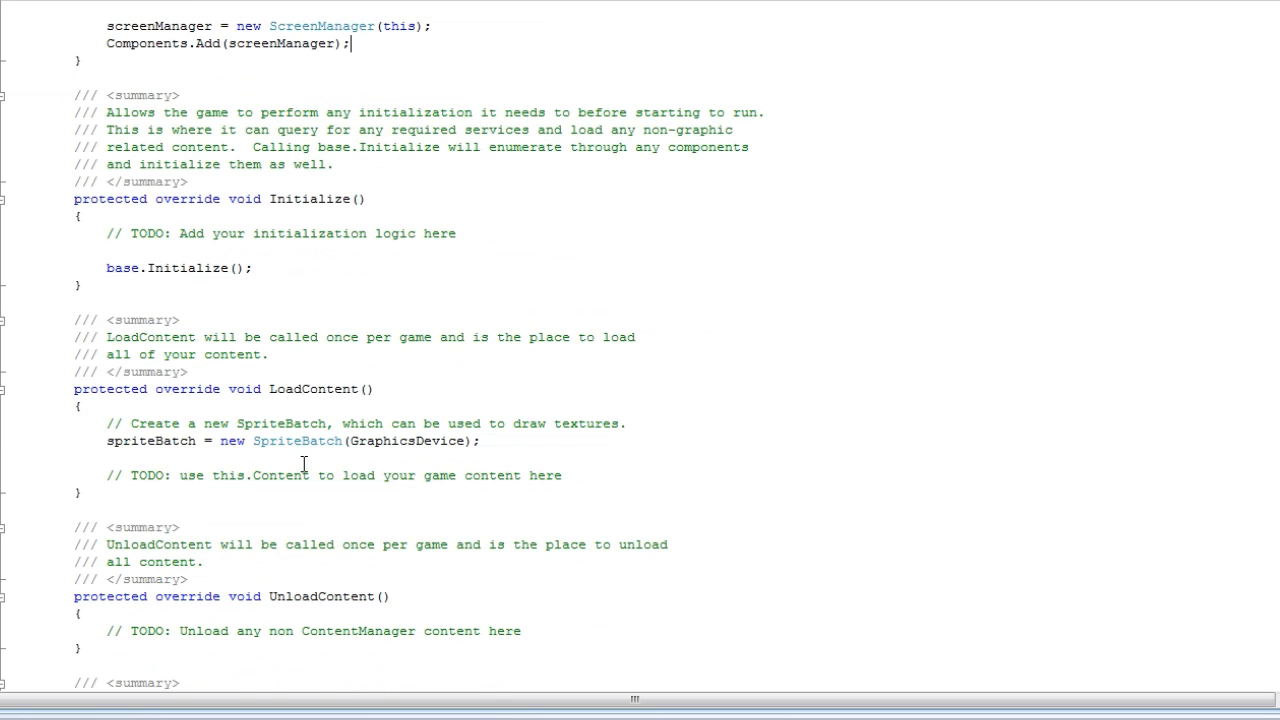
scroll(down, 3)
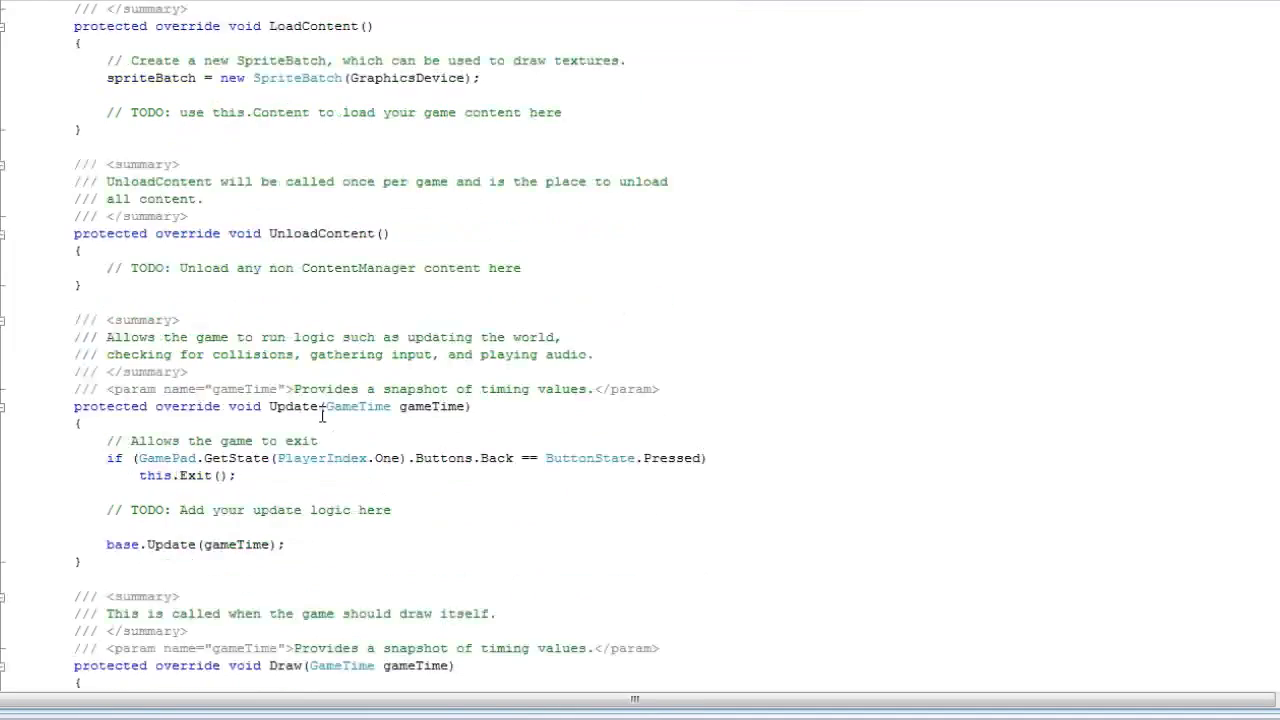
scroll(down, 3)
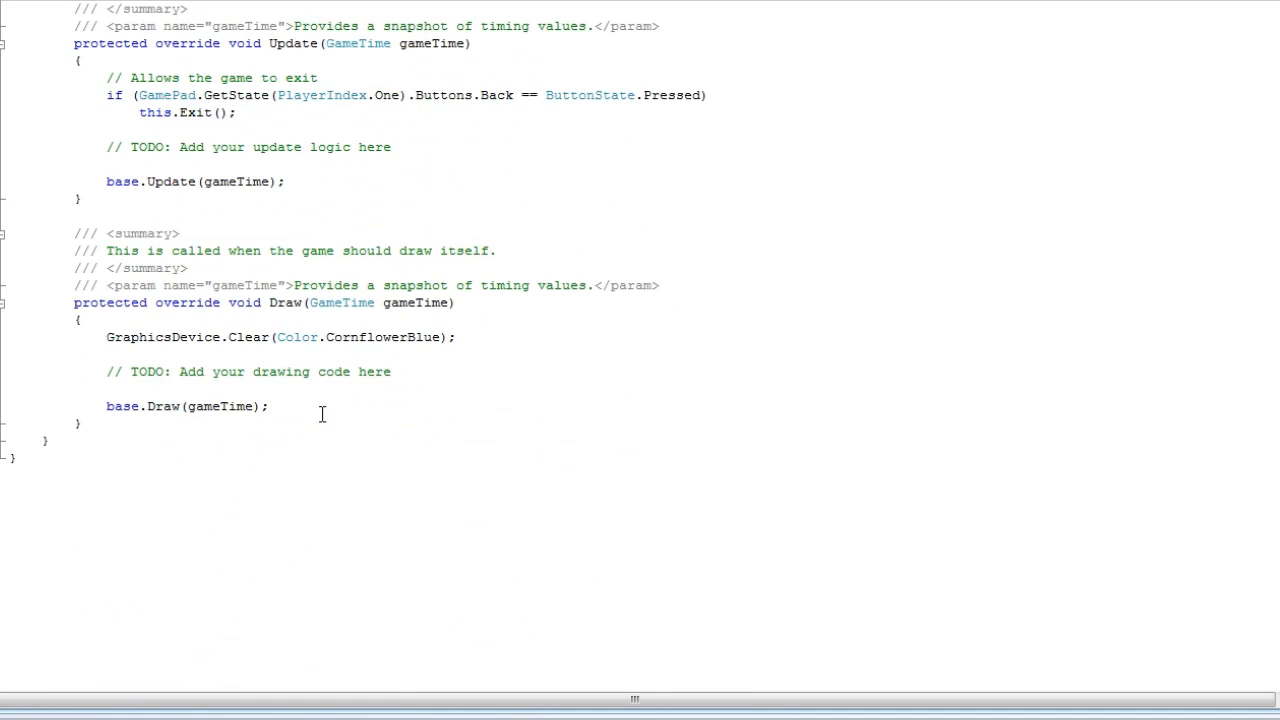
scroll(up, 3)
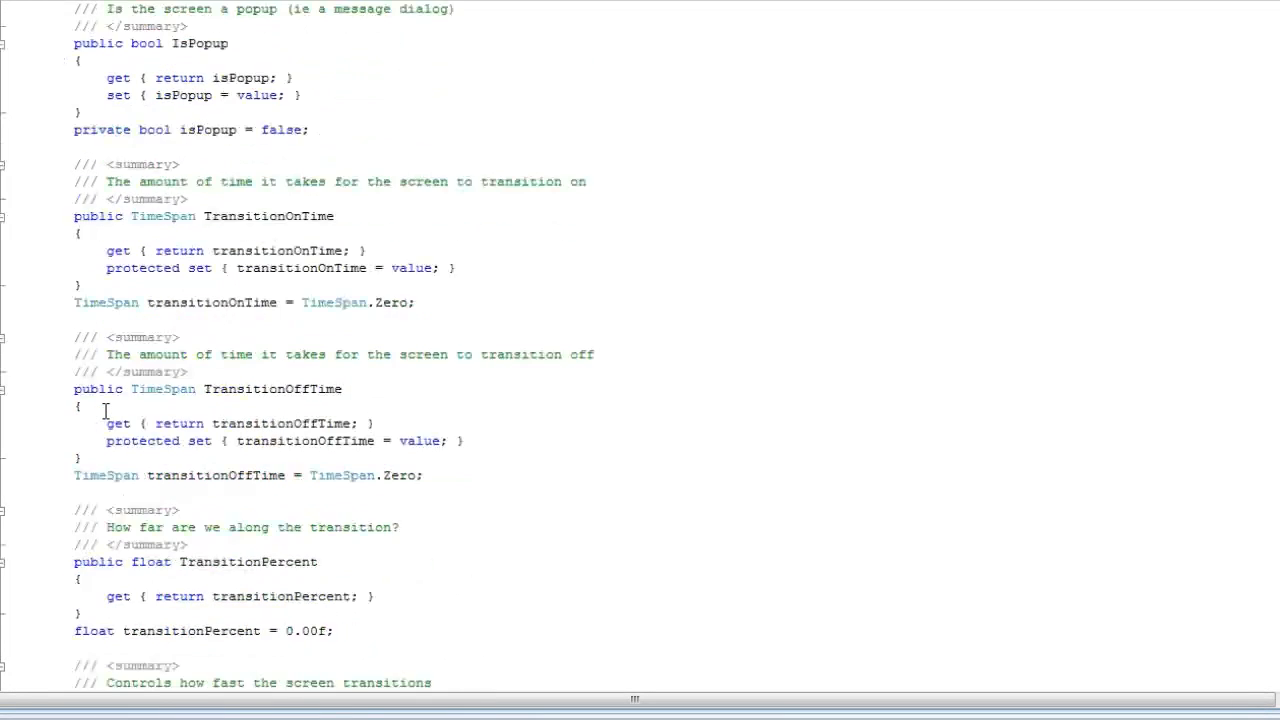
scroll(down, 3)
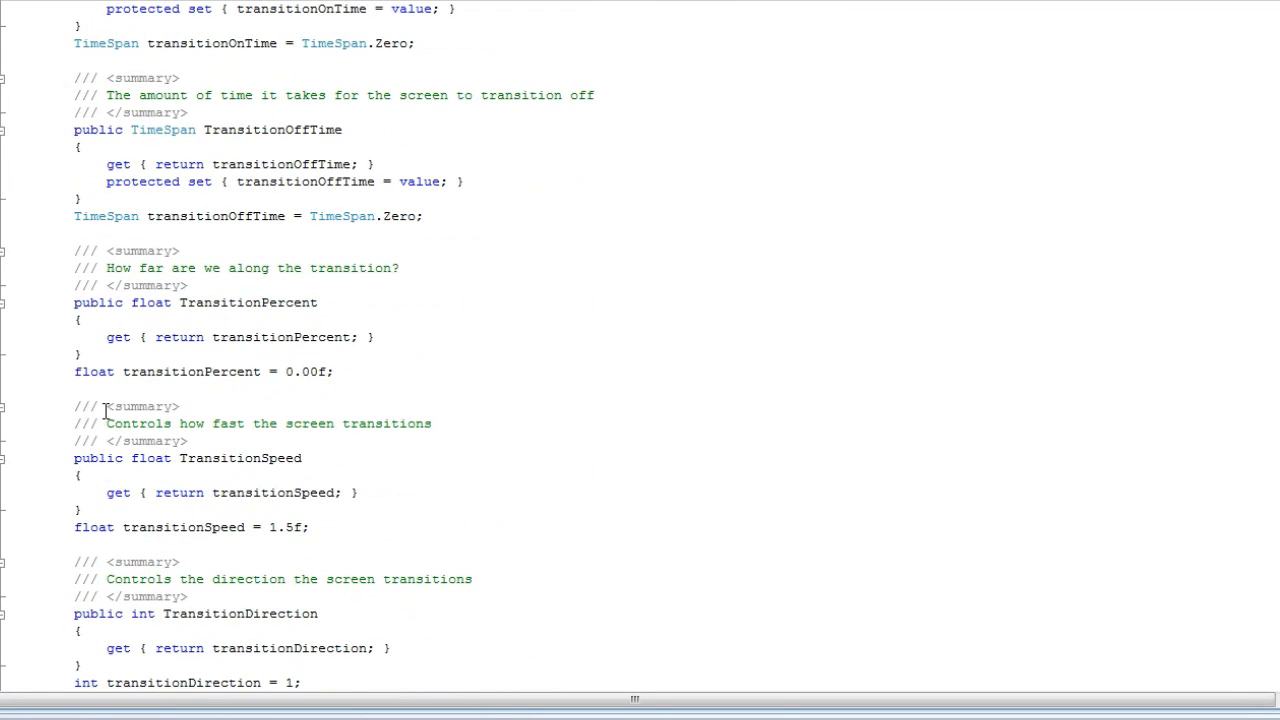
double_click(272, 129)
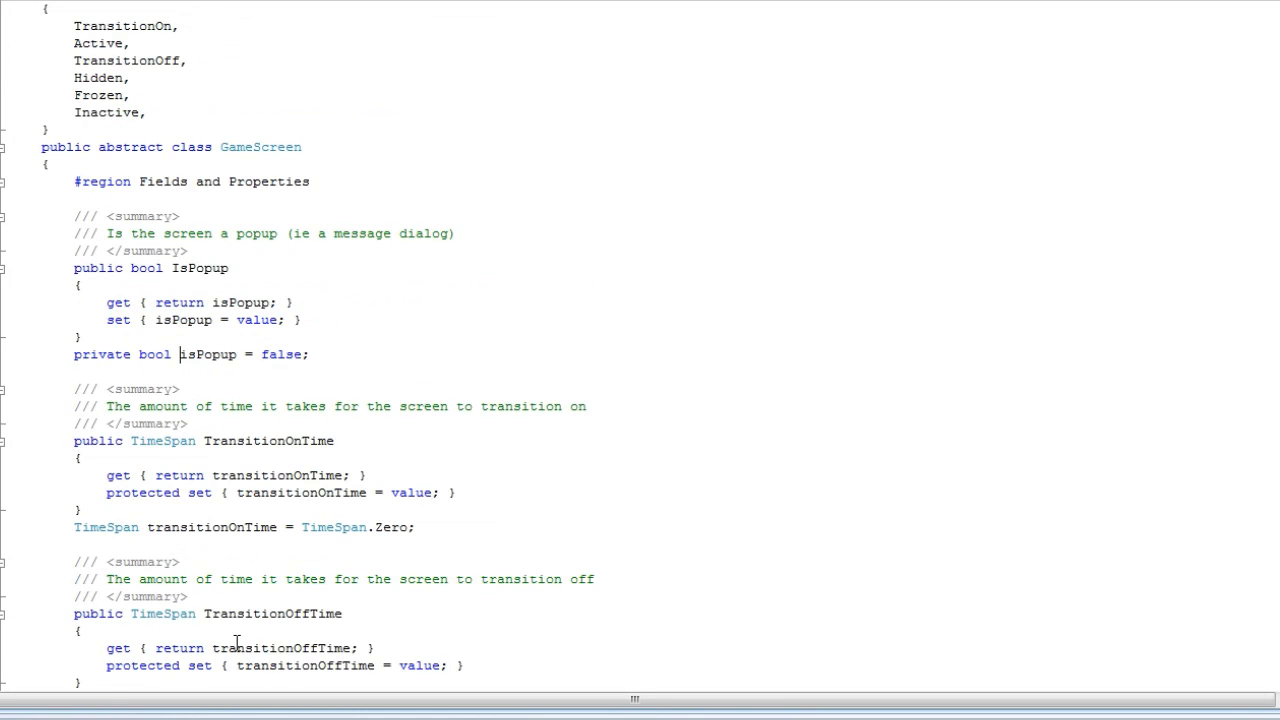
scroll(down, 3)
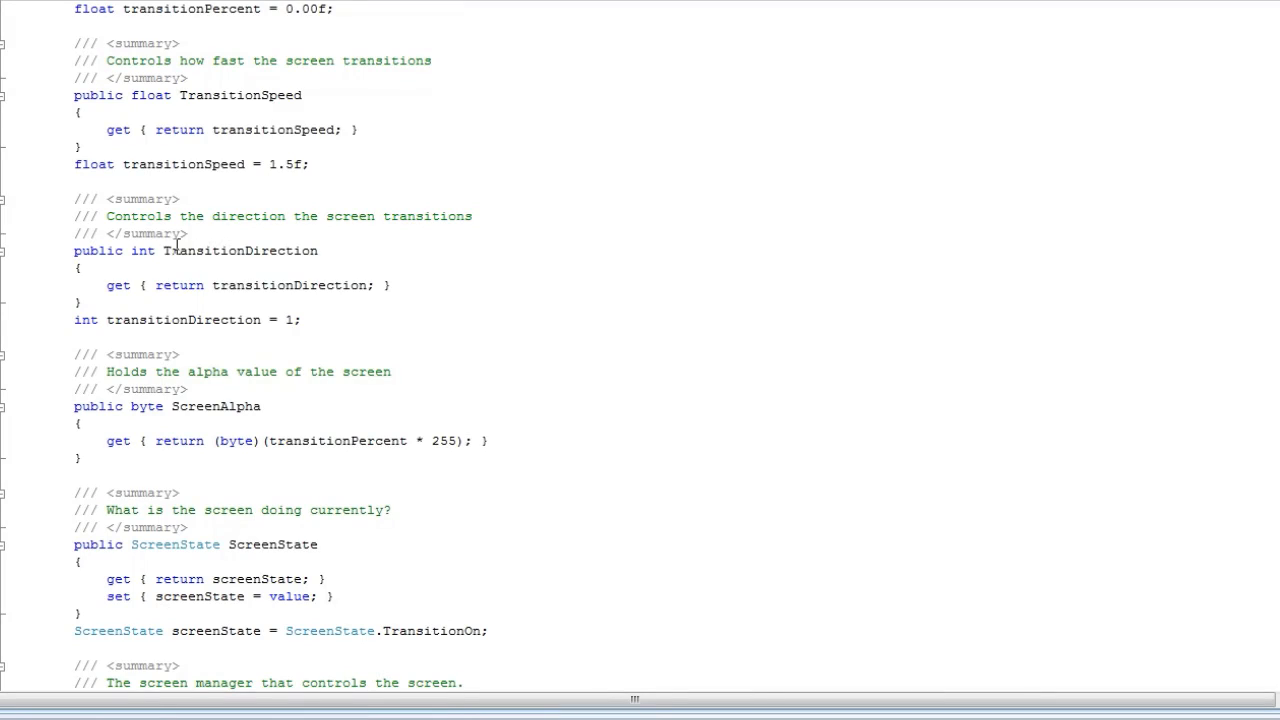
double_click(240, 251)
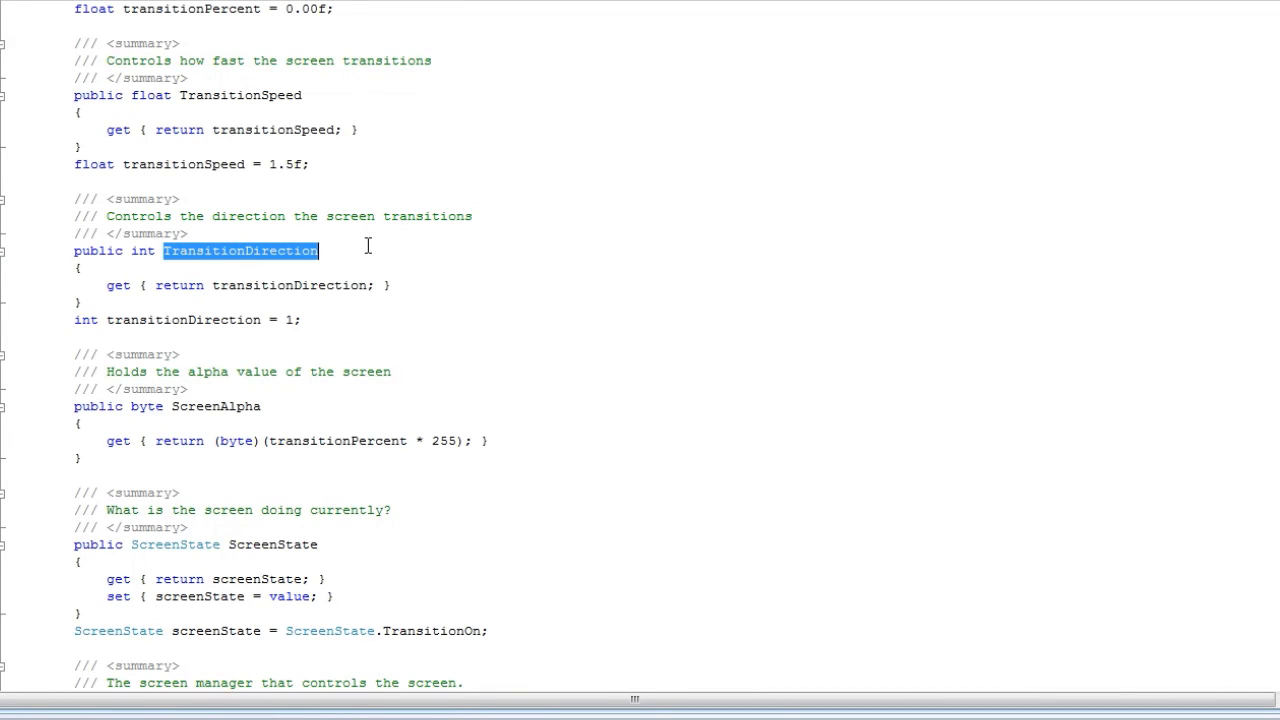
mouse_move(355, 298)
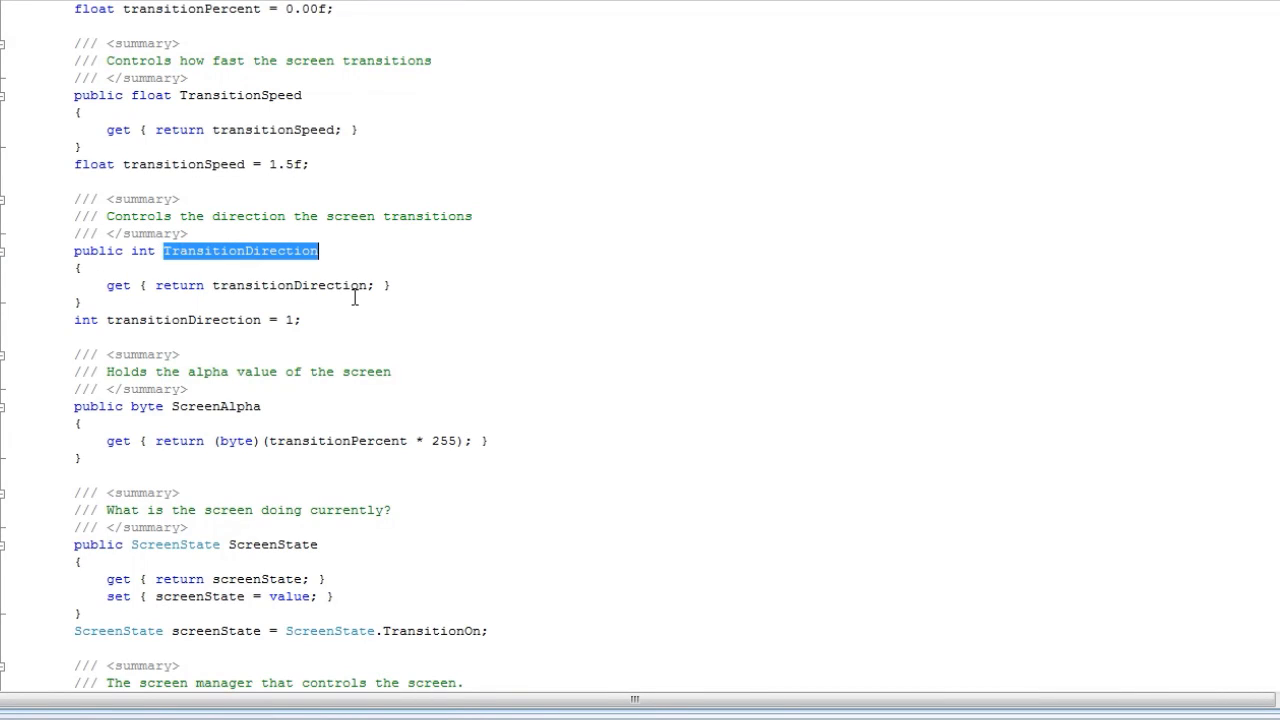
scroll(down, 3)
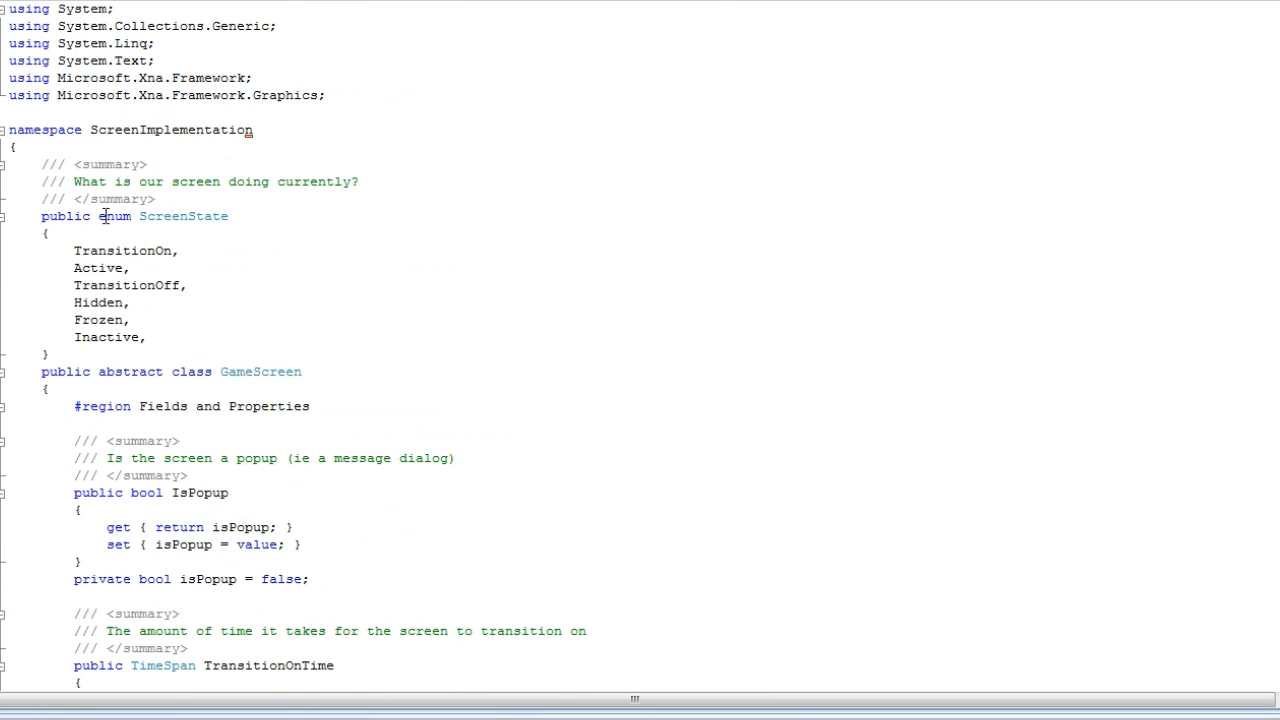
double_click(114, 216)
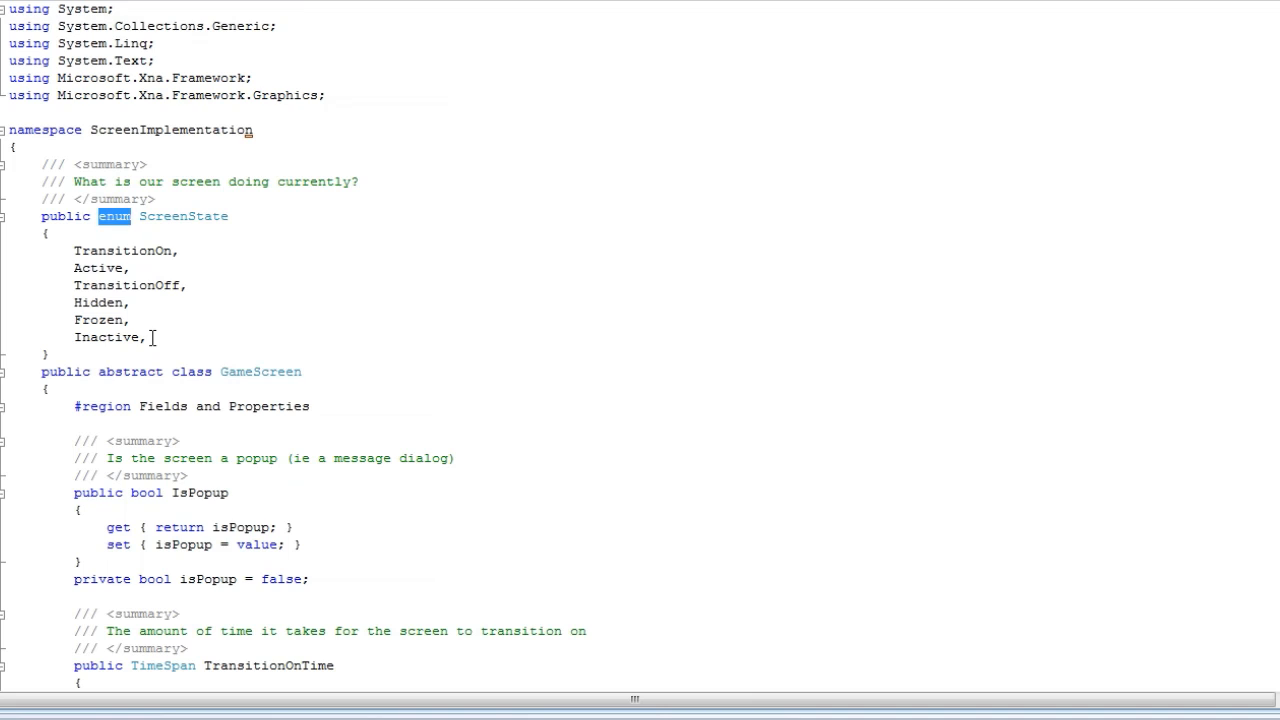
double_click(122, 251)
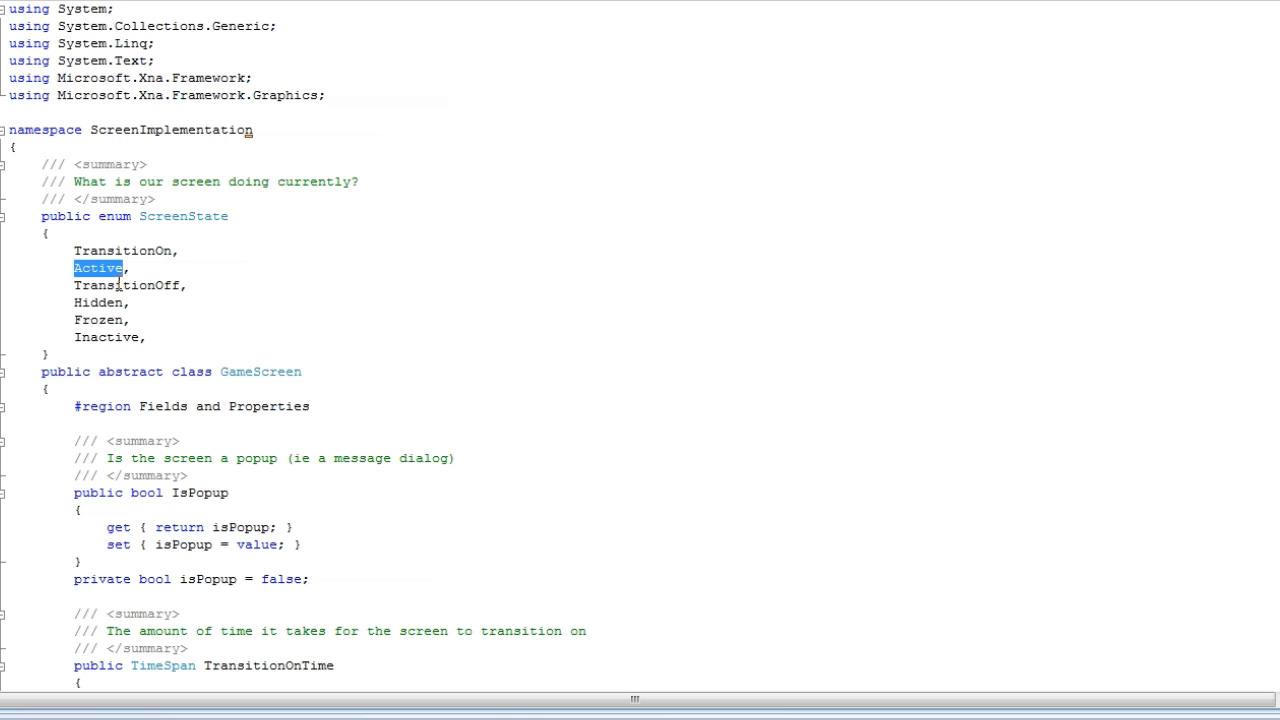
double_click(120, 285)
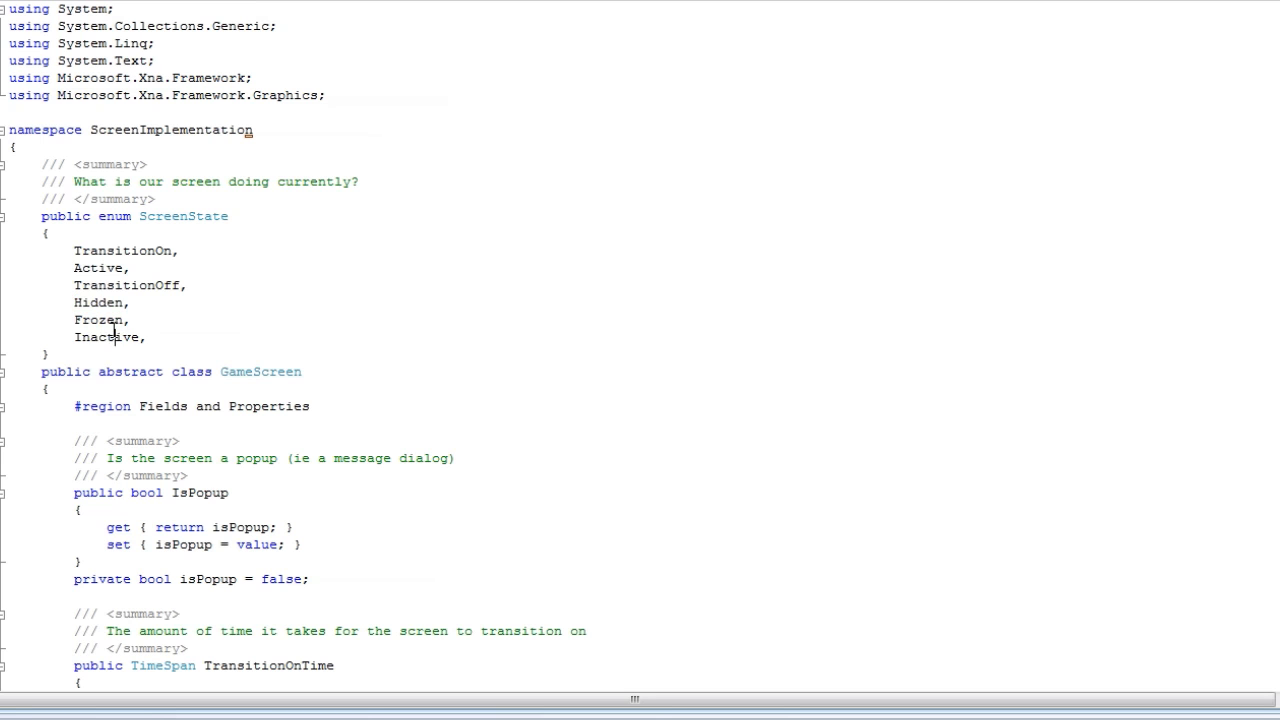
scroll(down, 3)
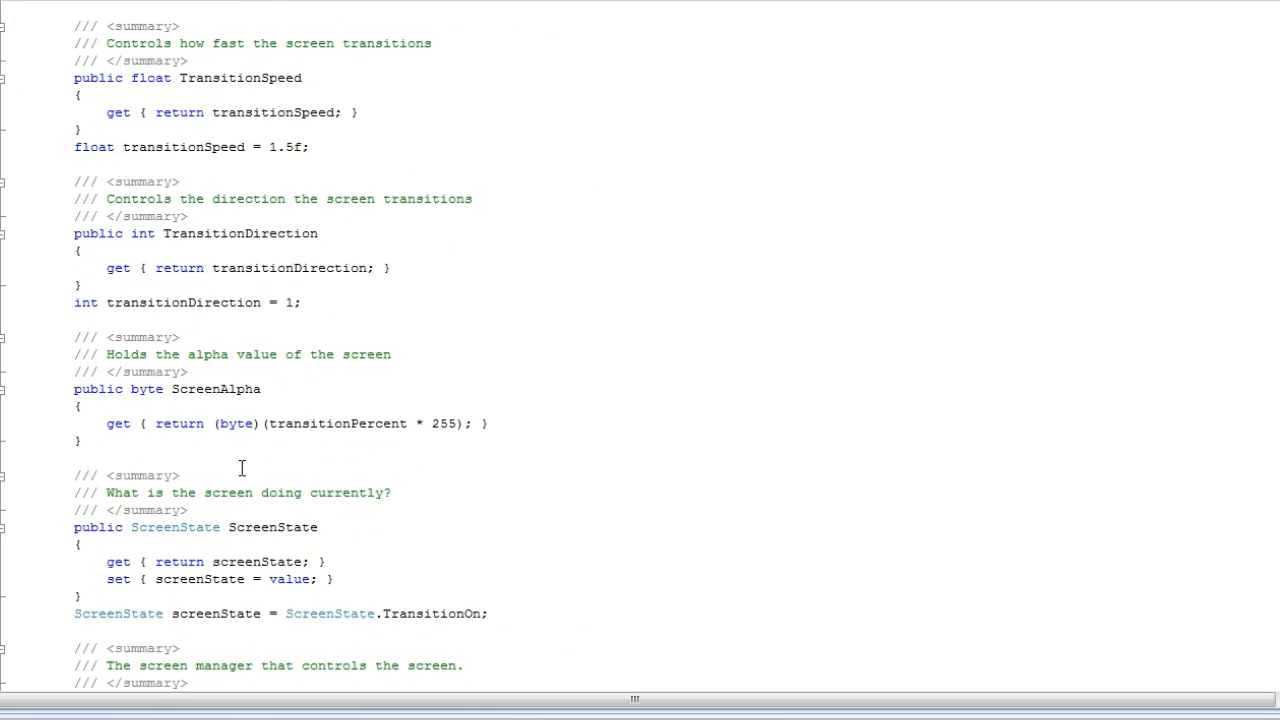
scroll(down, 3)
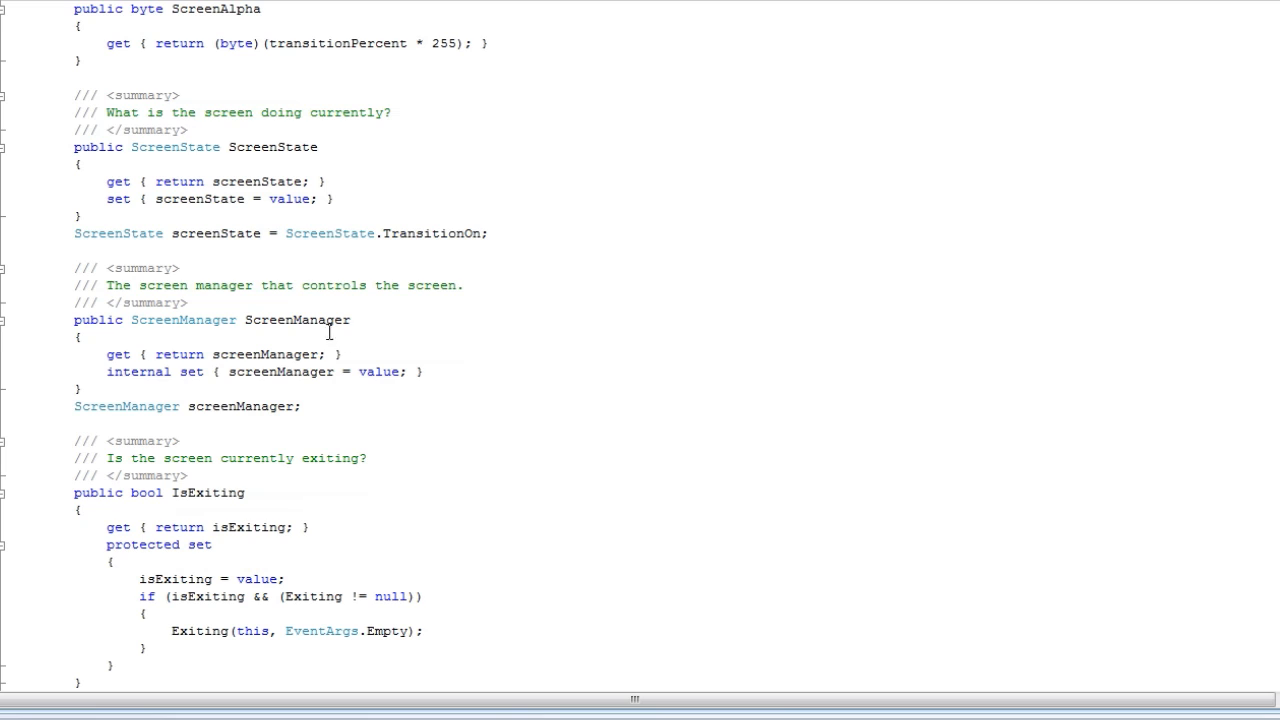
double_click(297, 320)
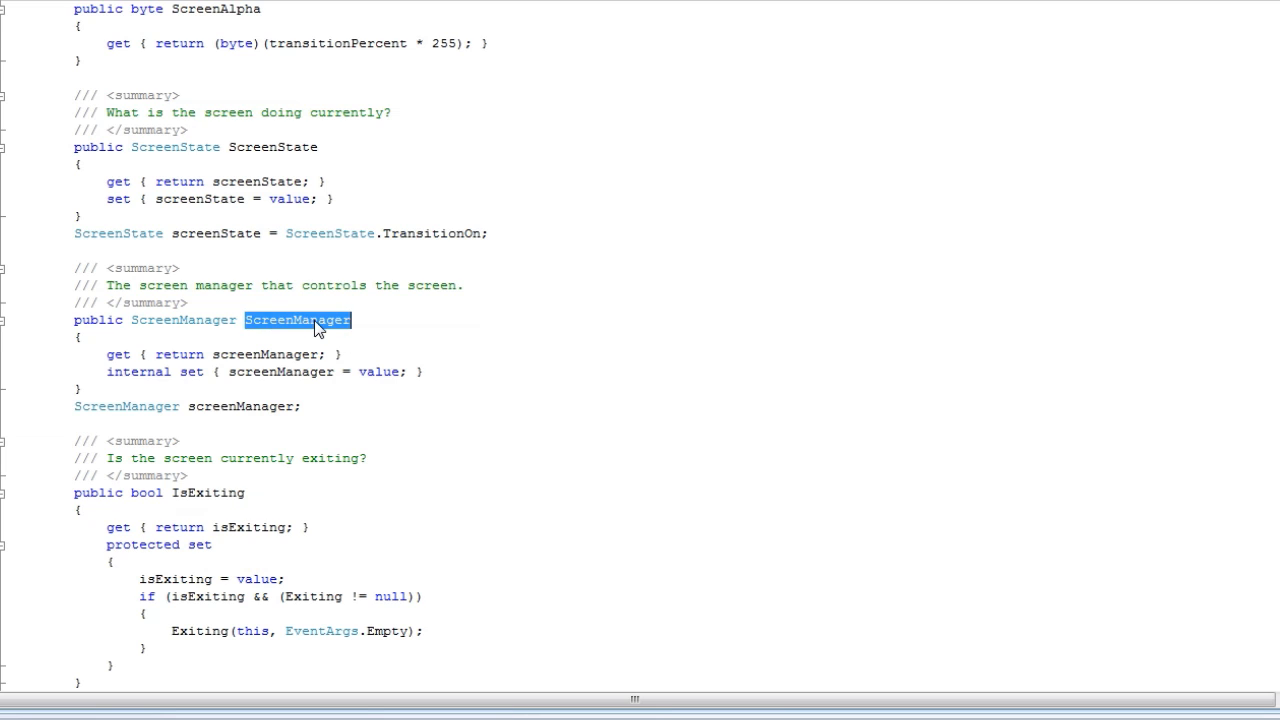
scroll(down, 3)
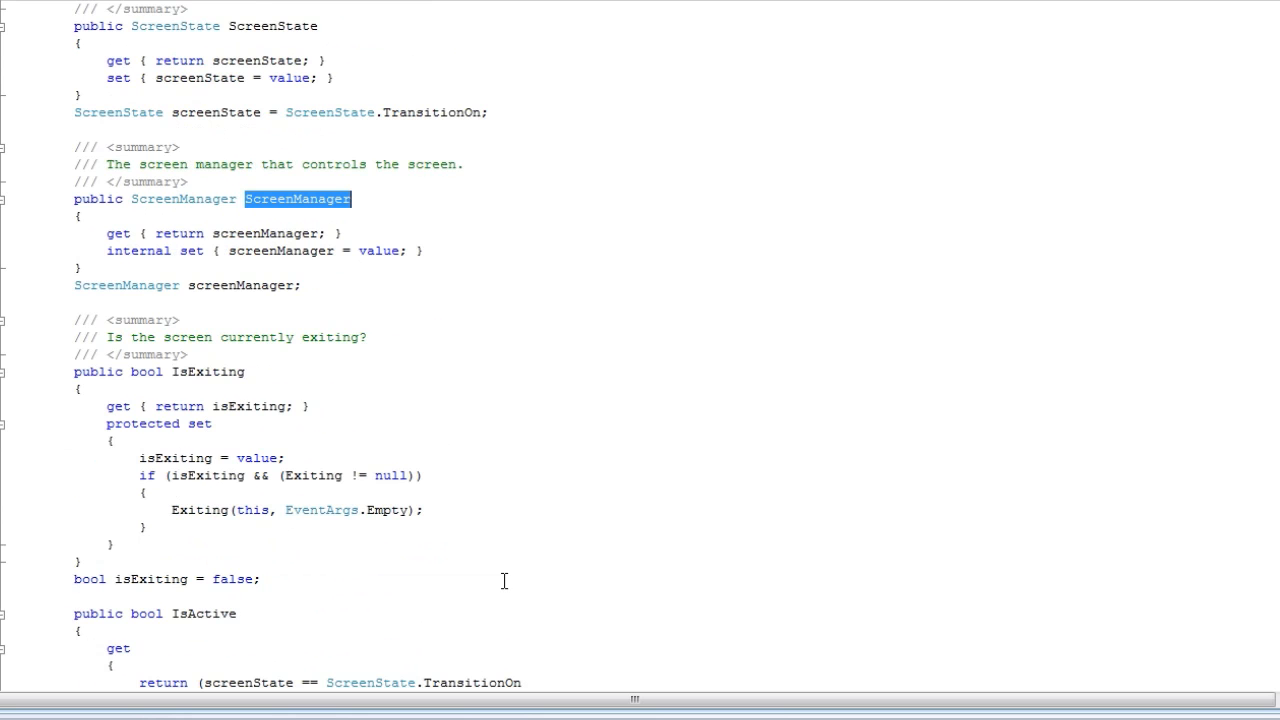
scroll(down, 3)
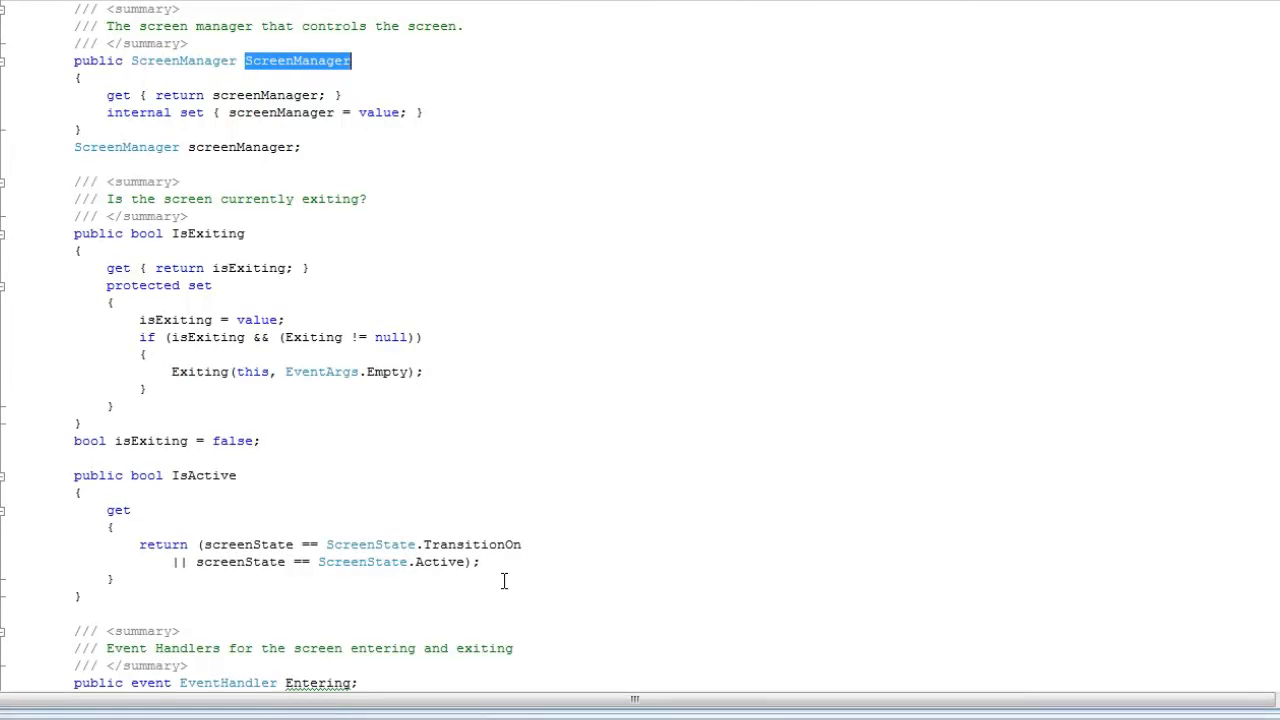
mouse_move(472, 306)
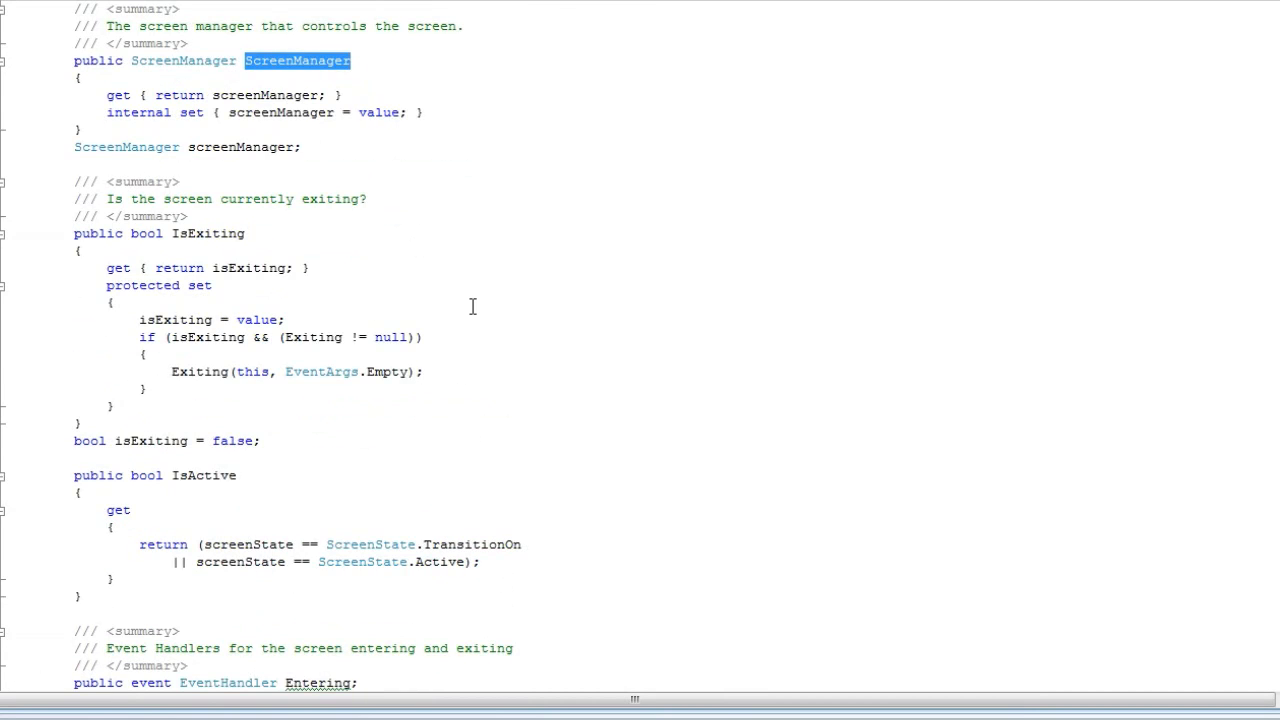
scroll(up, 3)
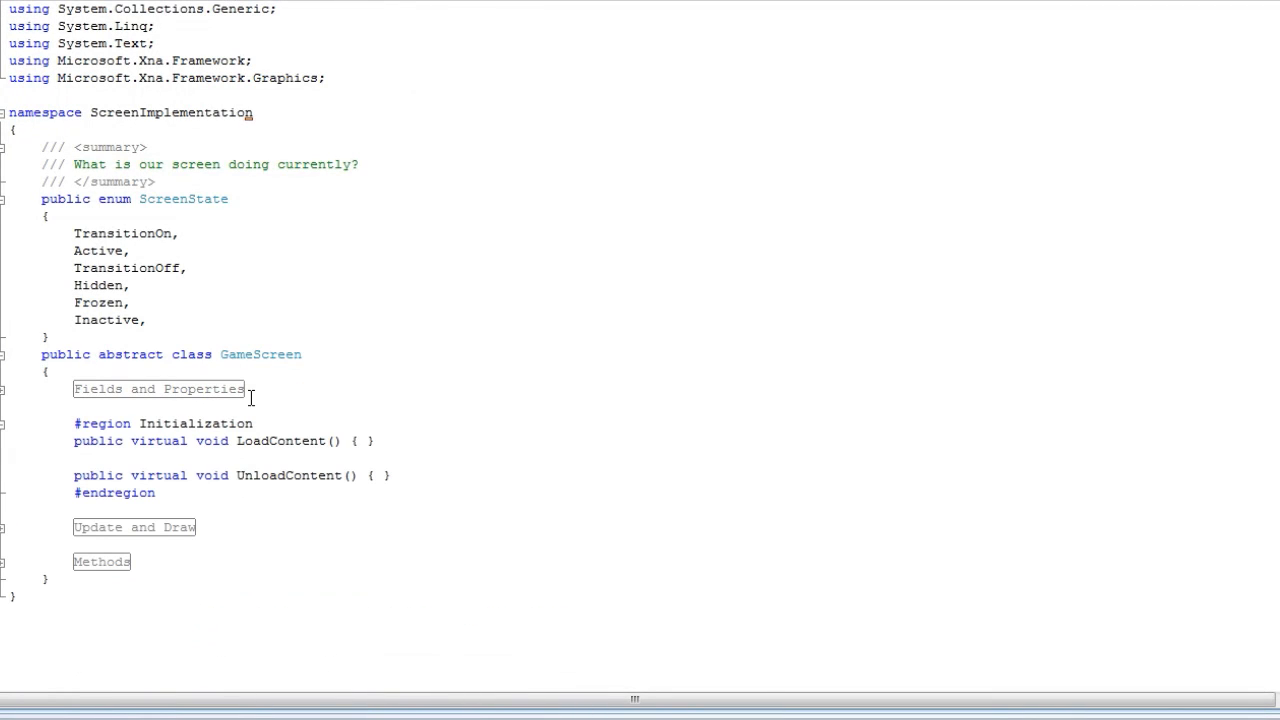
Select GameScreen's empty LoadContent and UnloadContent methods, then fold the Initialization region
drag(73, 441, 392, 475)
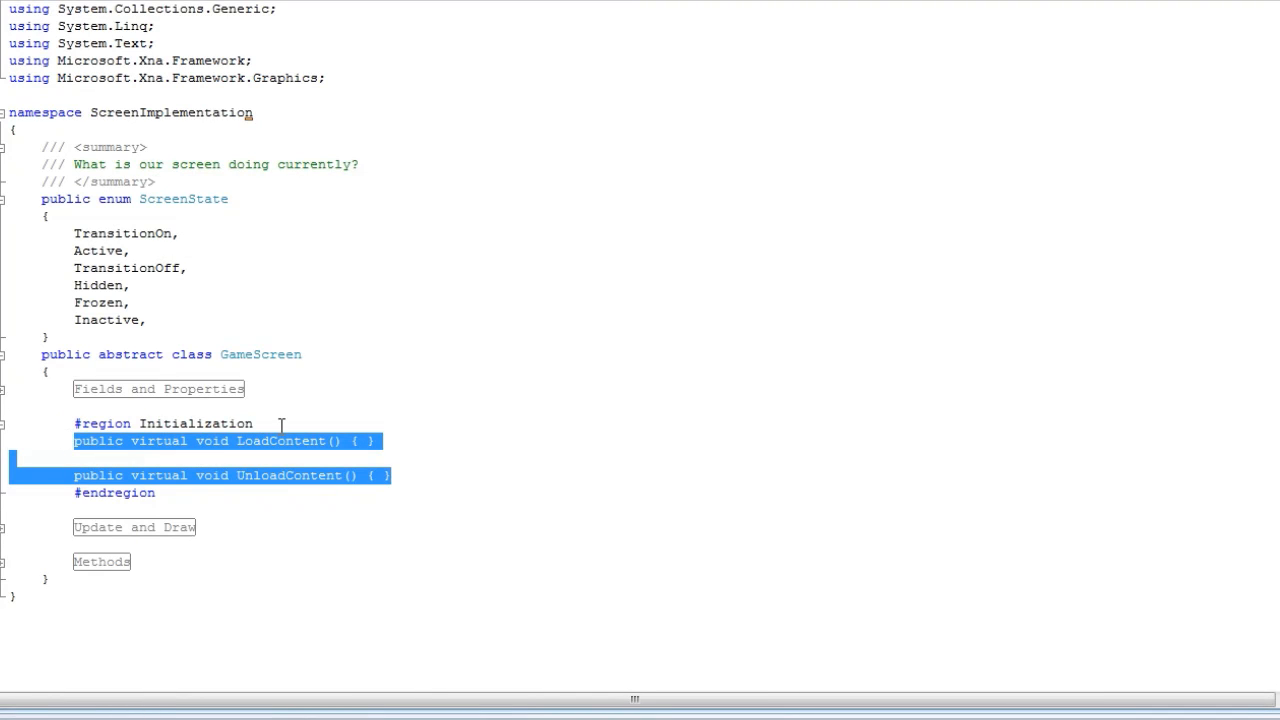
mouse_move(19, 399)
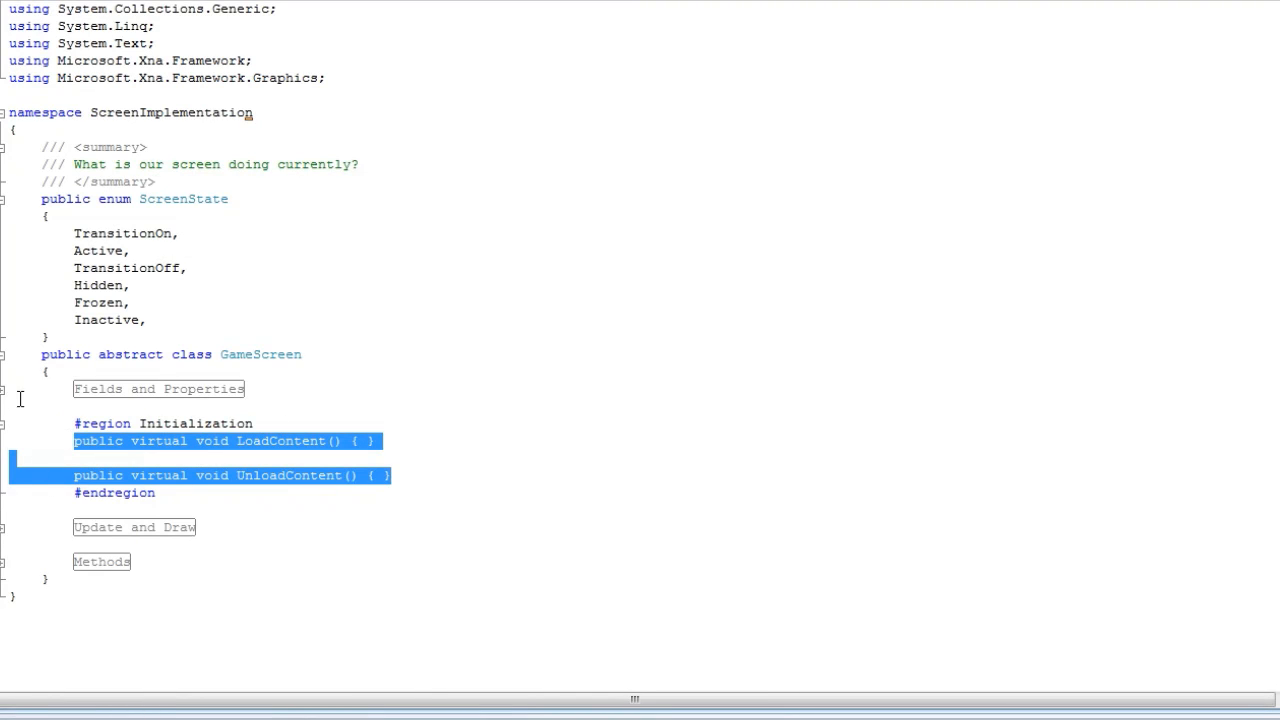
click(7, 423)
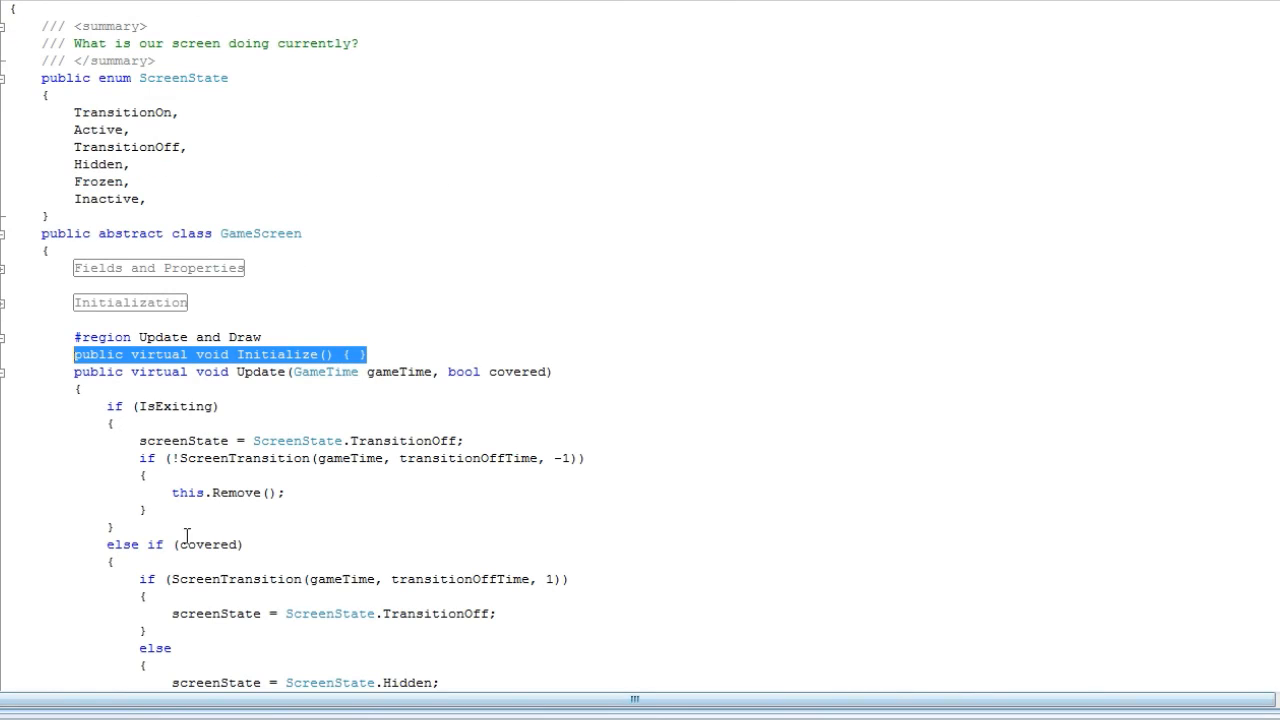
mouse_move(27, 409)
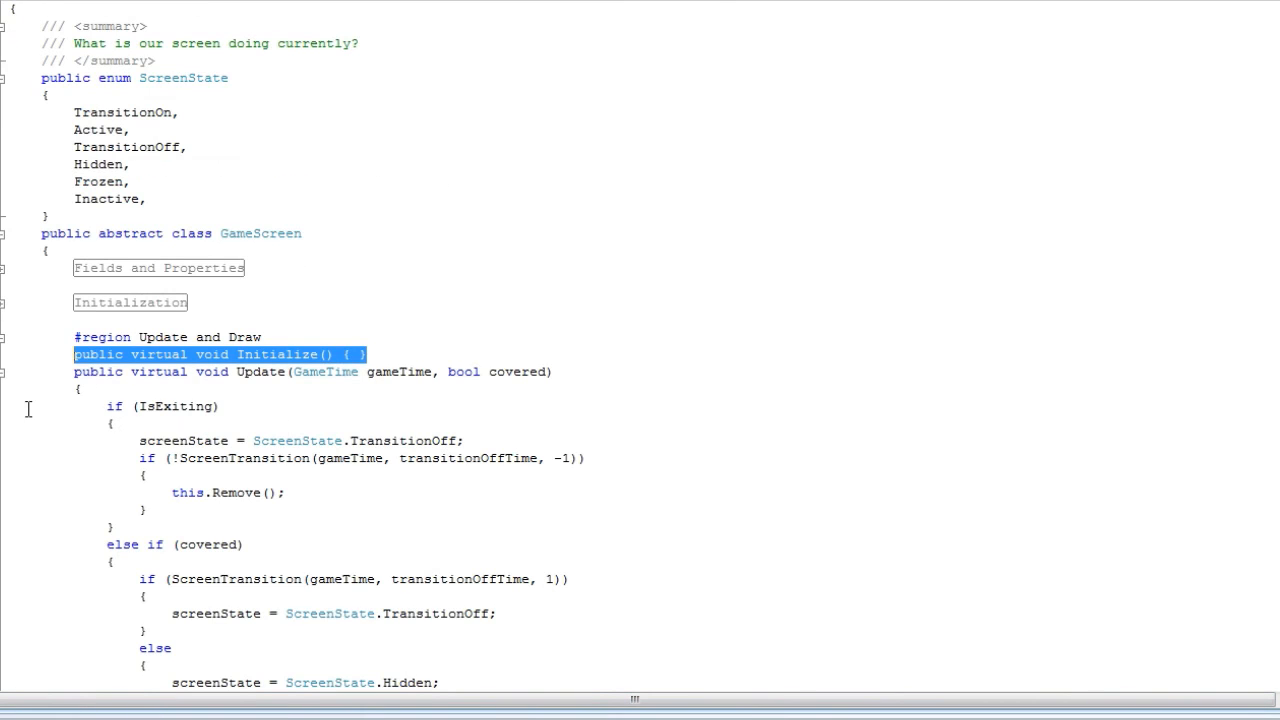
Scroll through Update and Draw, highlighting HandleInput's inactive-screen early return, then fold the region
scroll(down, 3)
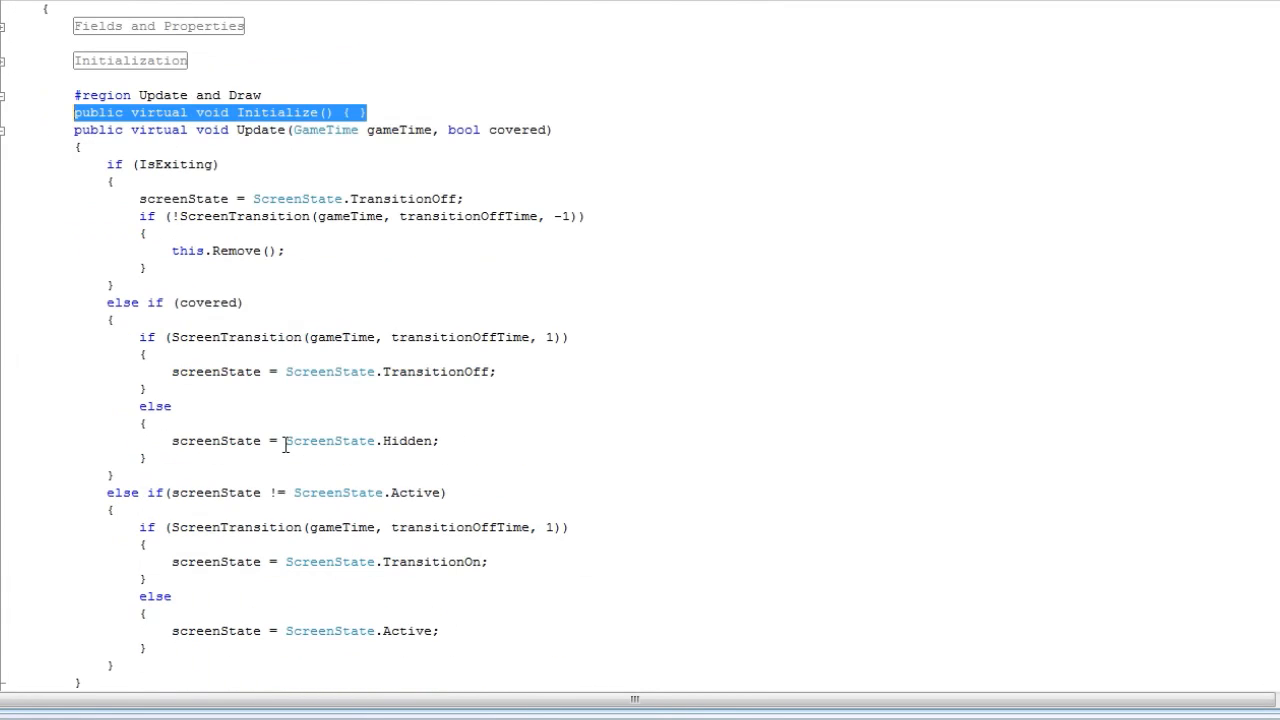
scroll(down, 3)
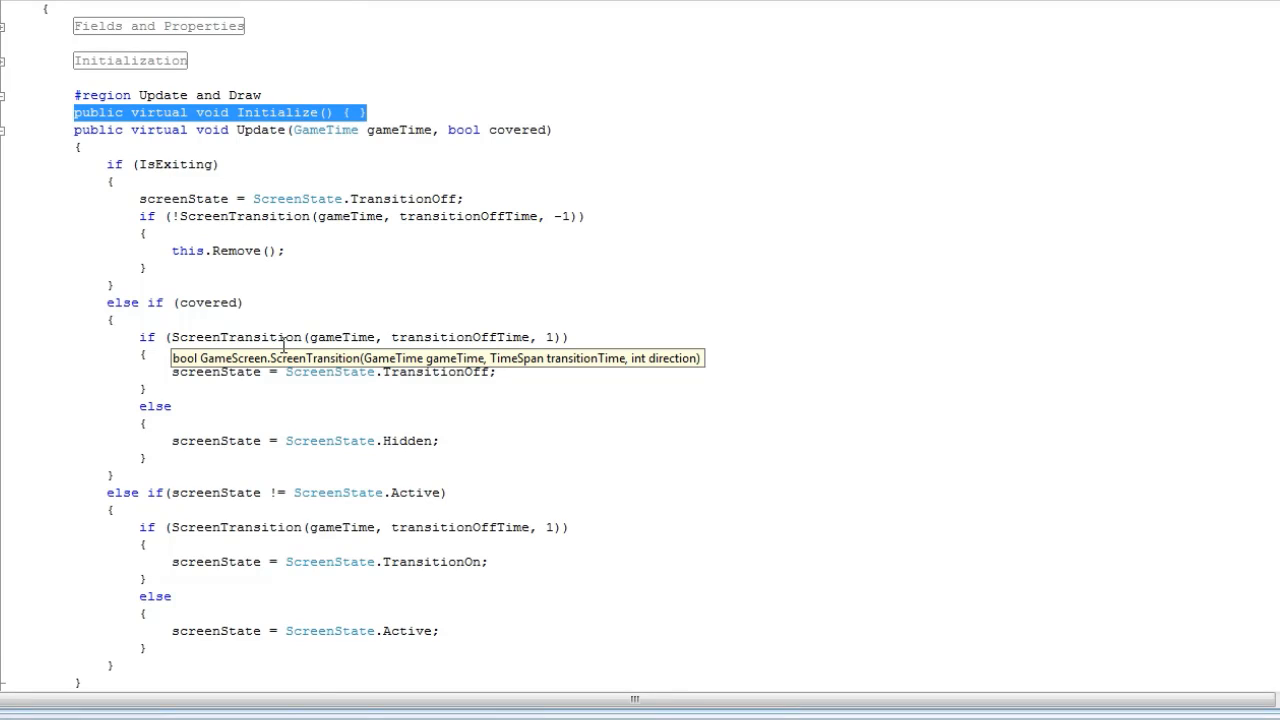
mouse_move(35, 256)
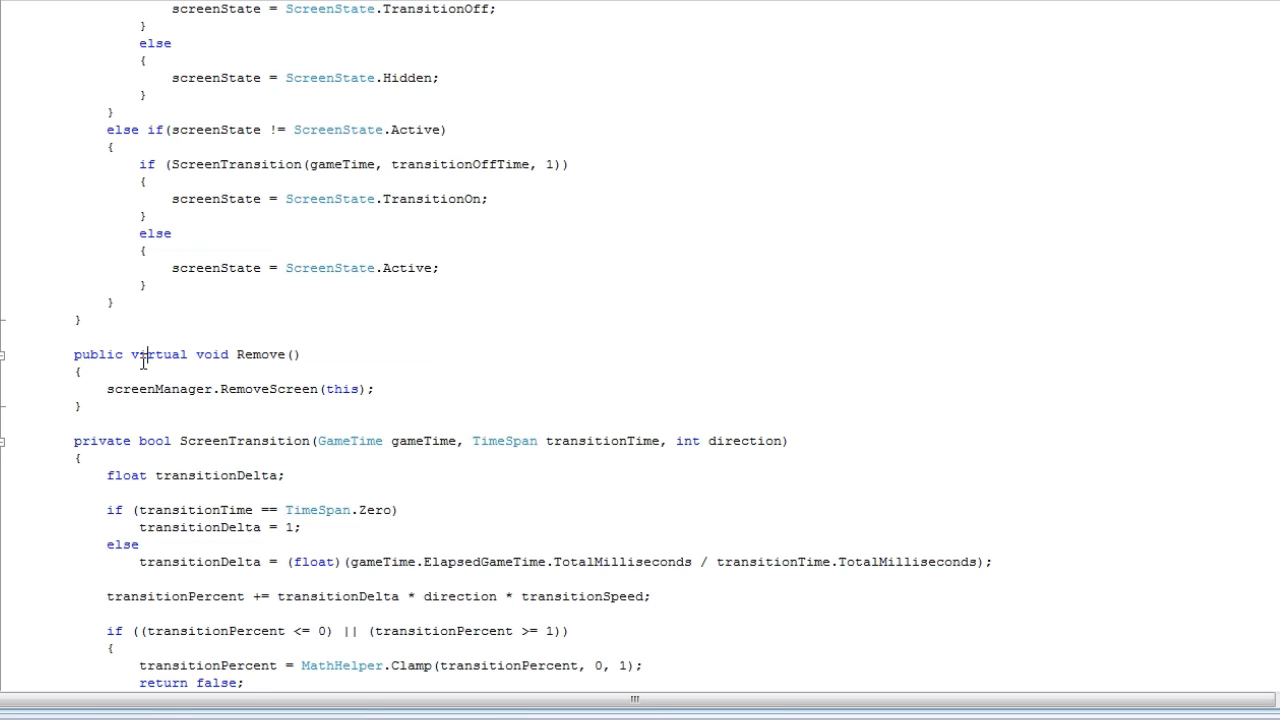
mouse_move(642, 484)
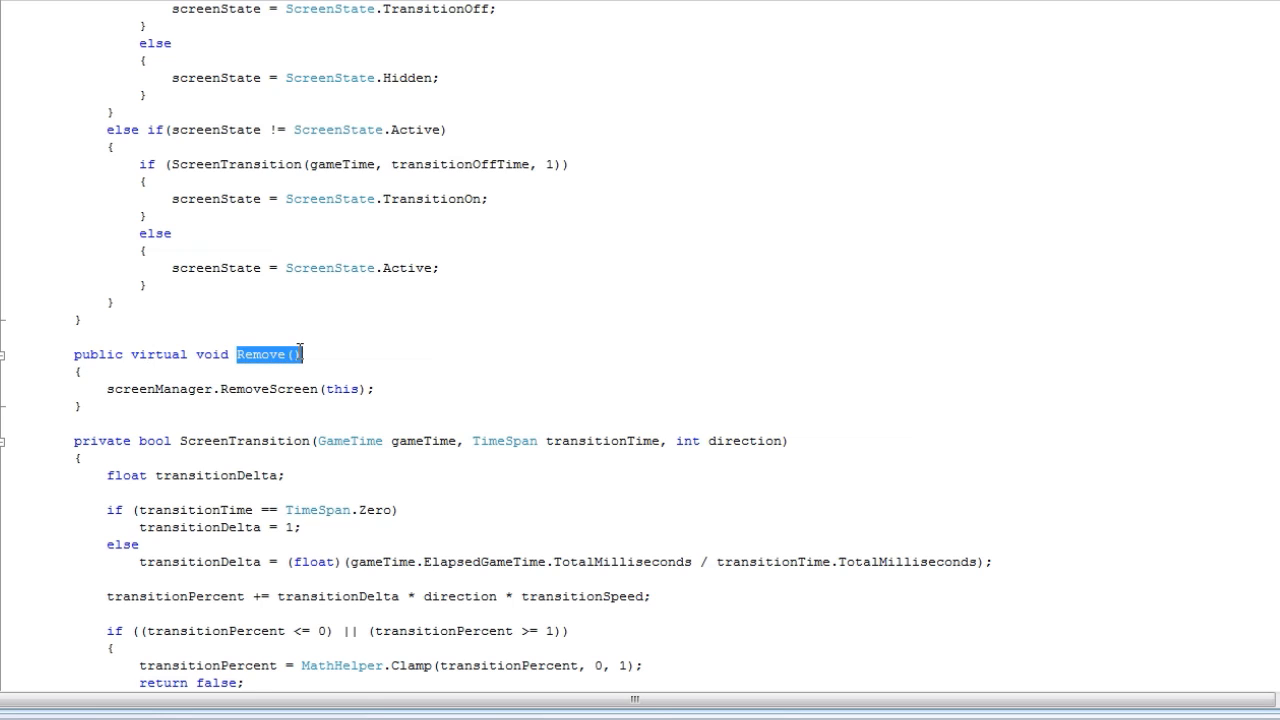
mouse_move(373, 383)
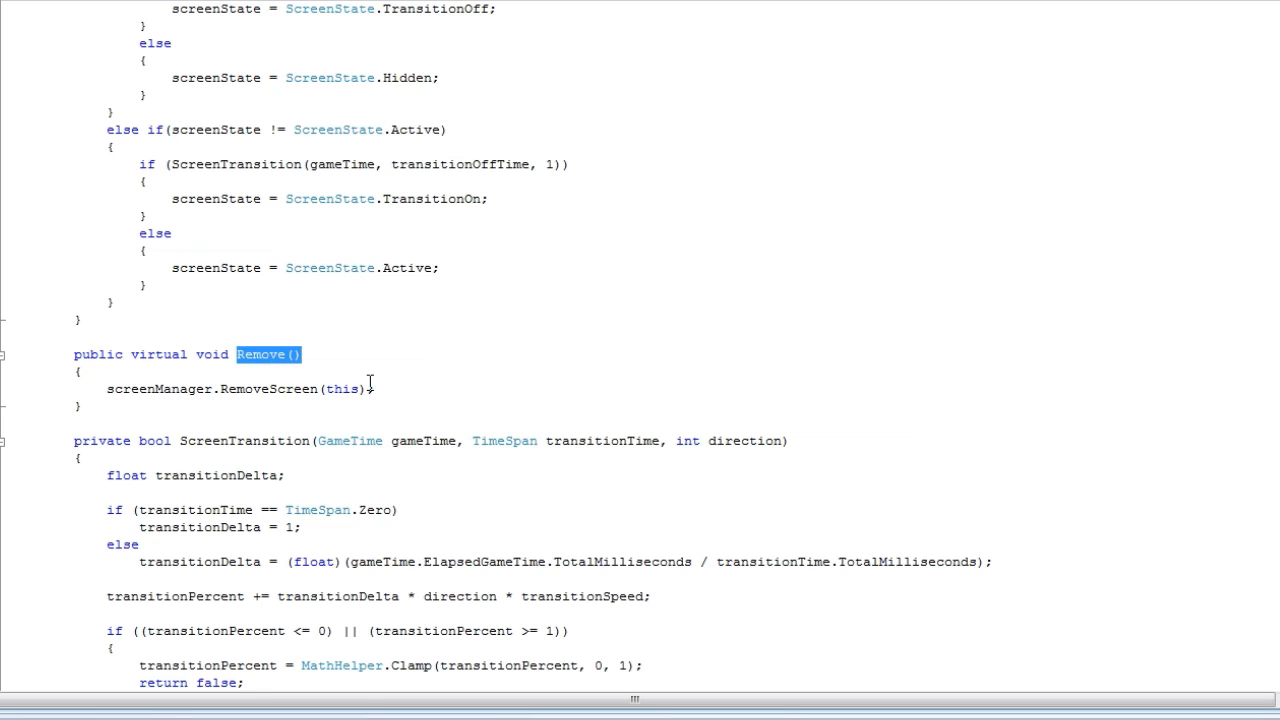
mouse_move(343, 361)
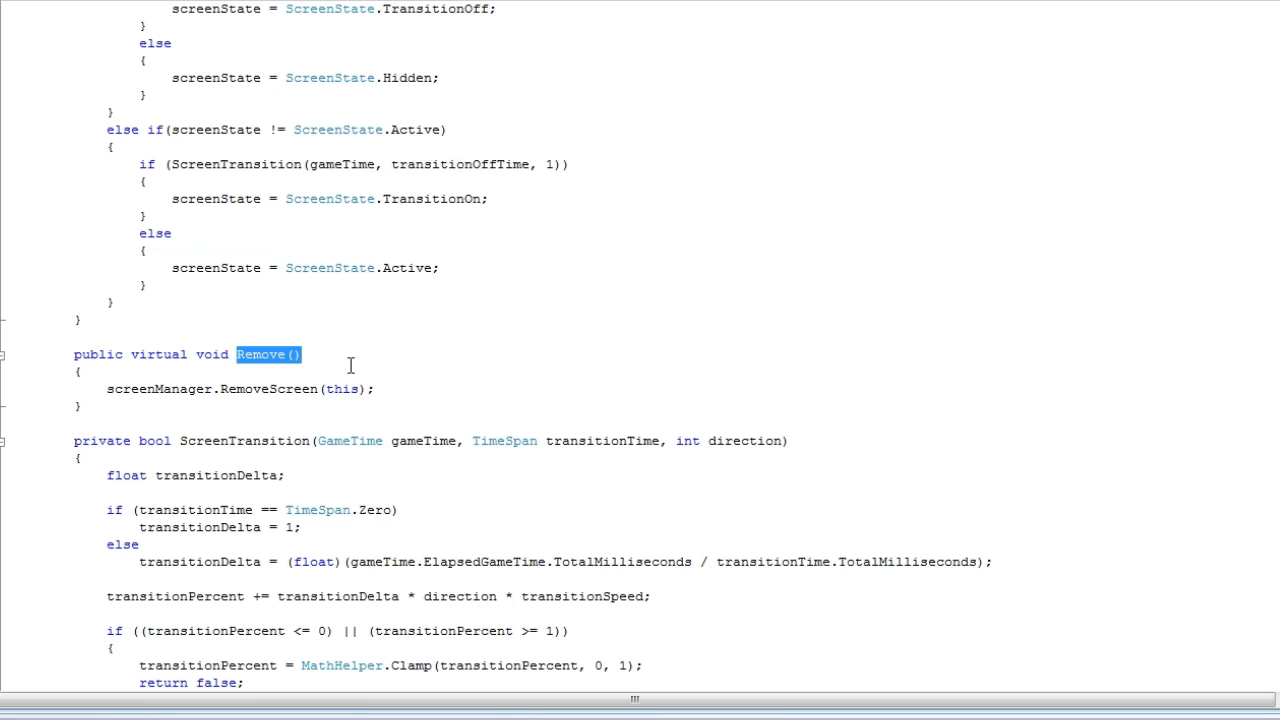
mouse_move(303, 405)
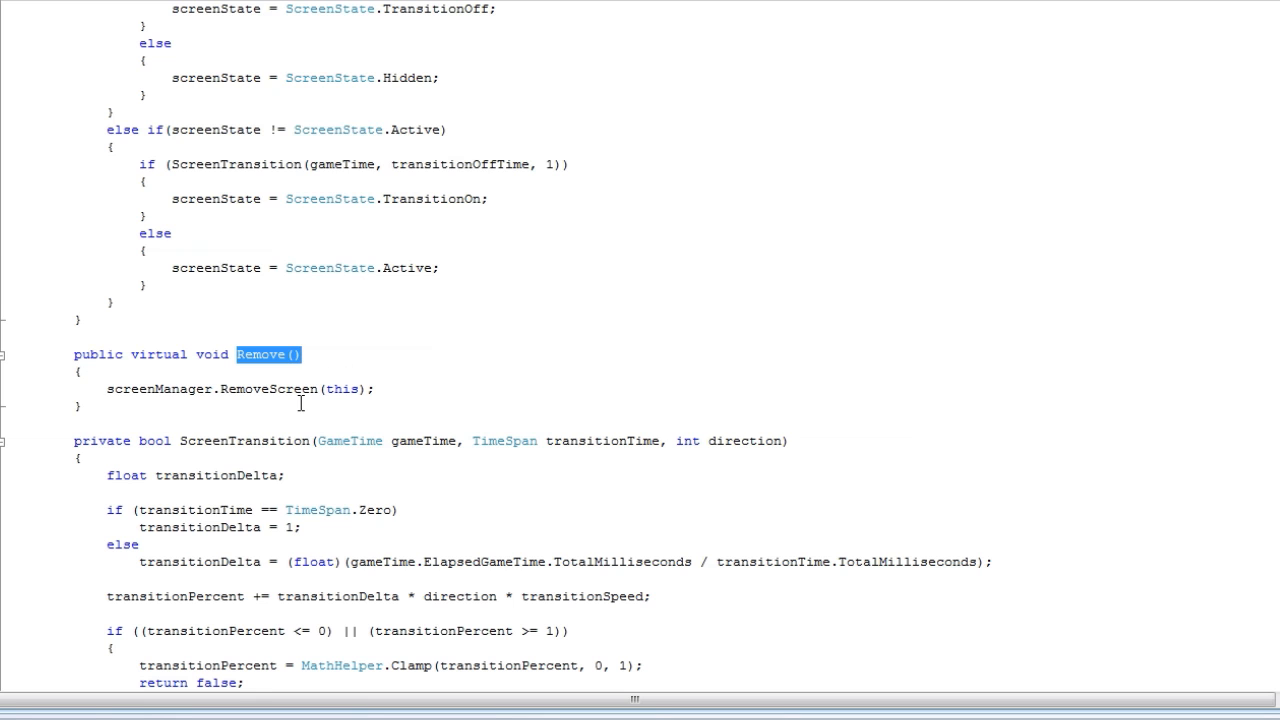
scroll(down, 3)
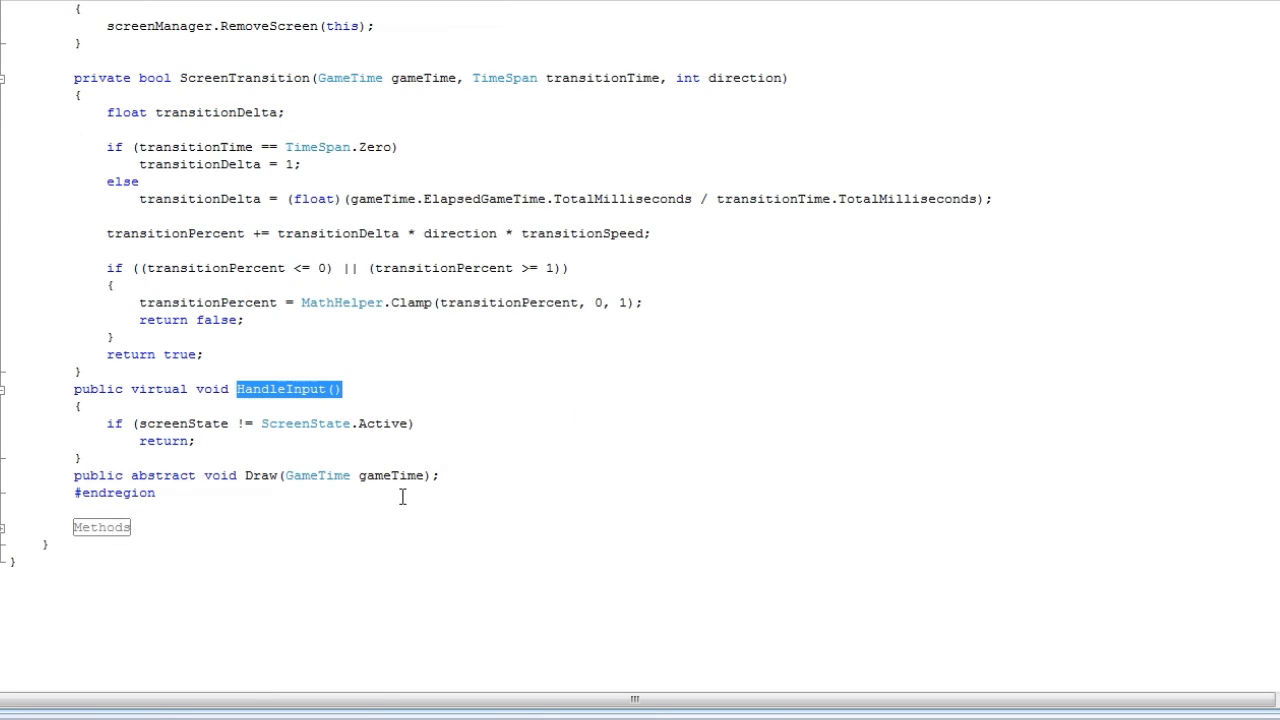
click(203, 440)
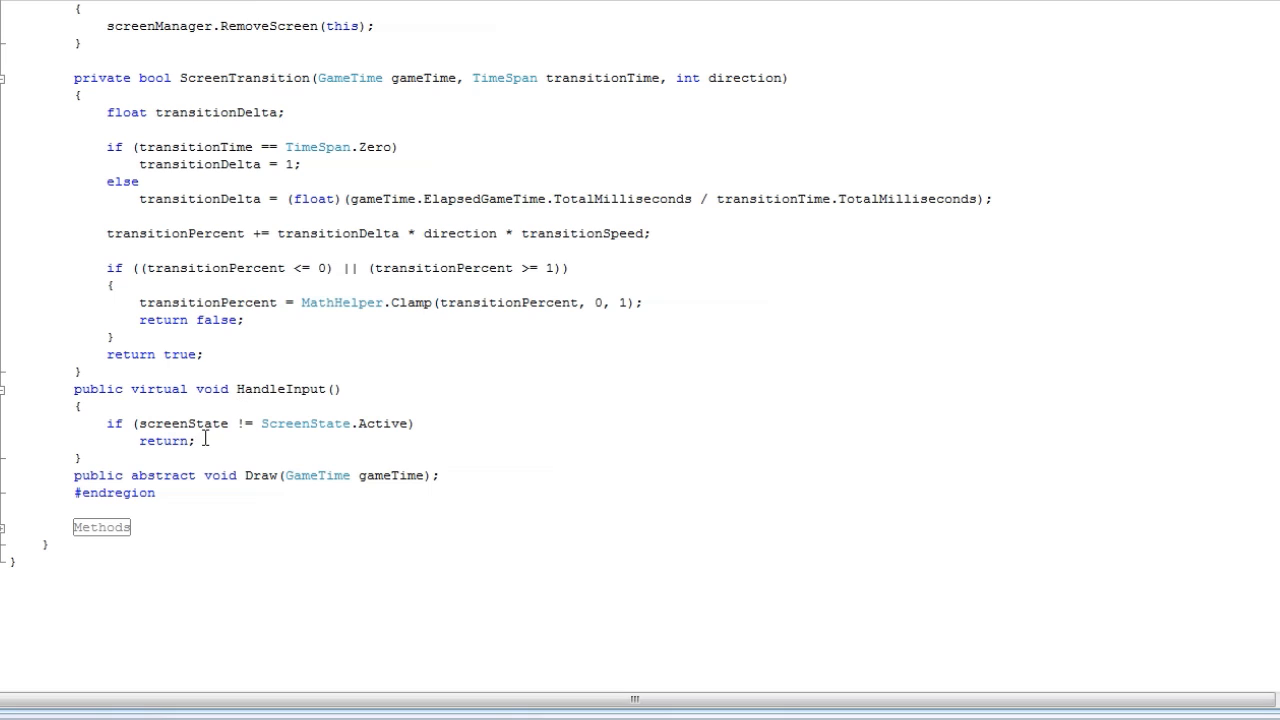
drag(107, 423, 197, 441)
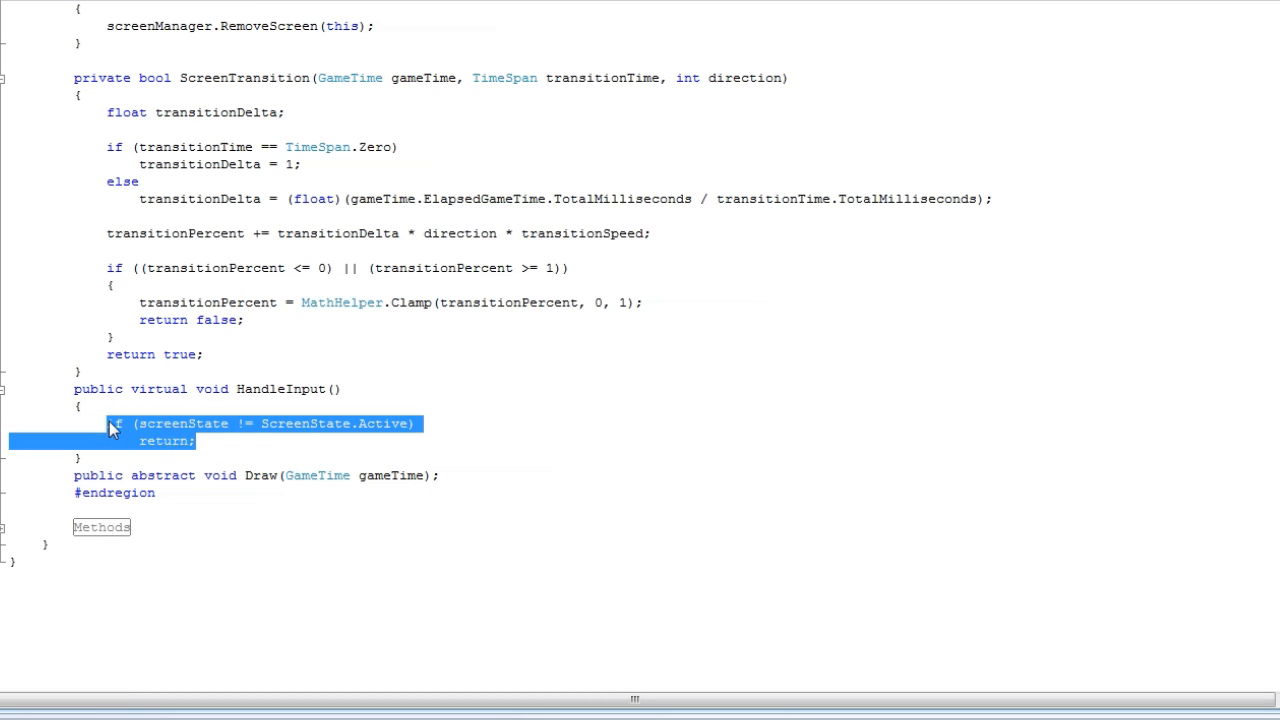
click(200, 441)
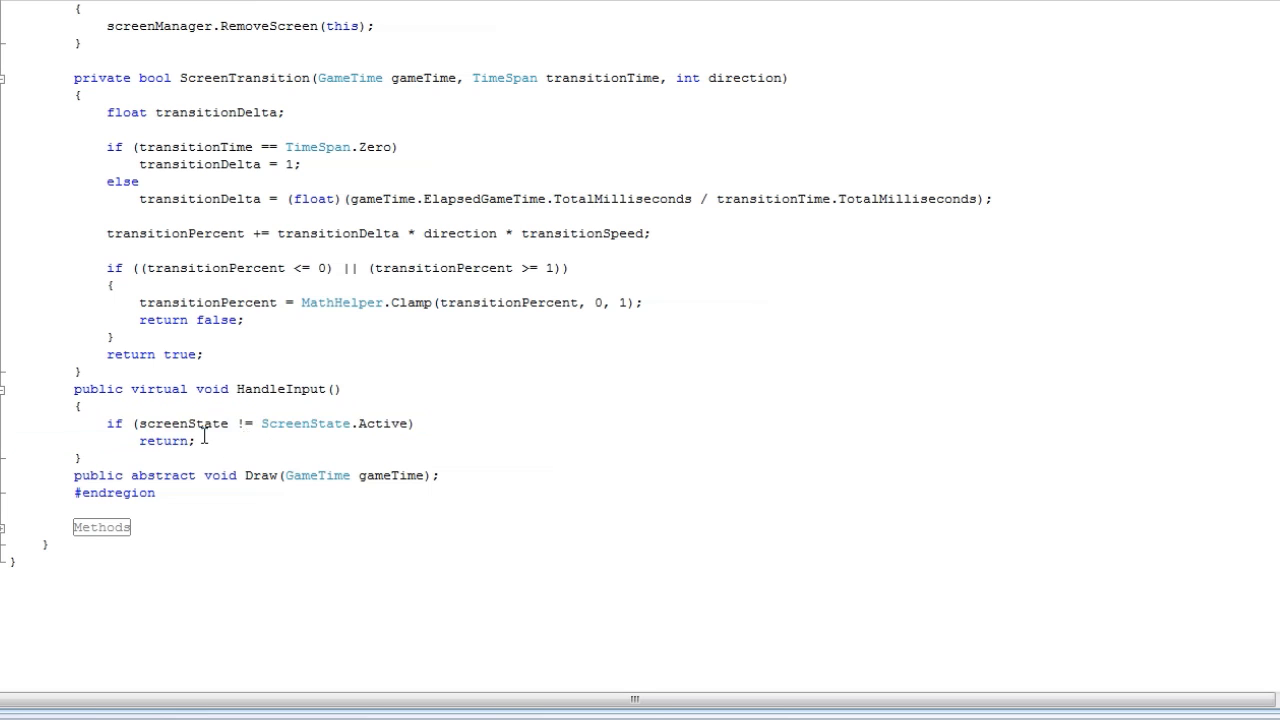
drag(107, 423, 195, 441)
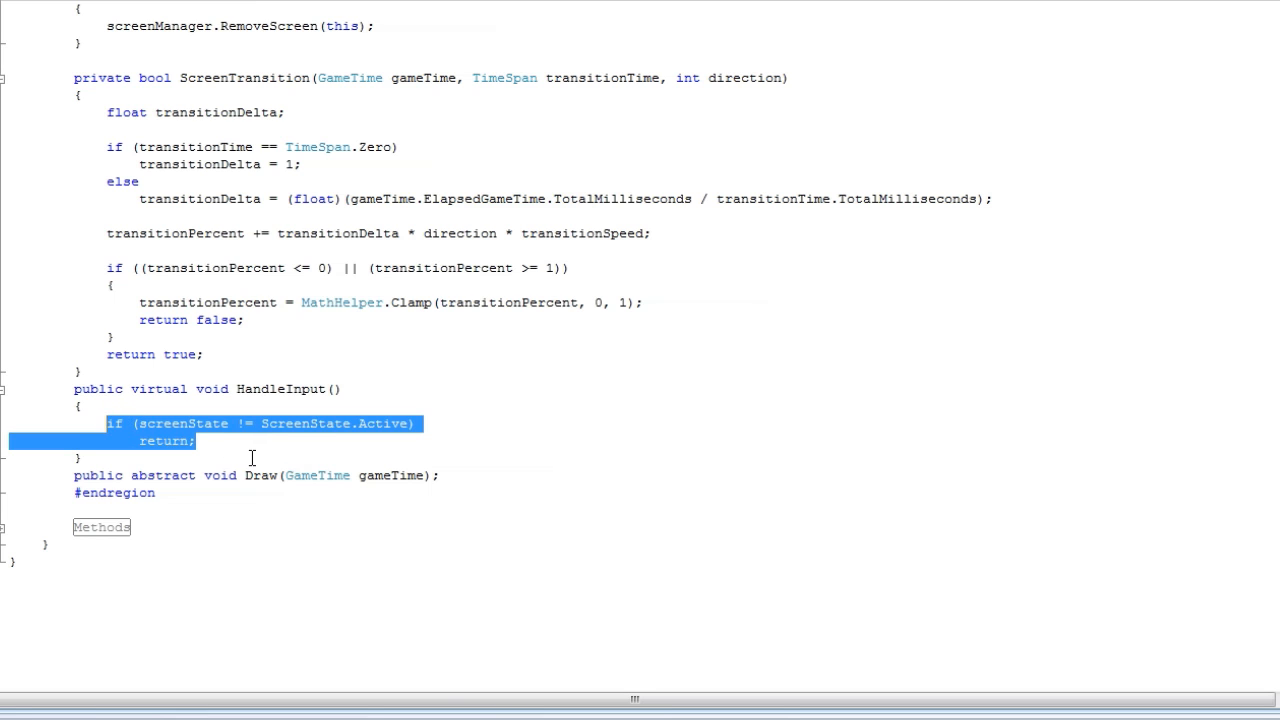
mouse_move(247, 471)
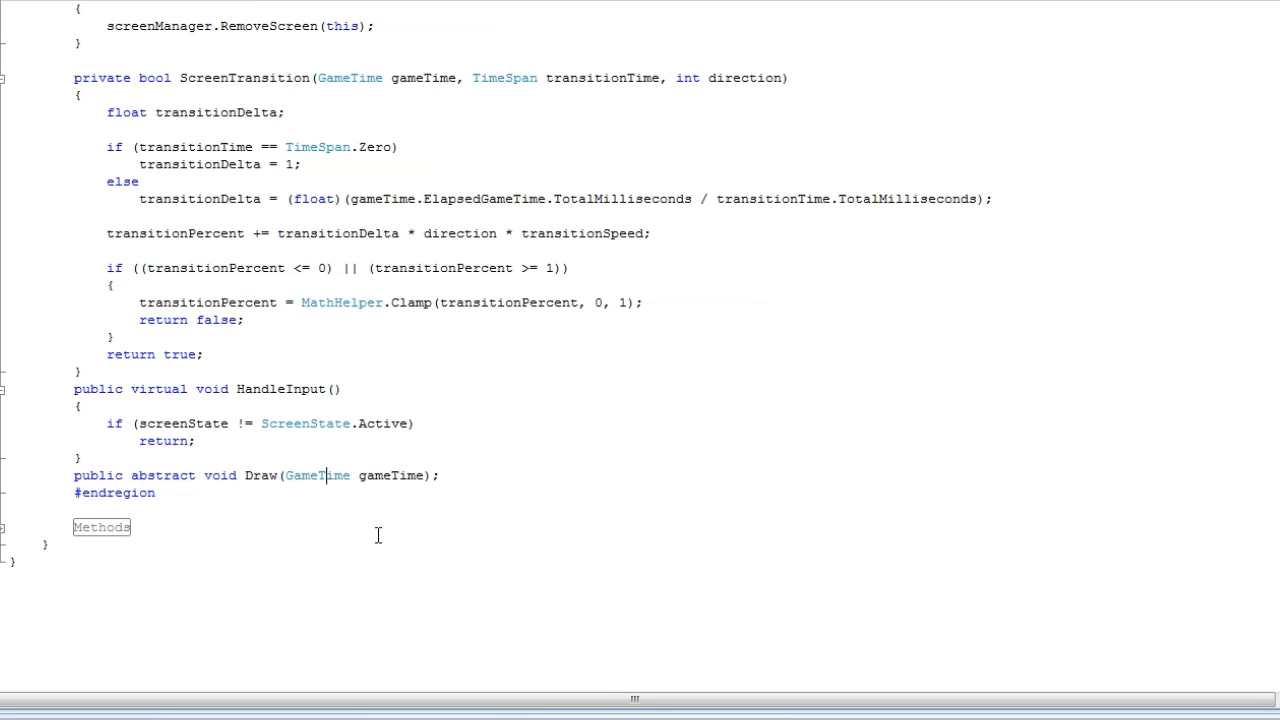
double_click(163, 475)
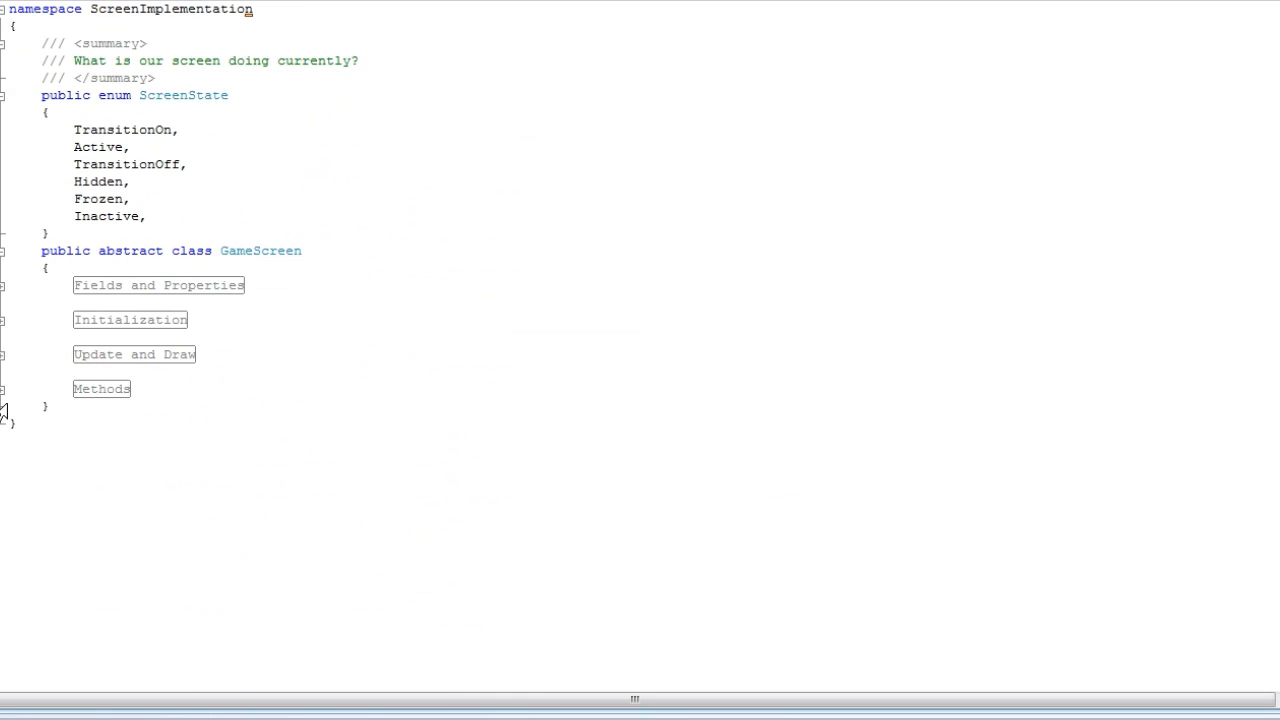
Expand GameScreen's Methods region to review ExitScreen and FreezeScreen, then switch to ScreenManager.cs
click(101, 388)
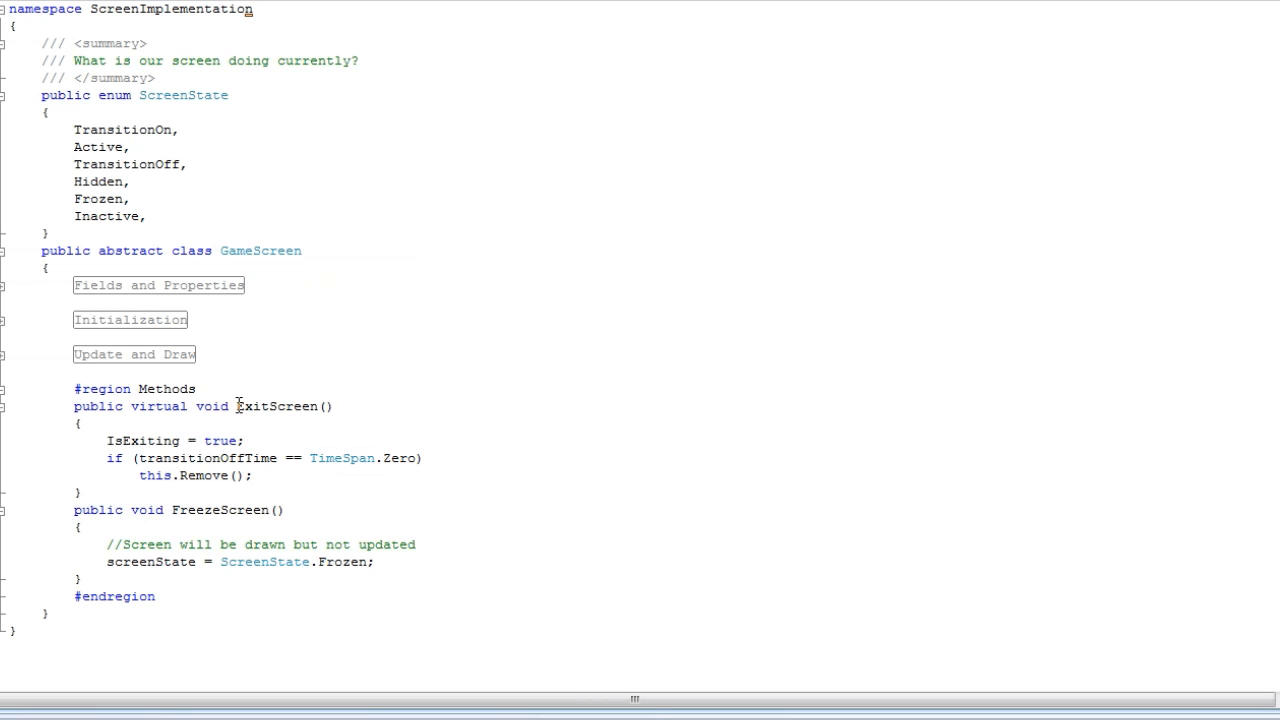
mouse_move(239, 510)
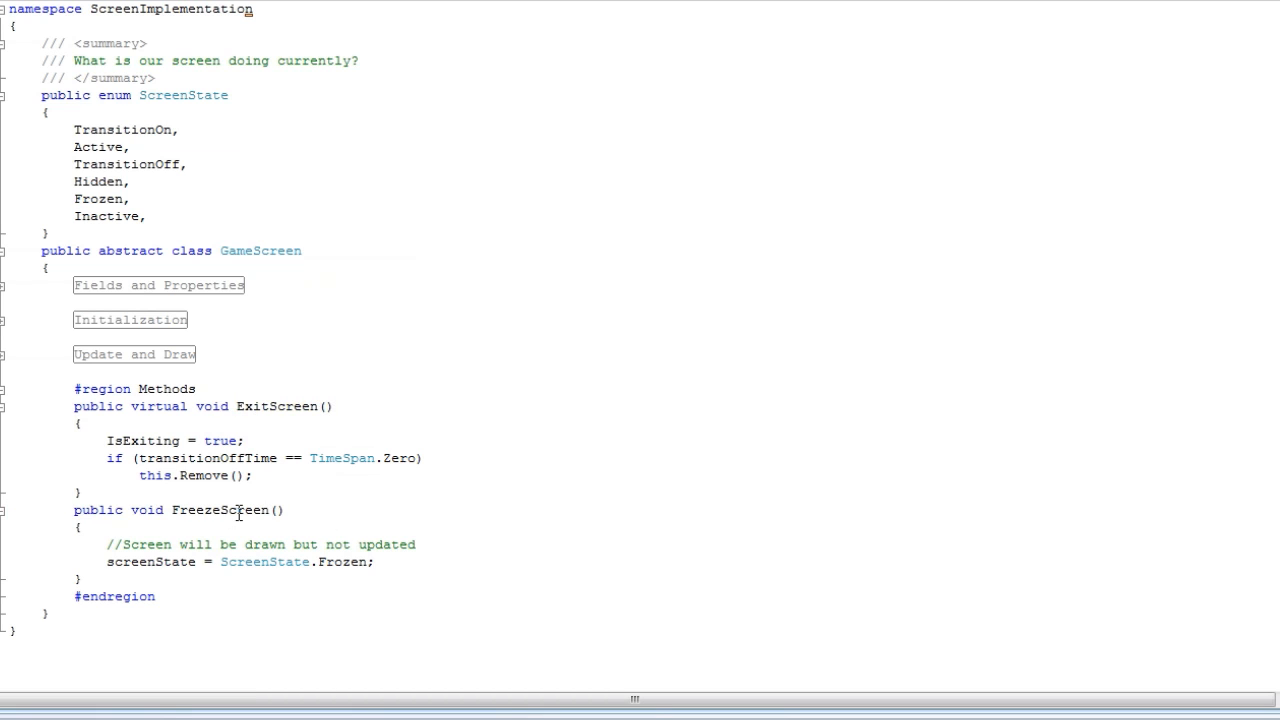
mouse_move(343, 527)
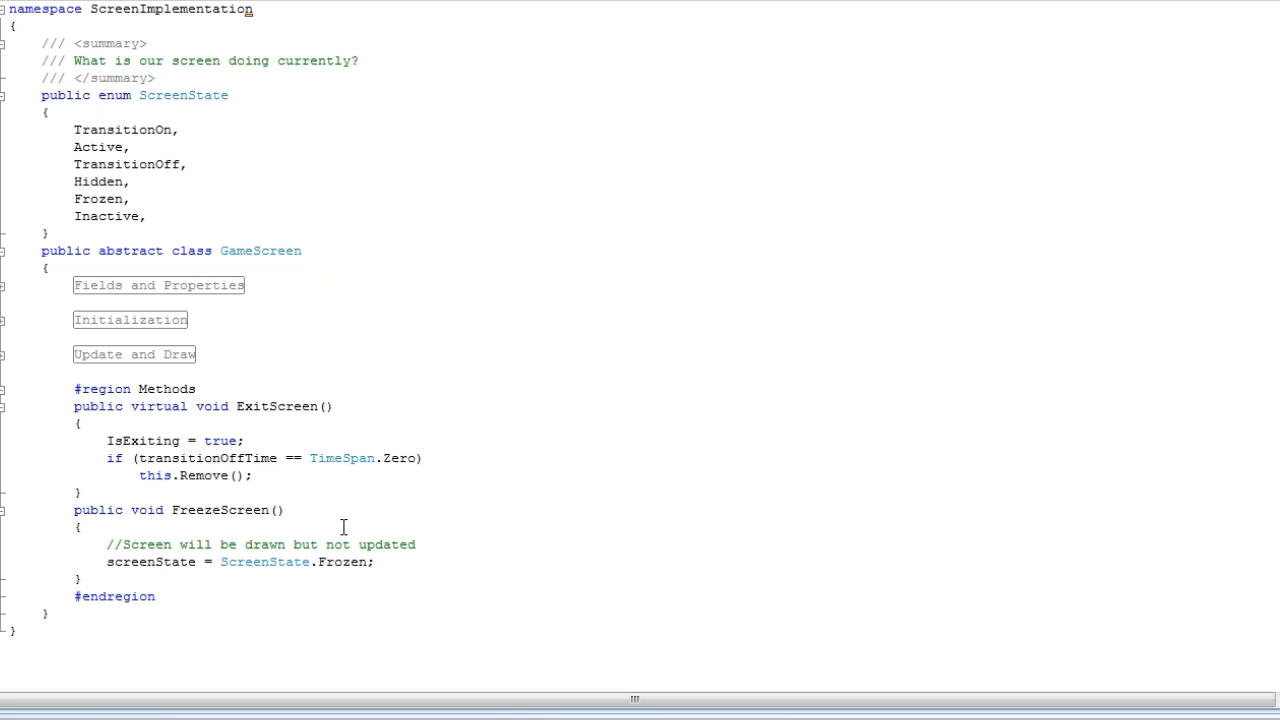
scroll(down, 3)
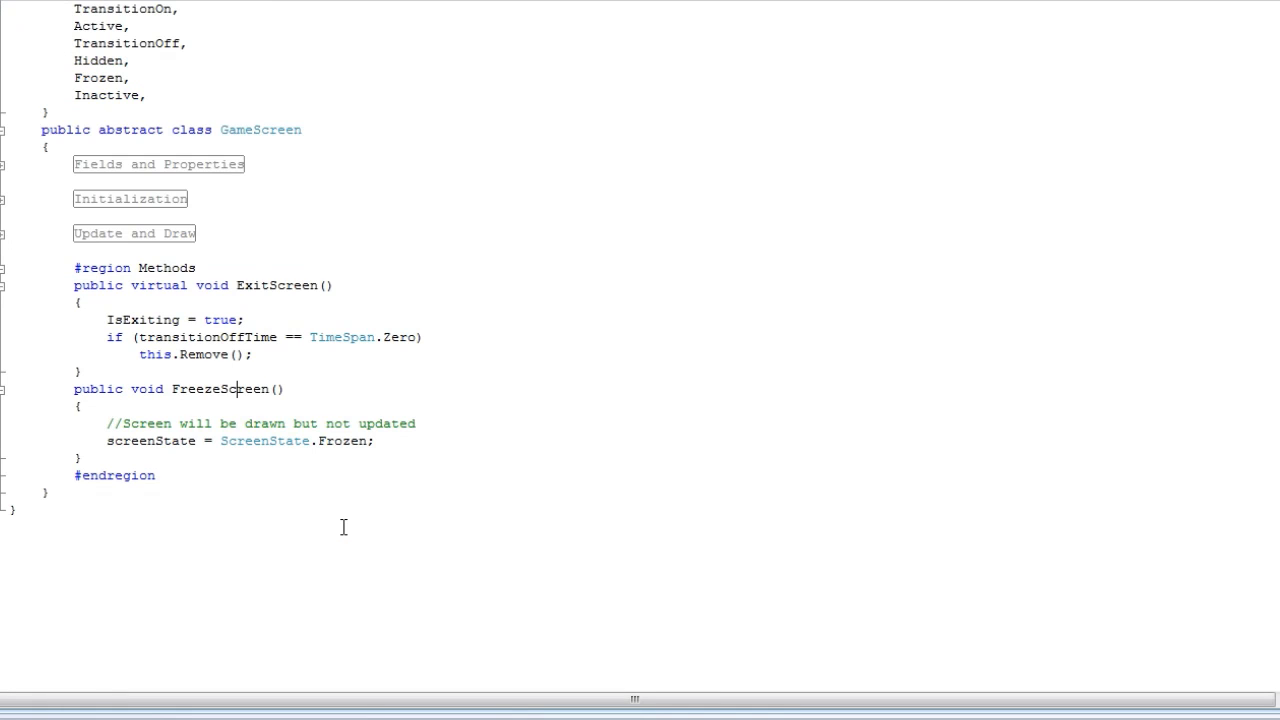
scroll(up, 3)
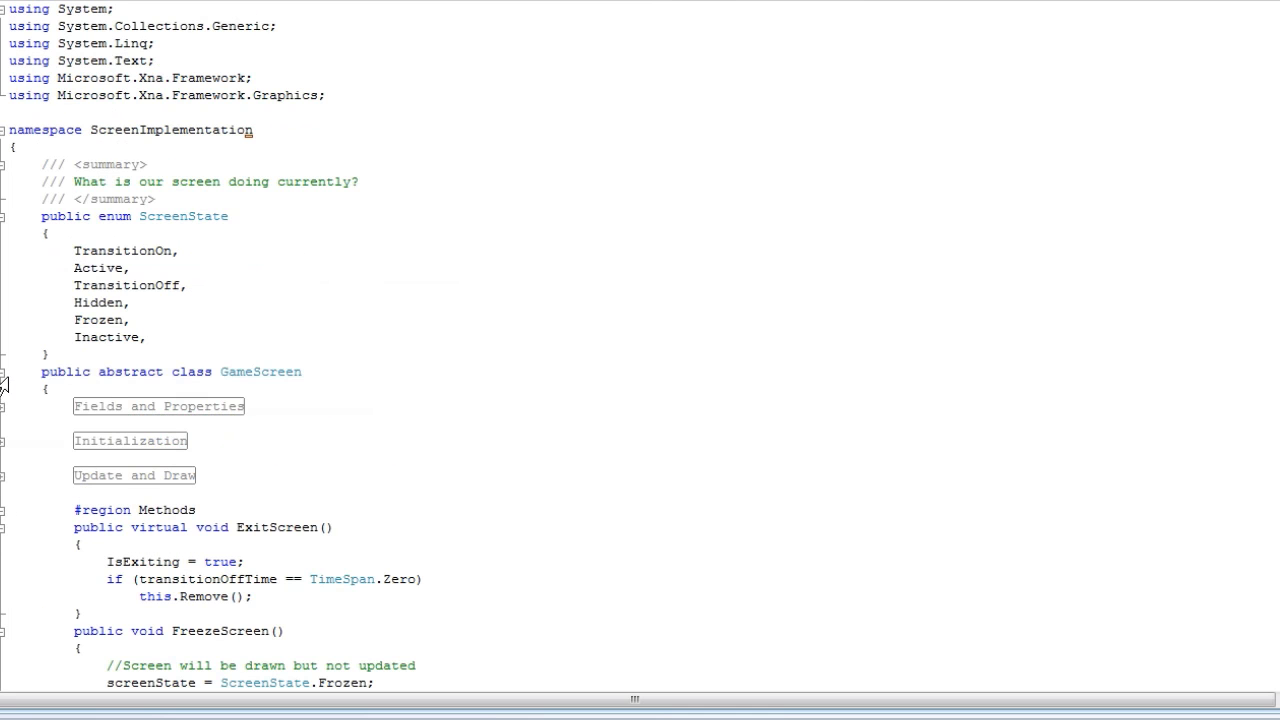
scroll(down, 3)
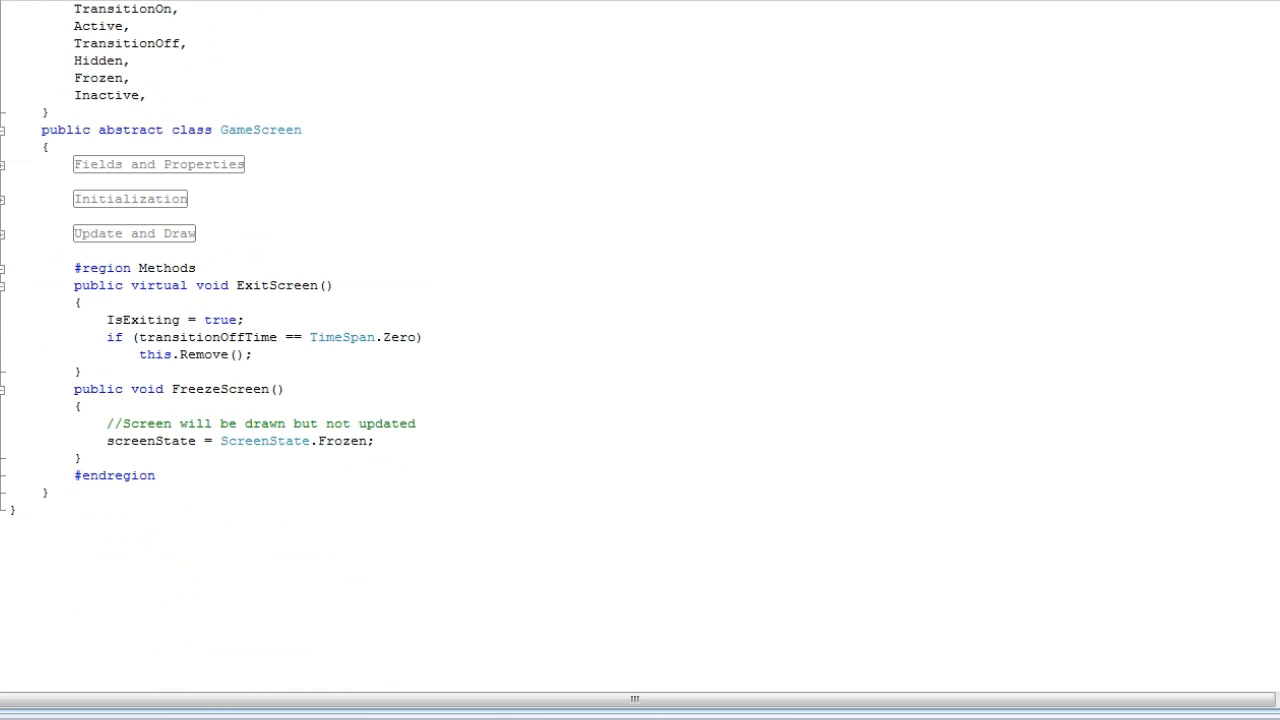
click(8, 267)
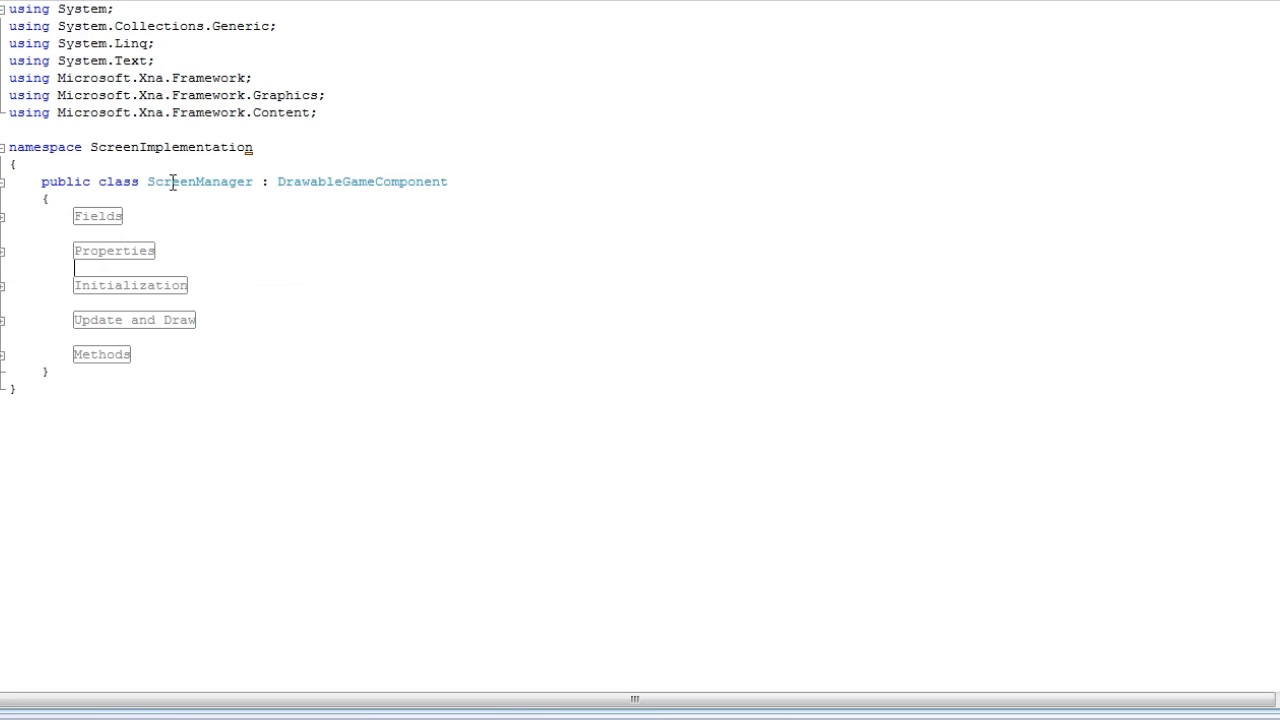
Expand ScreenManager's Fields region and highlight the screens and screensToUpdate GameScreen lists
click(8, 215)
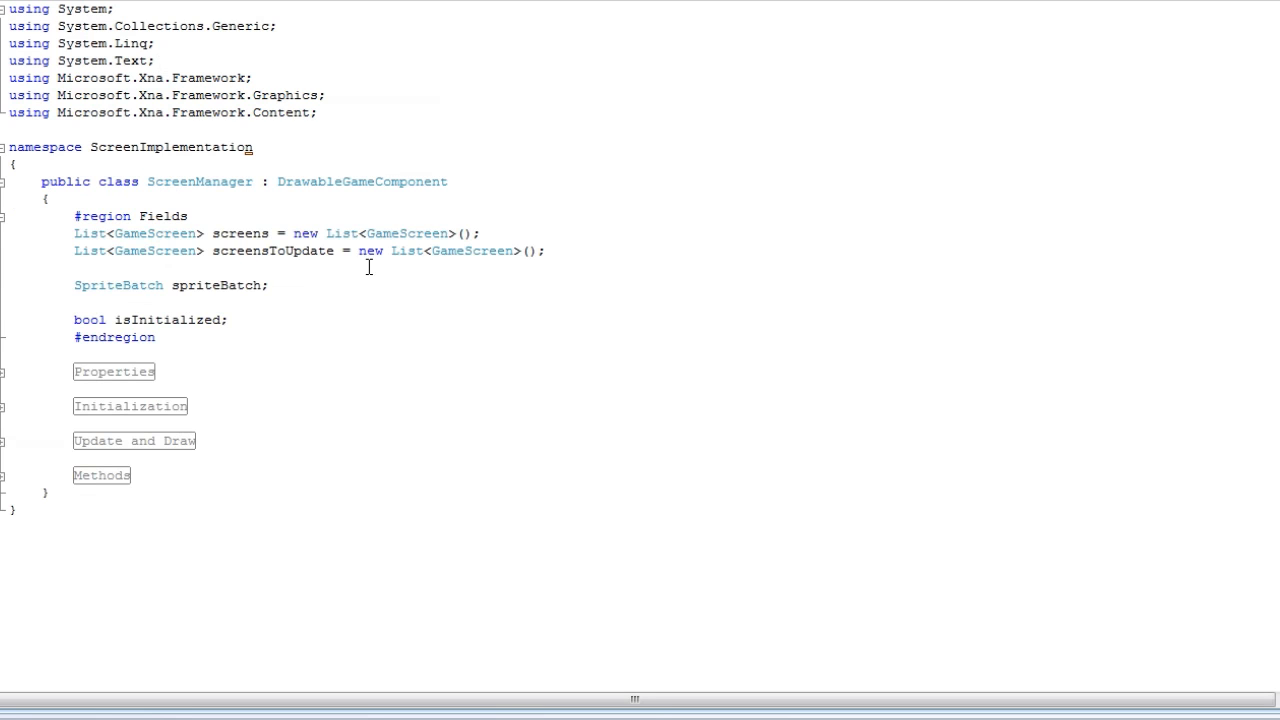
triple_click(275, 233)
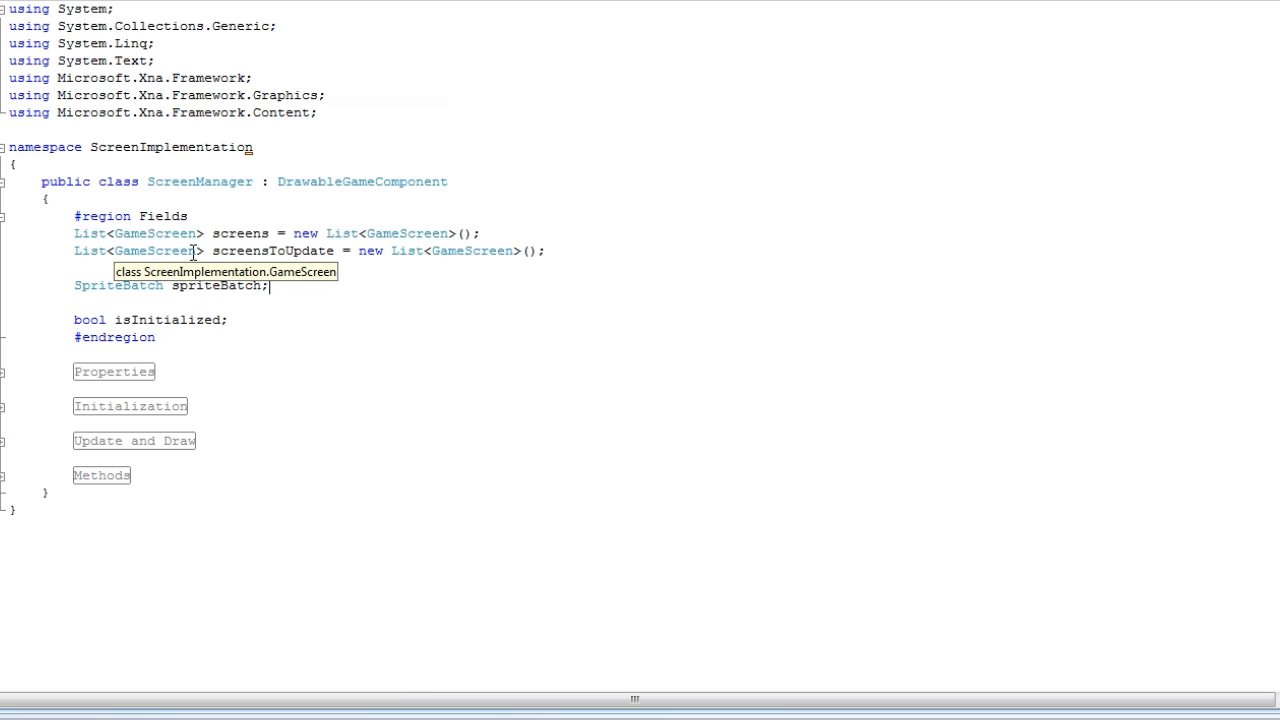
double_click(272, 250)
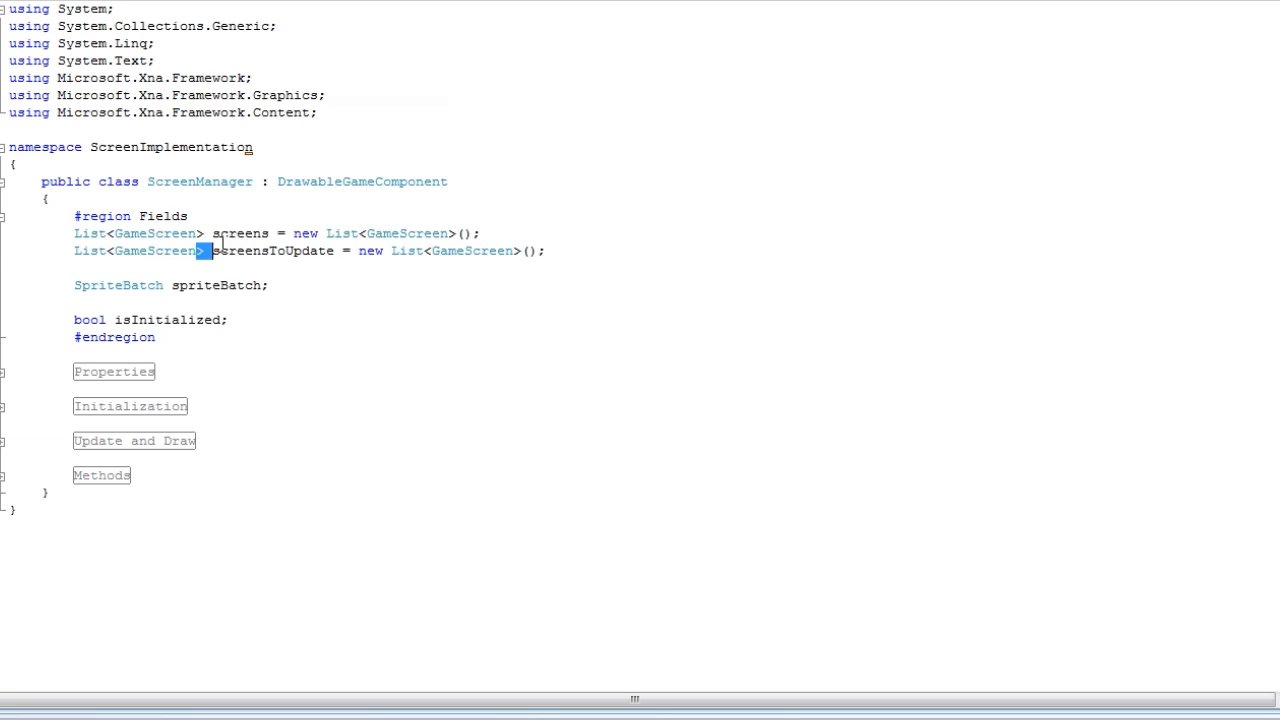
drag(210, 250, 540, 250)
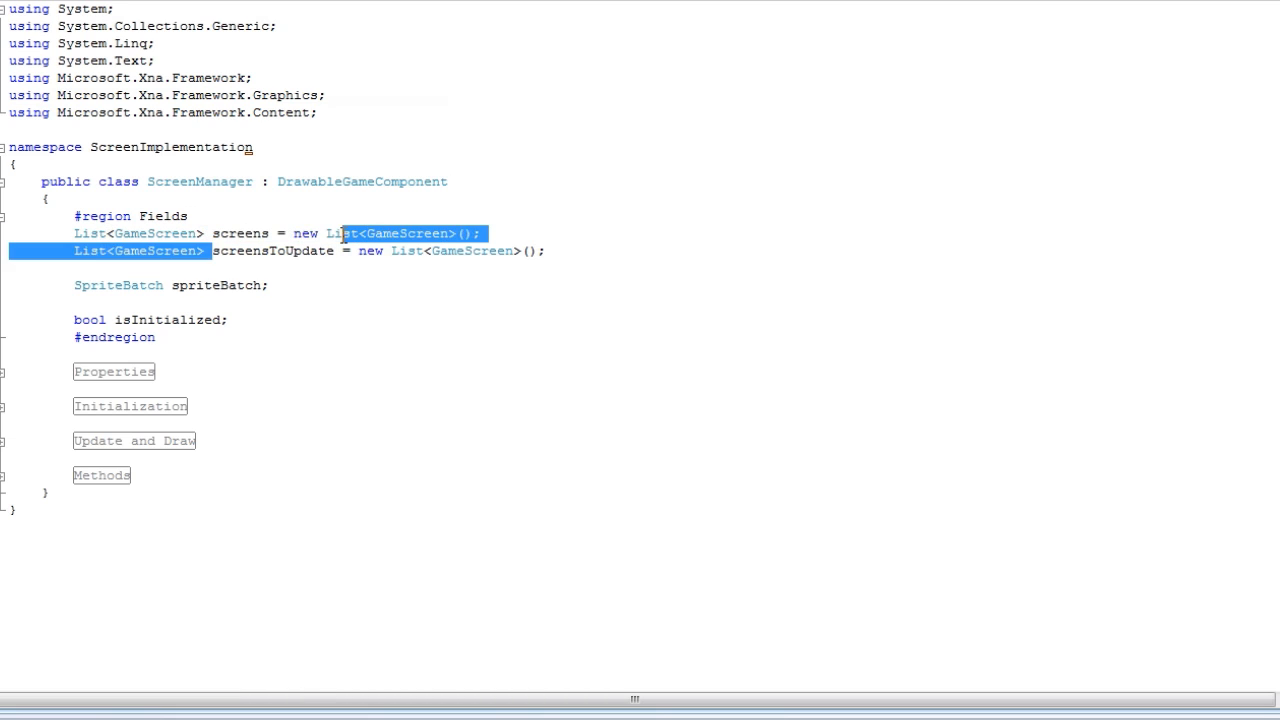
double_click(272, 251)
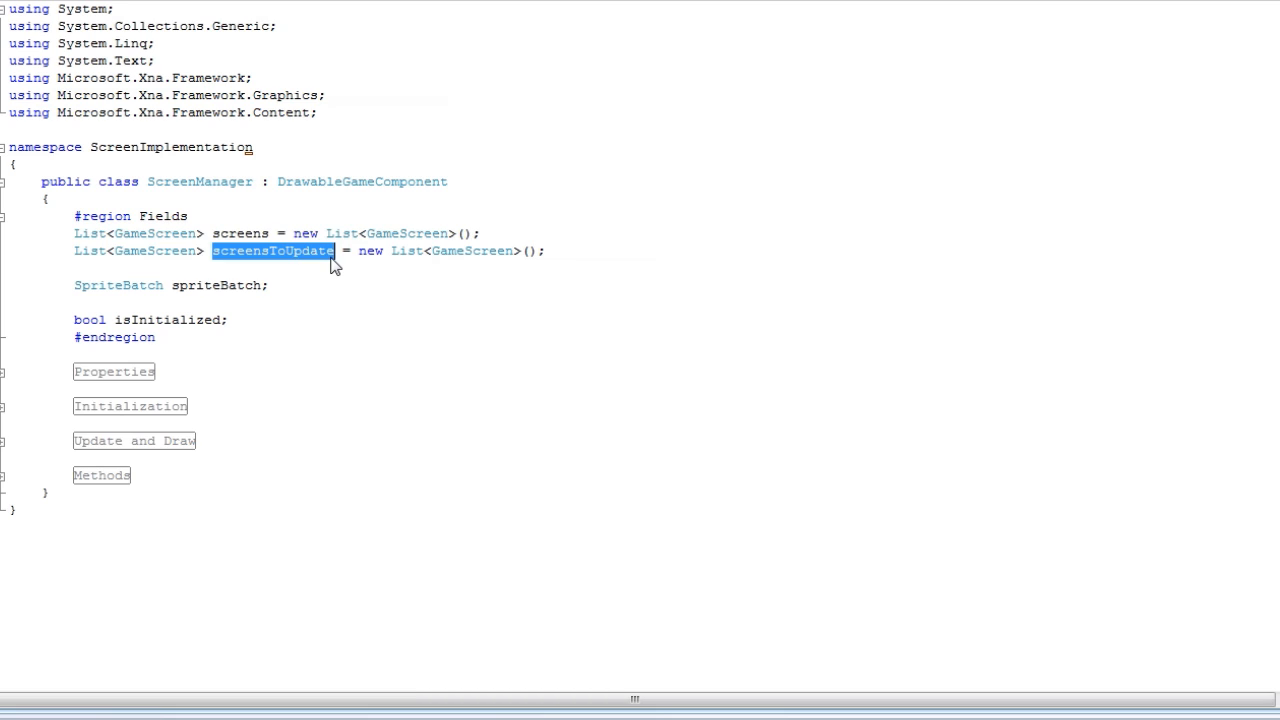
click(315, 251)
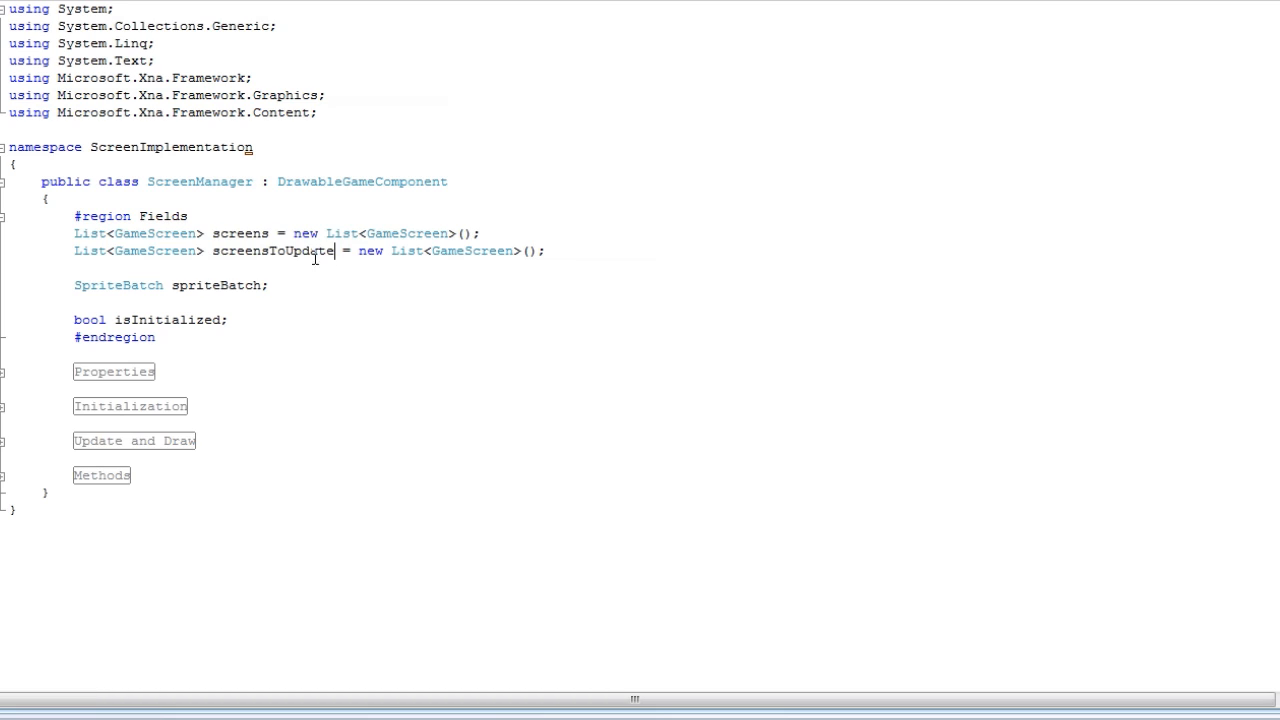
double_click(240, 233)
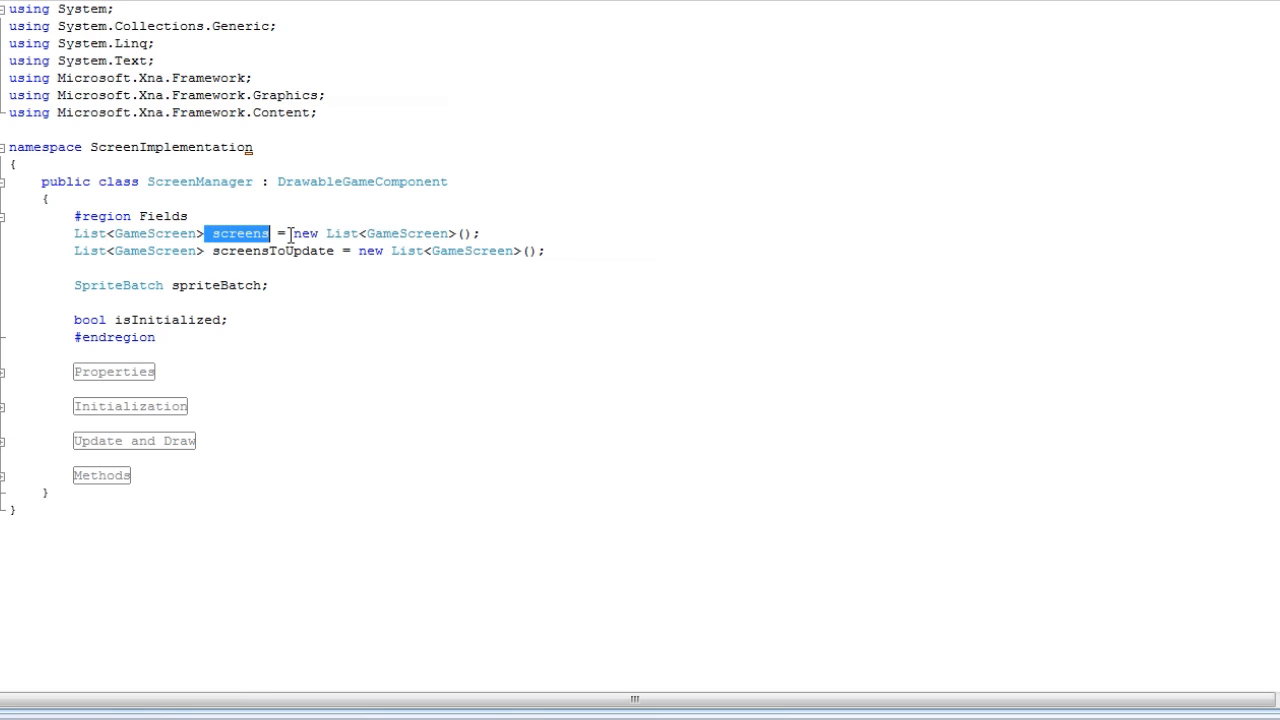
mouse_move(205, 295)
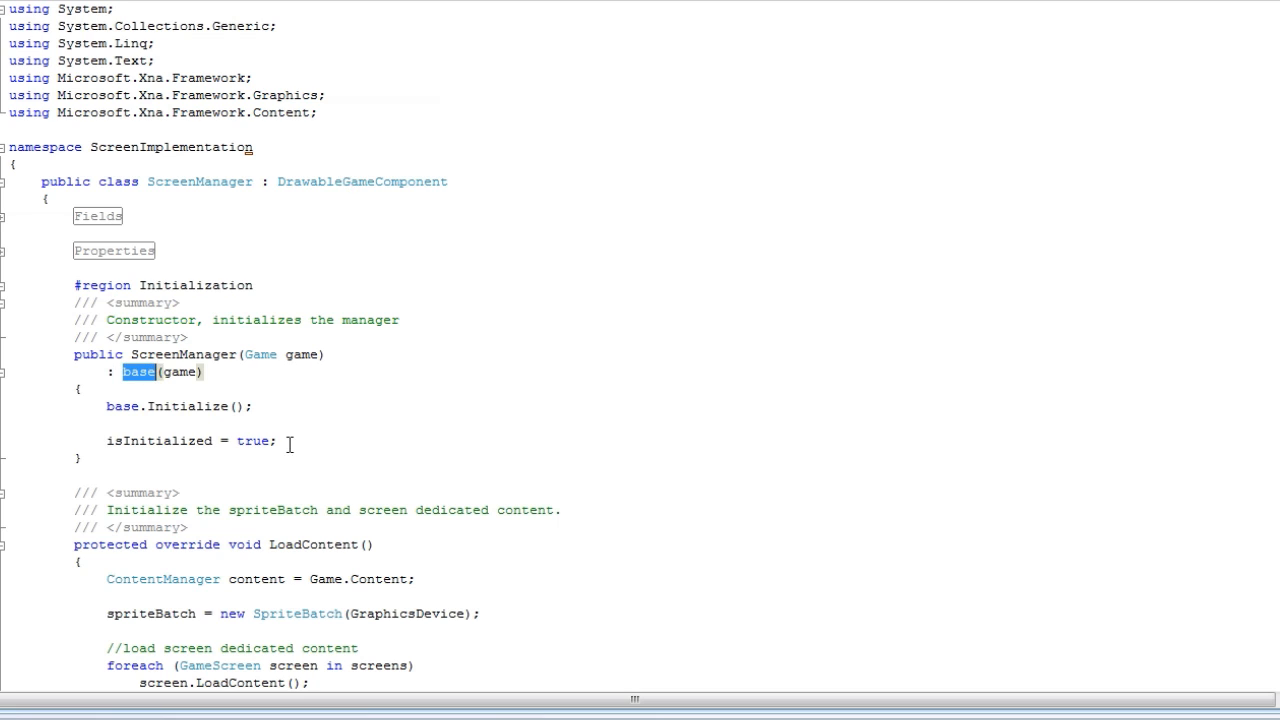
double_click(158, 441)
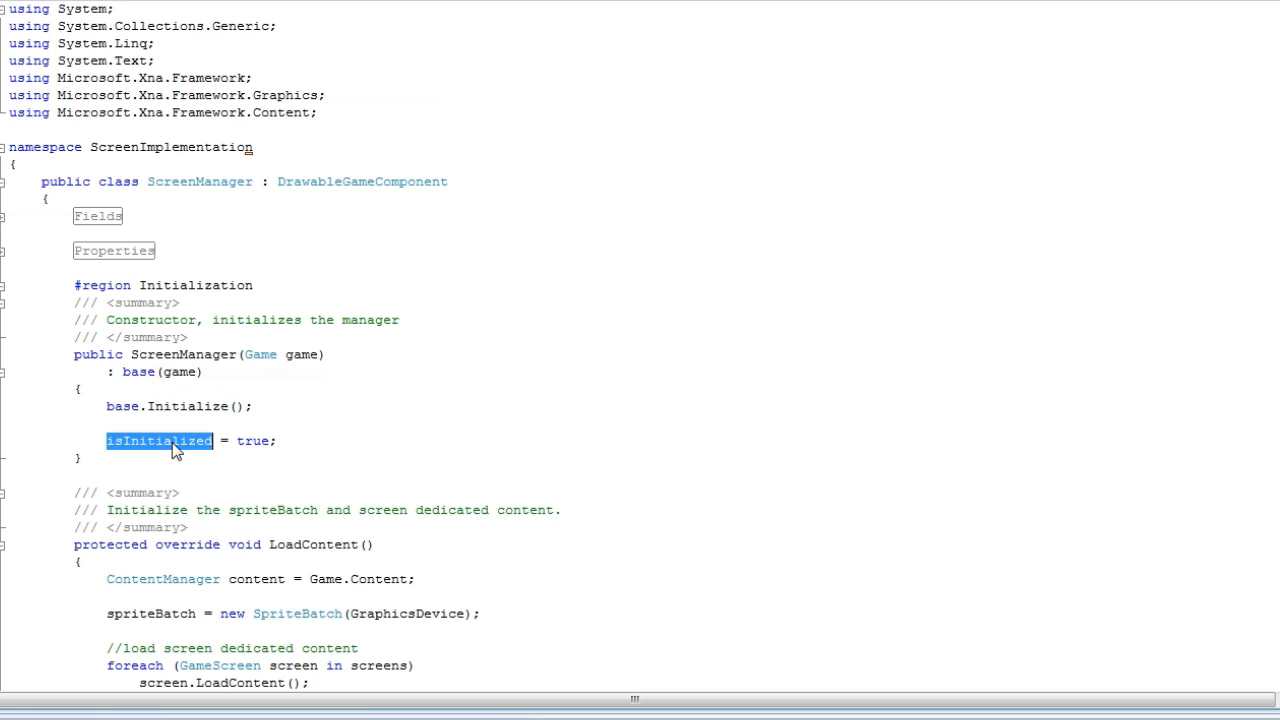
mouse_move(218, 600)
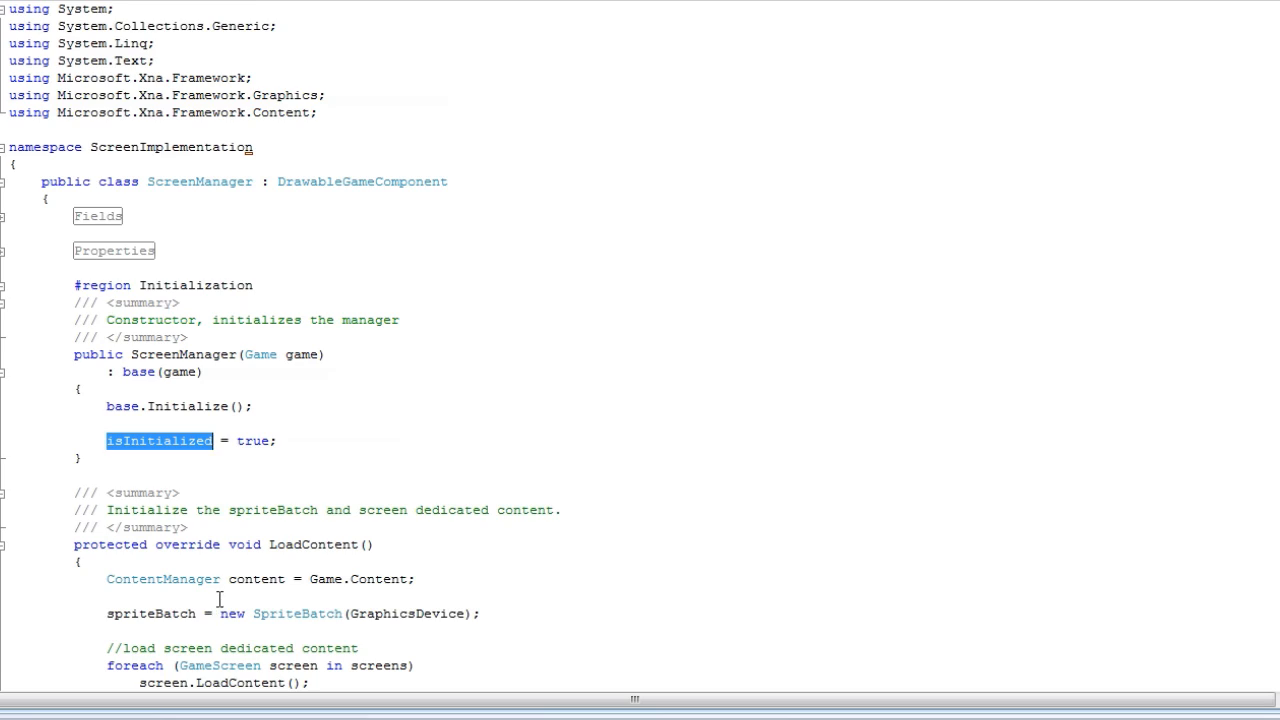
scroll(down, 3)
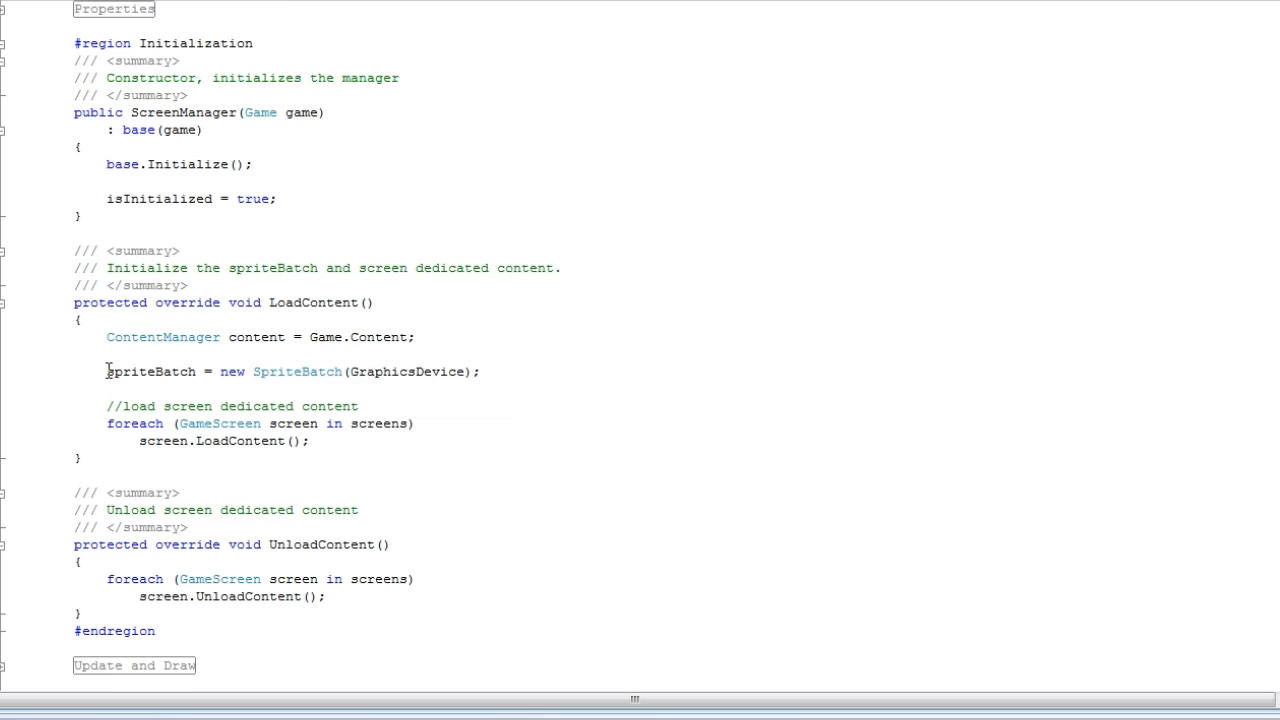
drag(107, 423, 310, 441)
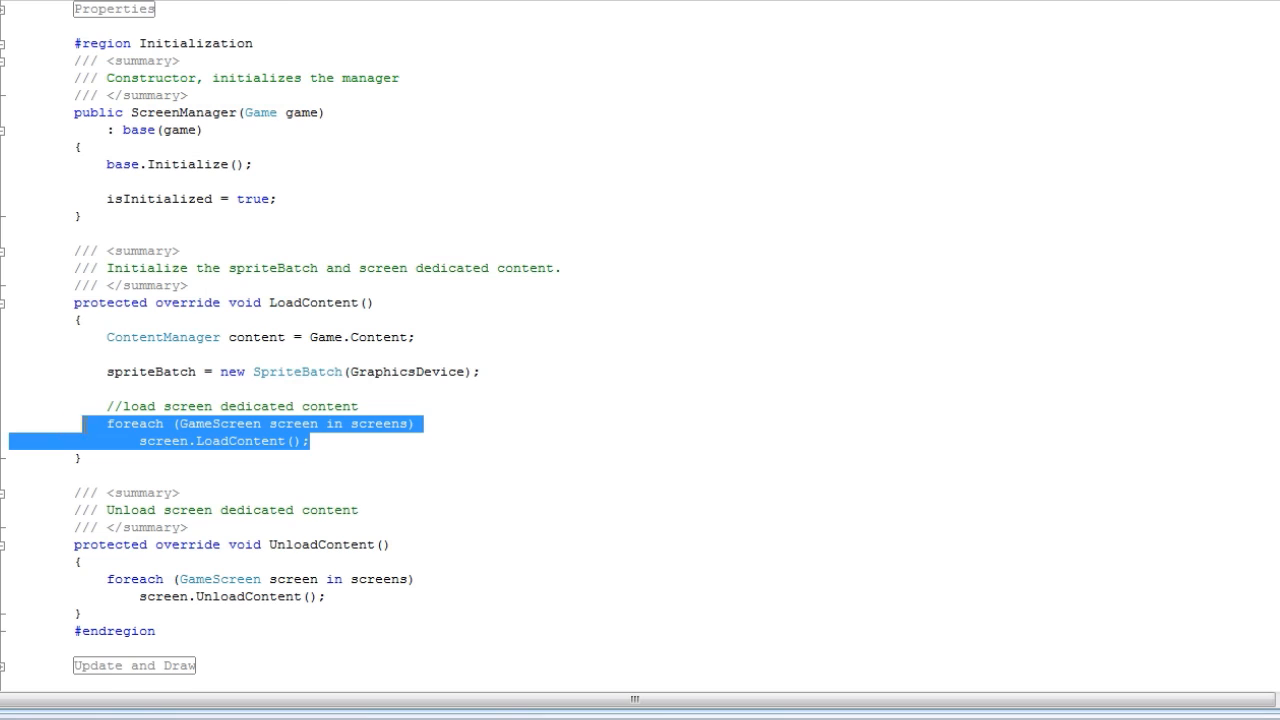
mouse_move(433, 498)
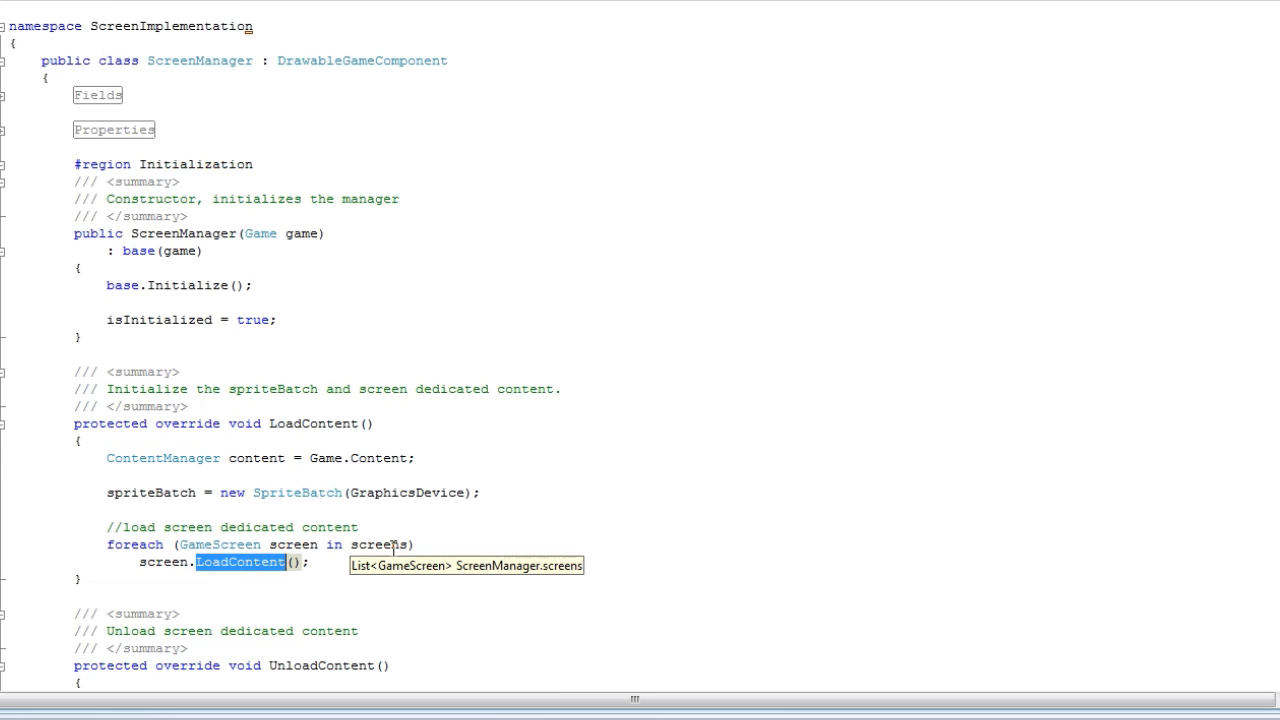
mouse_move(8, 253)
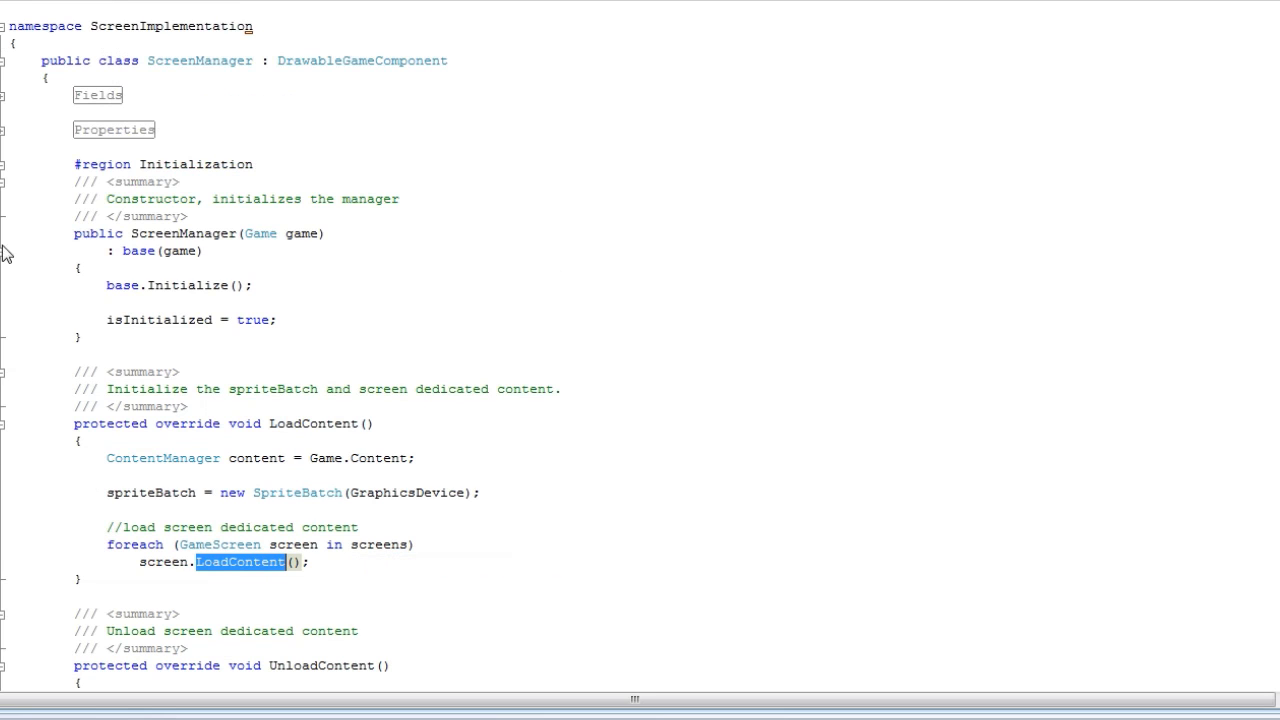
scroll(down, 3)
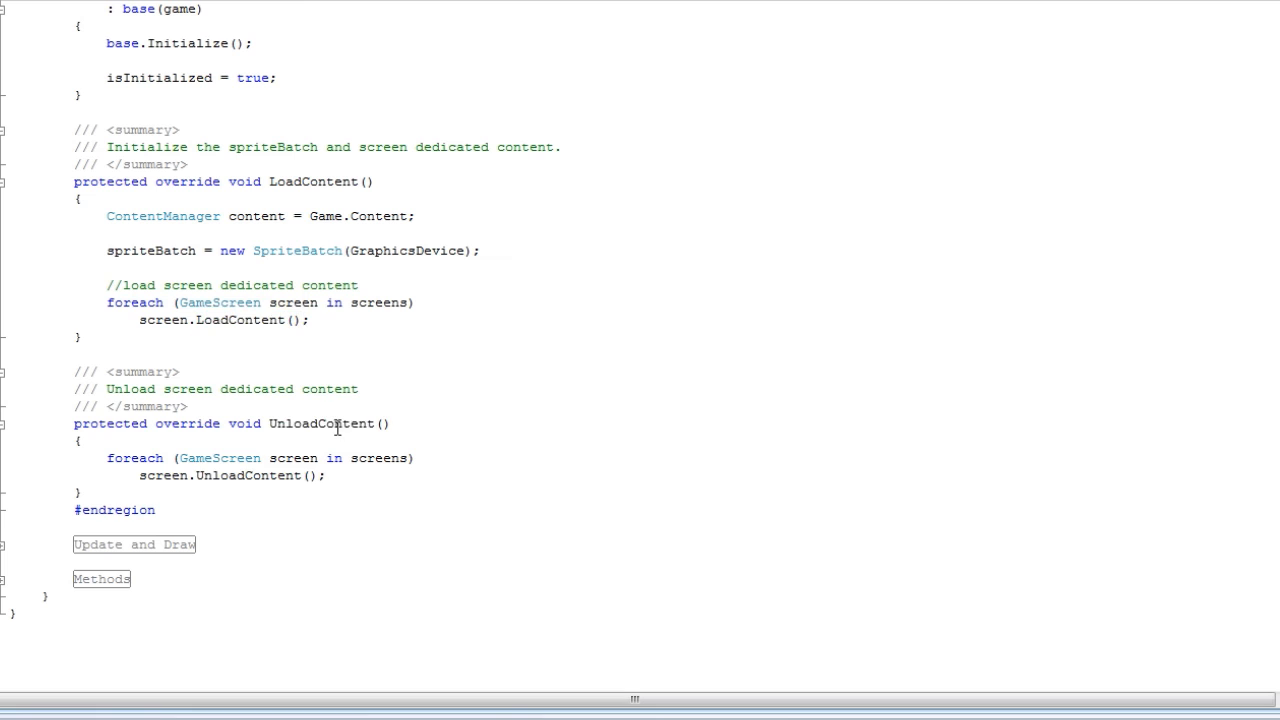
drag(107, 458, 325, 475)
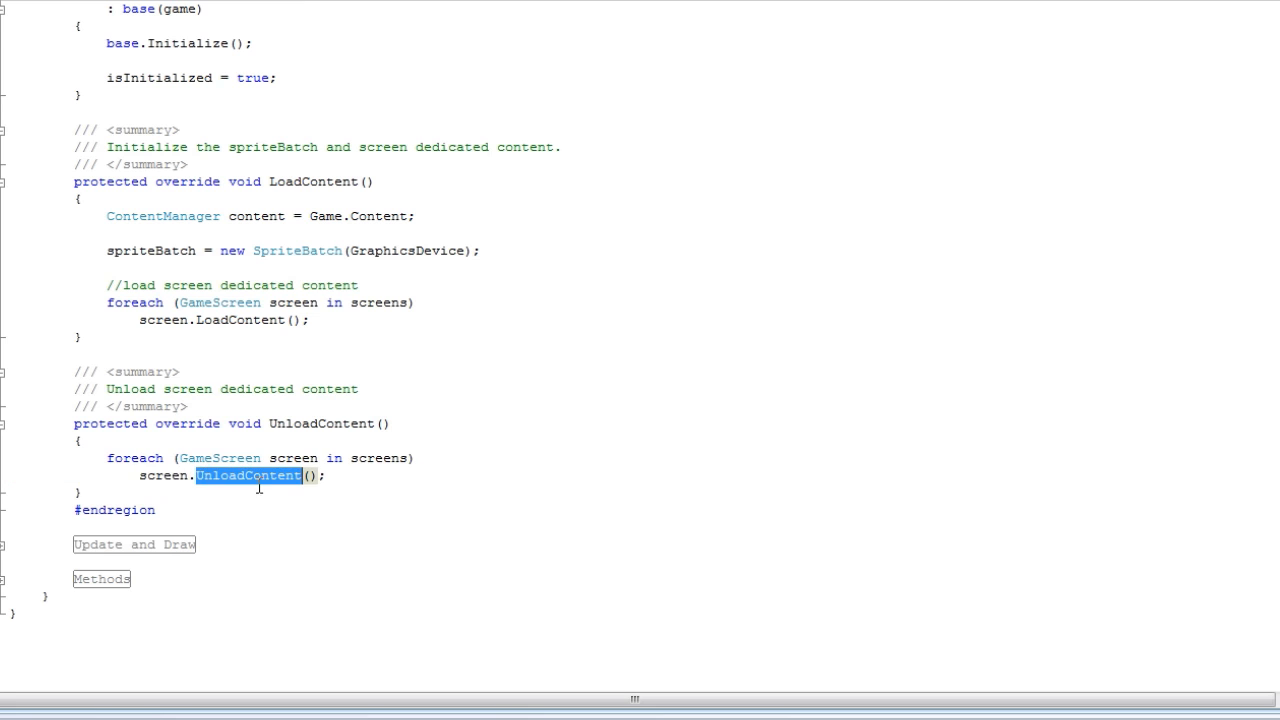
scroll(up, 3)
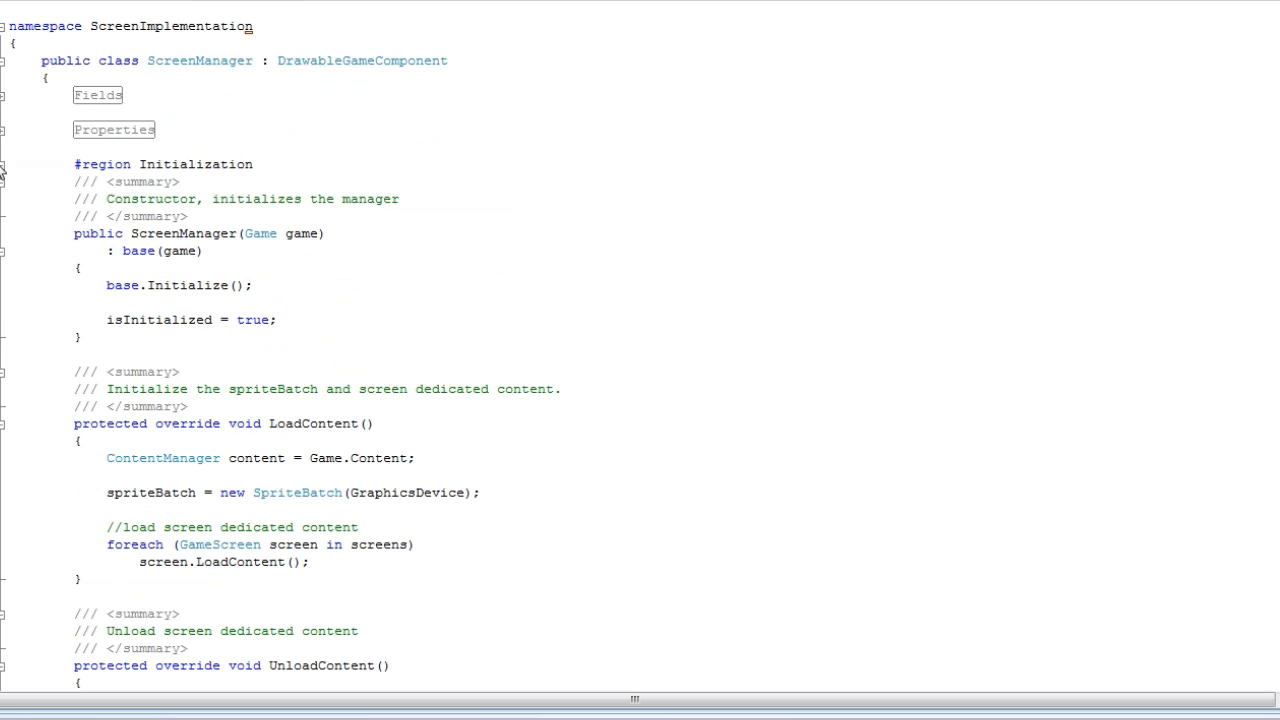
Open Update and Draw and highlight the loop copying screens into screensToUpdate
click(5, 164)
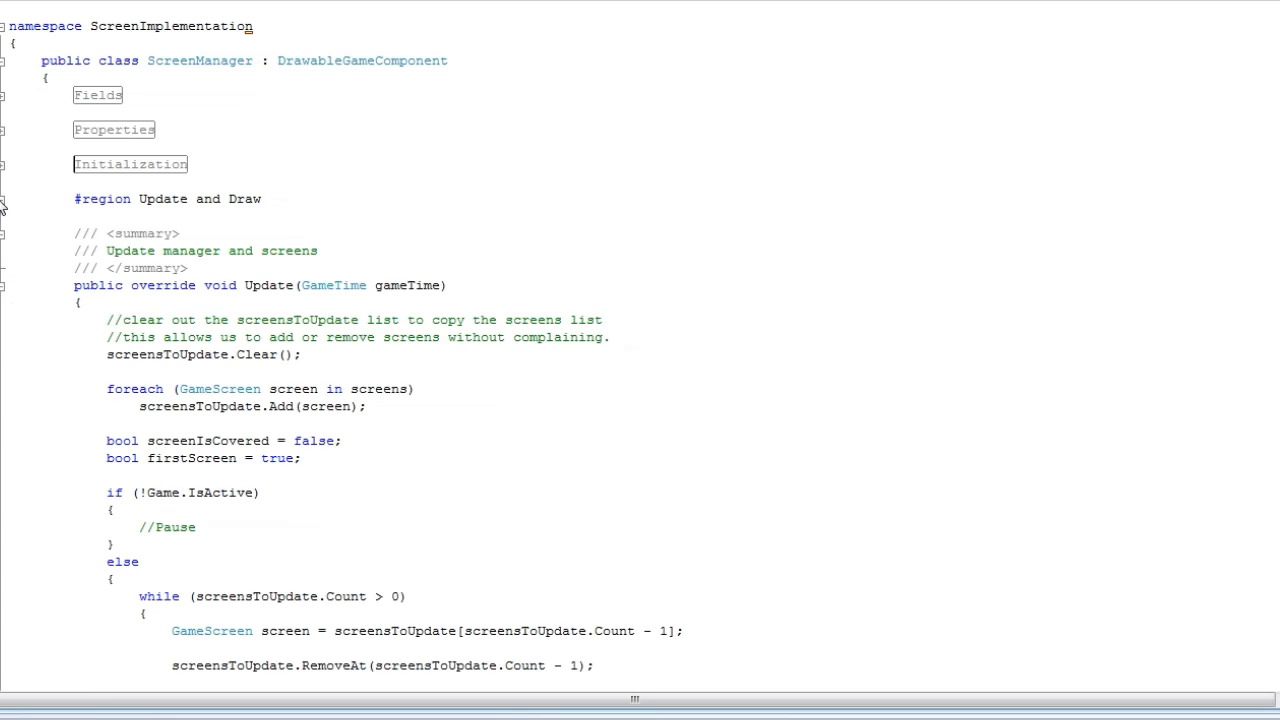
scroll(down, 3)
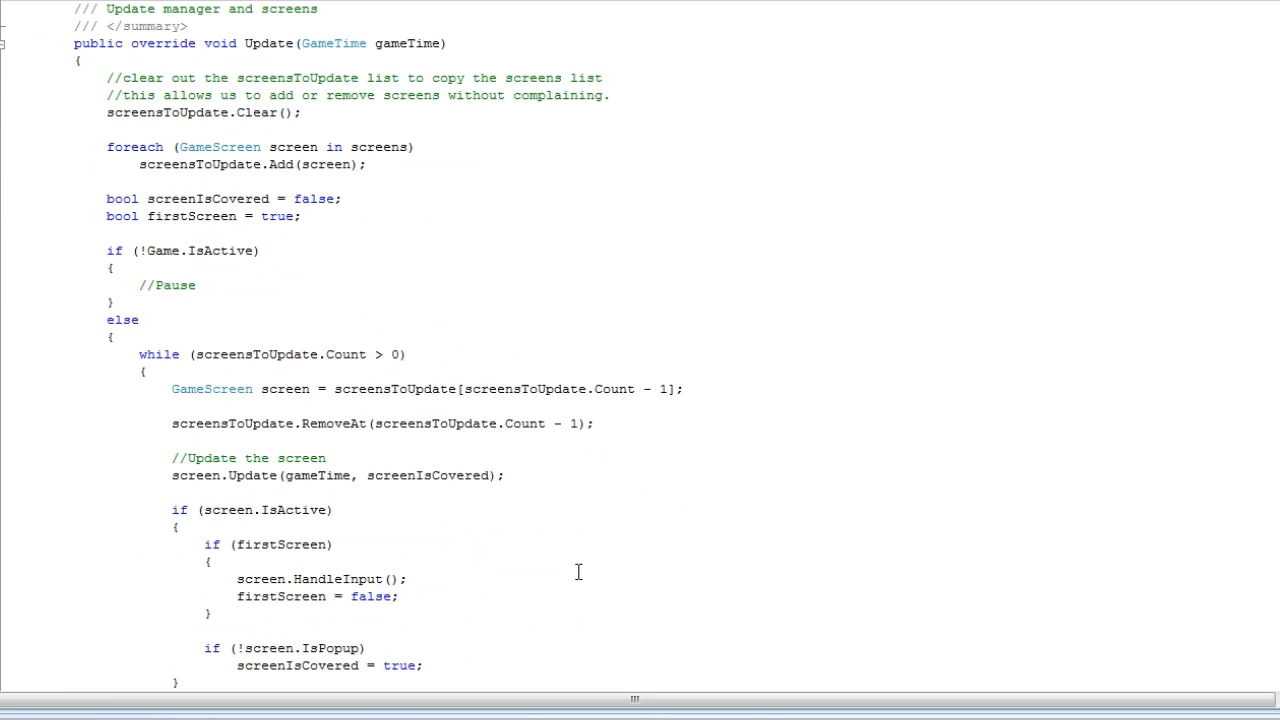
scroll(down, 3)
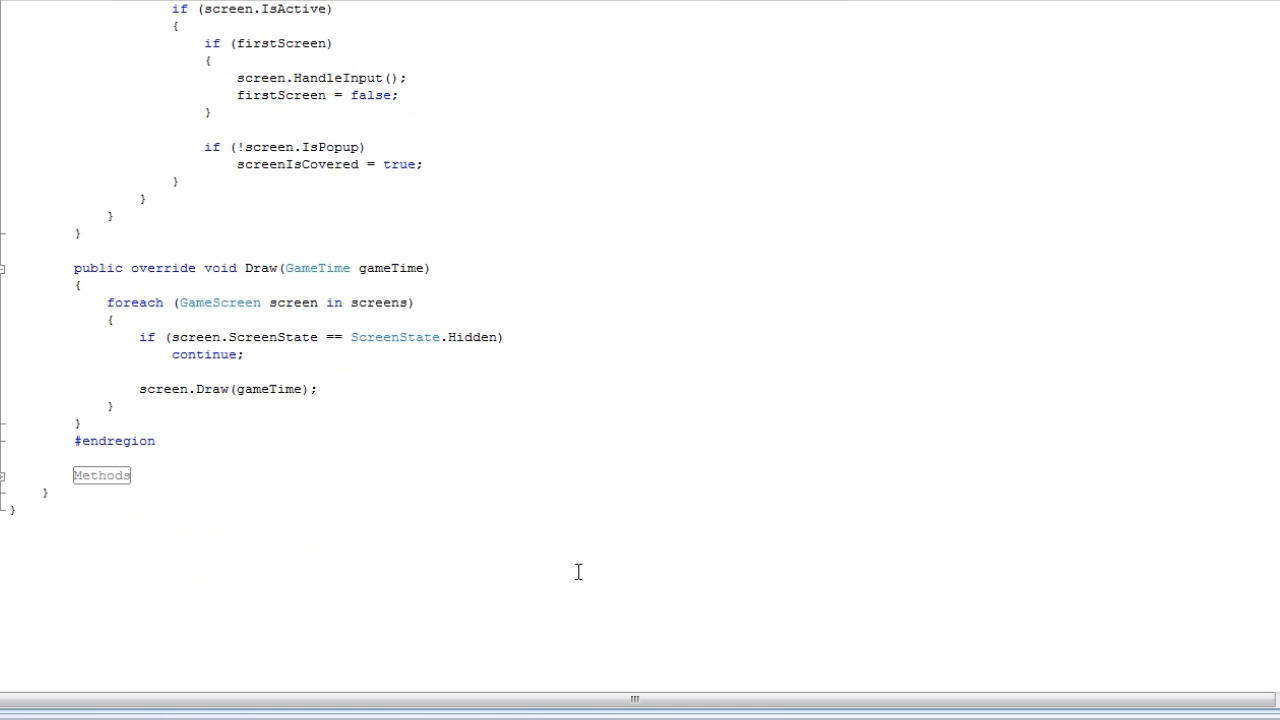
scroll(up, 3)
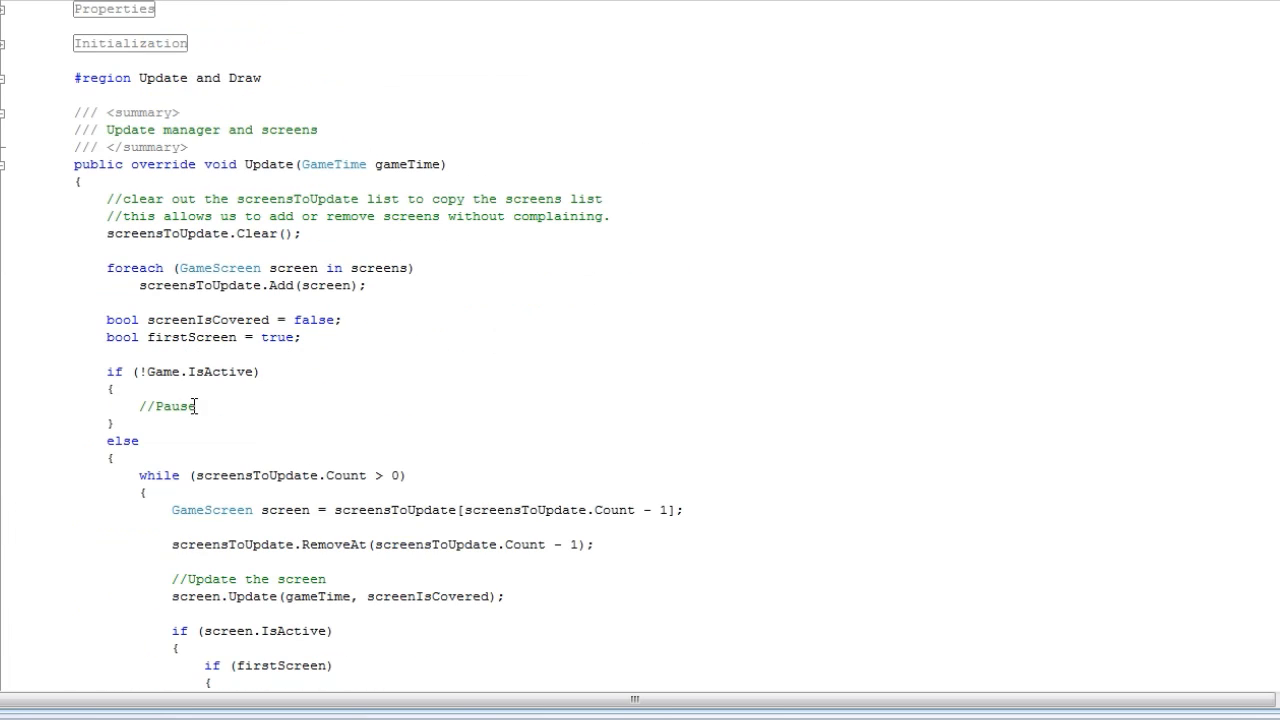
mouse_move(107, 233)
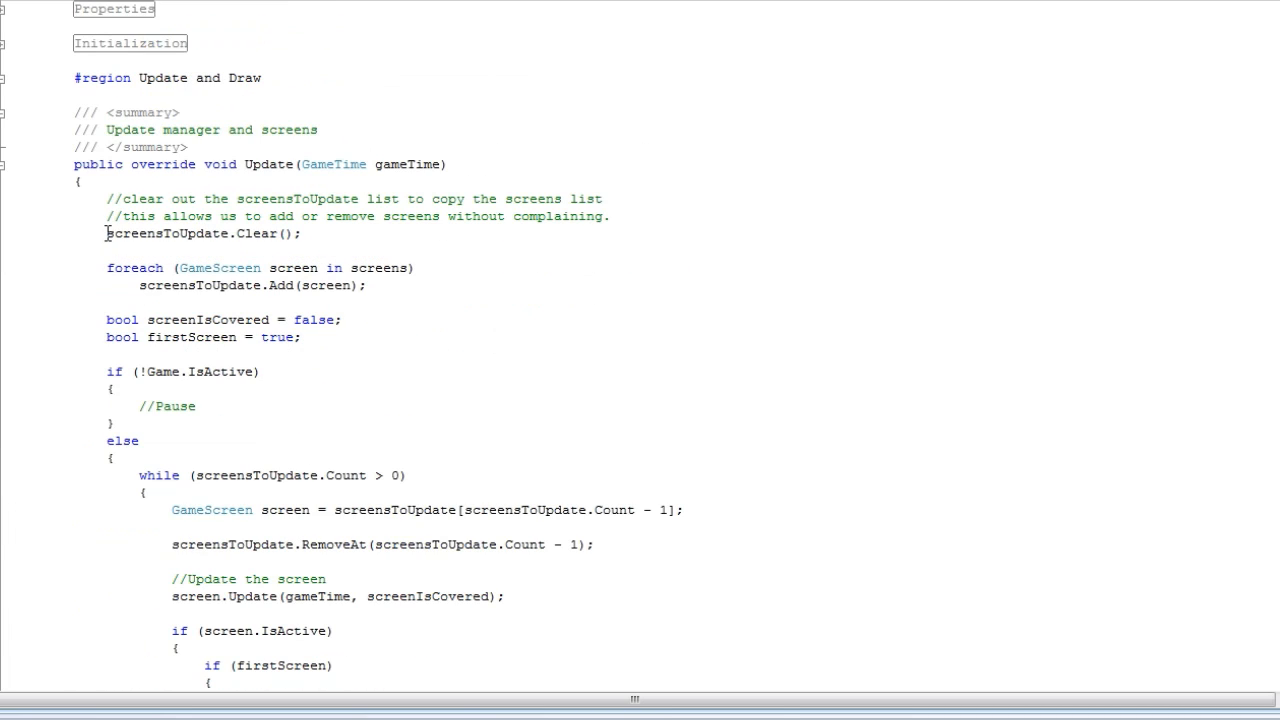
drag(105, 233, 303, 233)
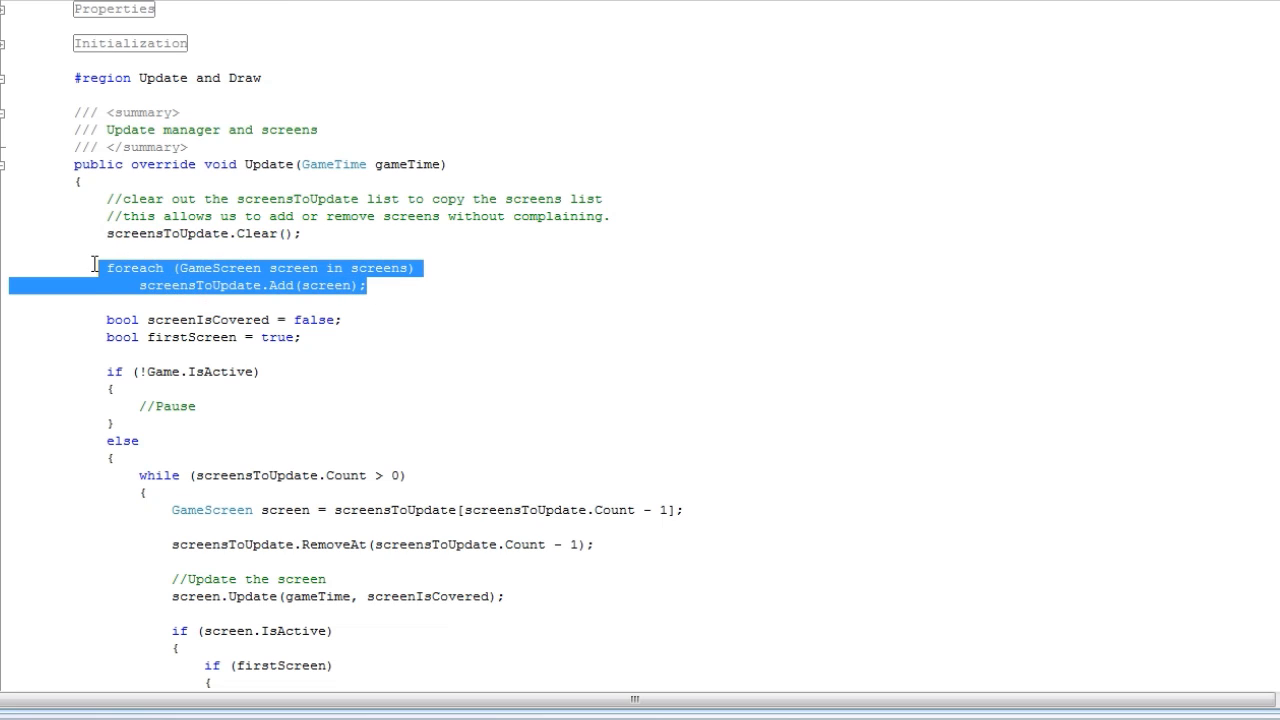
mouse_move(347, 283)
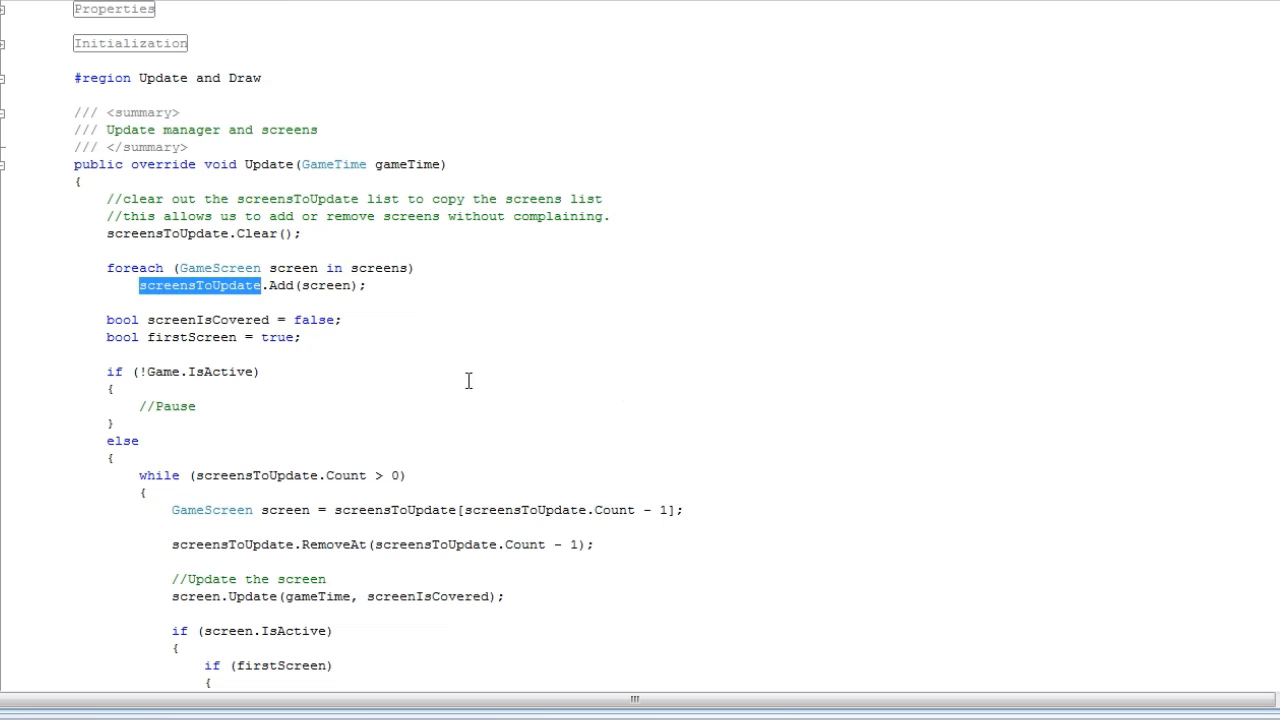
double_click(326, 285)
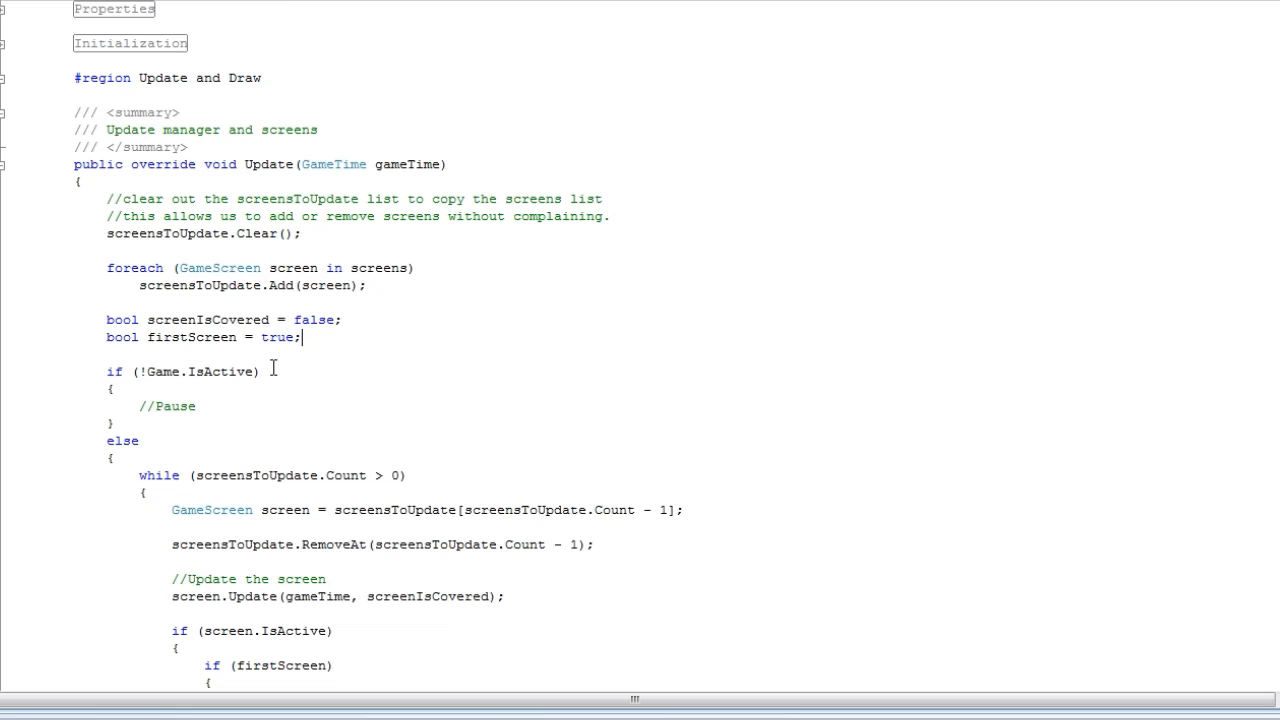
double_click(200, 285)
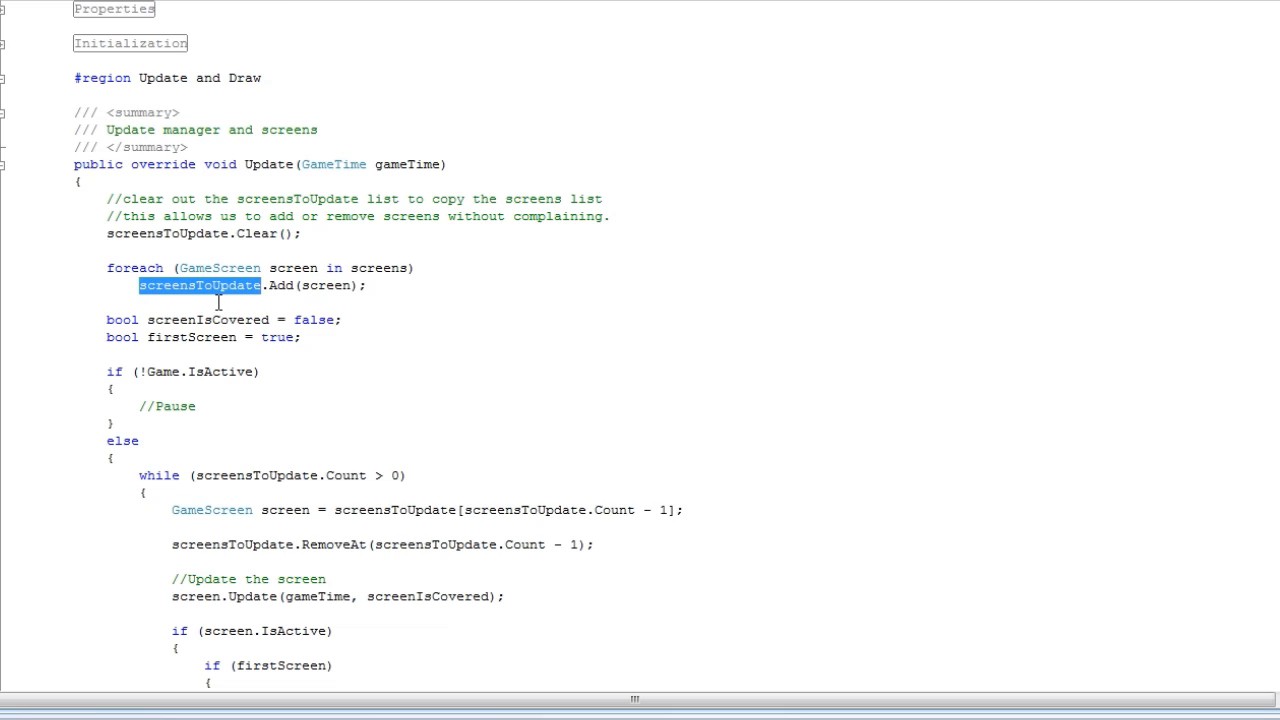
mouse_move(293, 262)
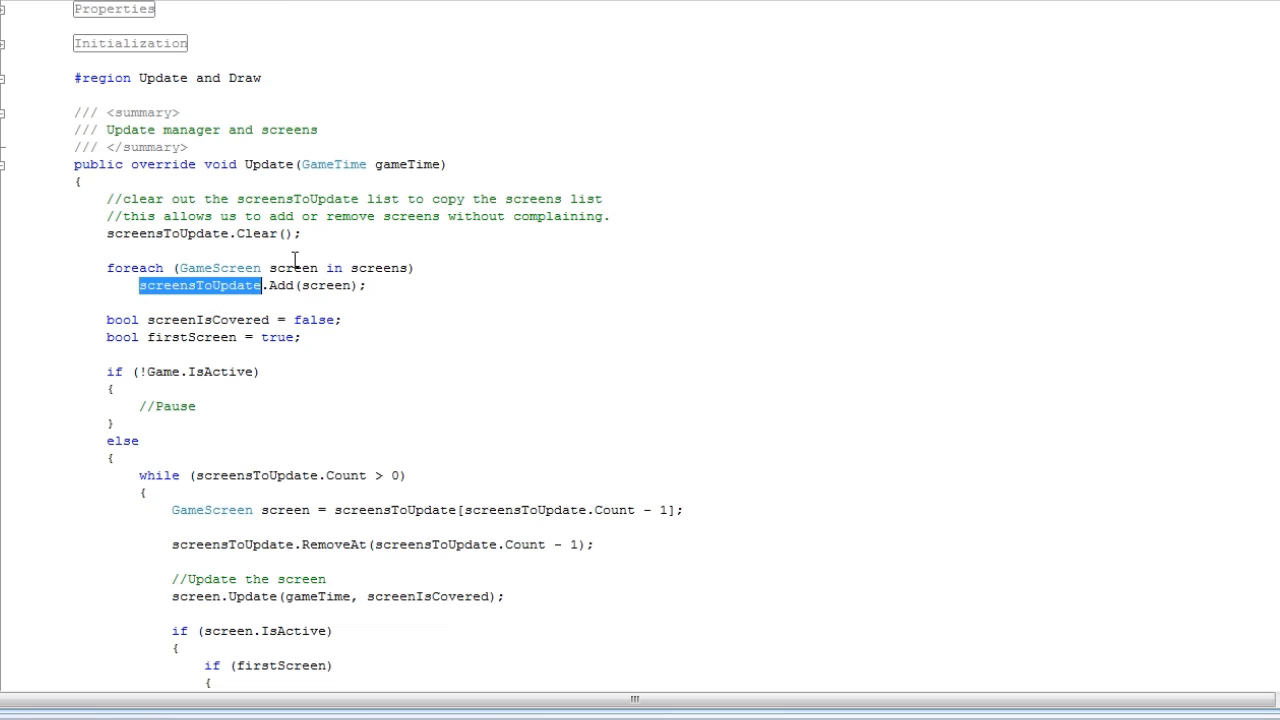
double_click(291, 267)
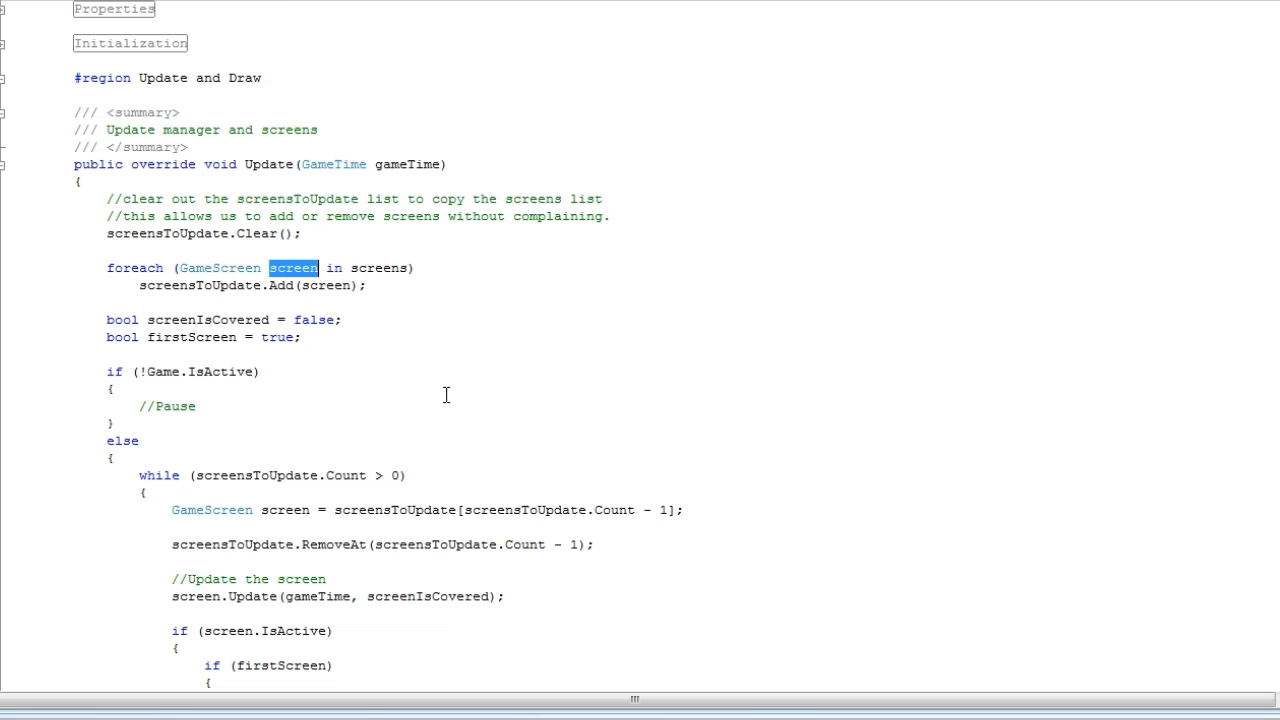
Scroll further through Update and Draw, highlighting the //Pause comment and the while loop condition
scroll(down, 3)
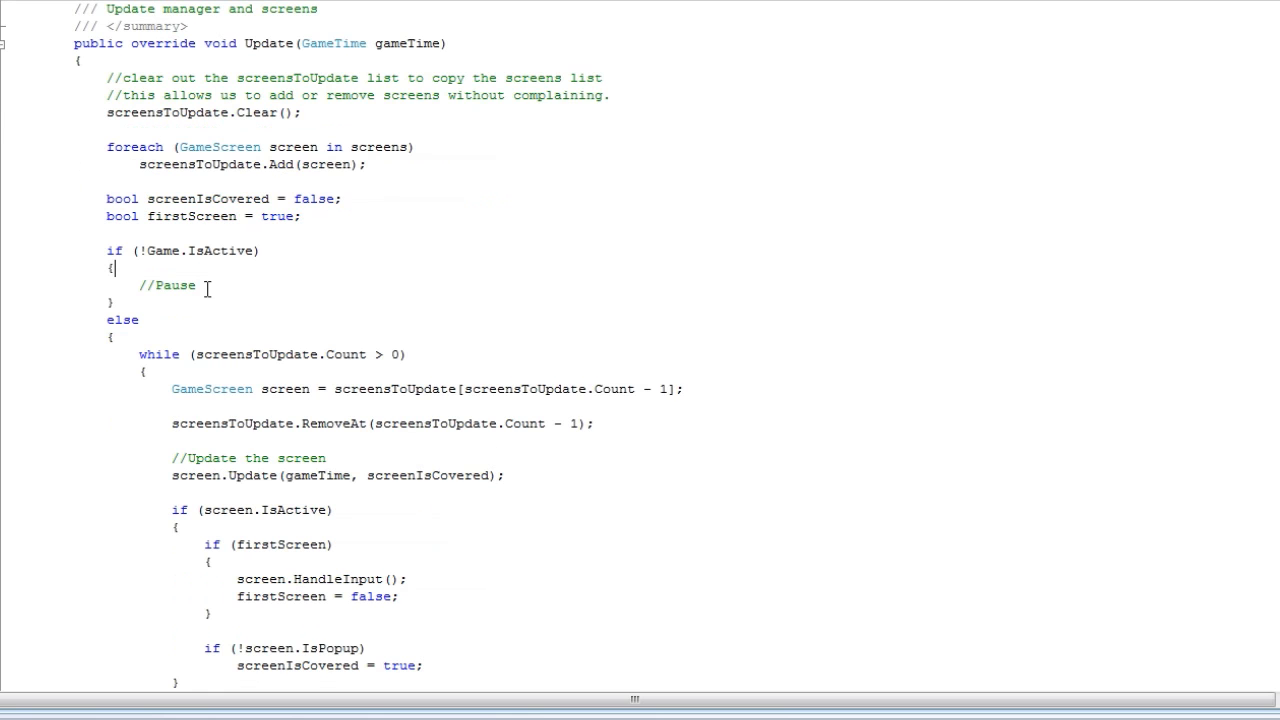
double_click(168, 285)
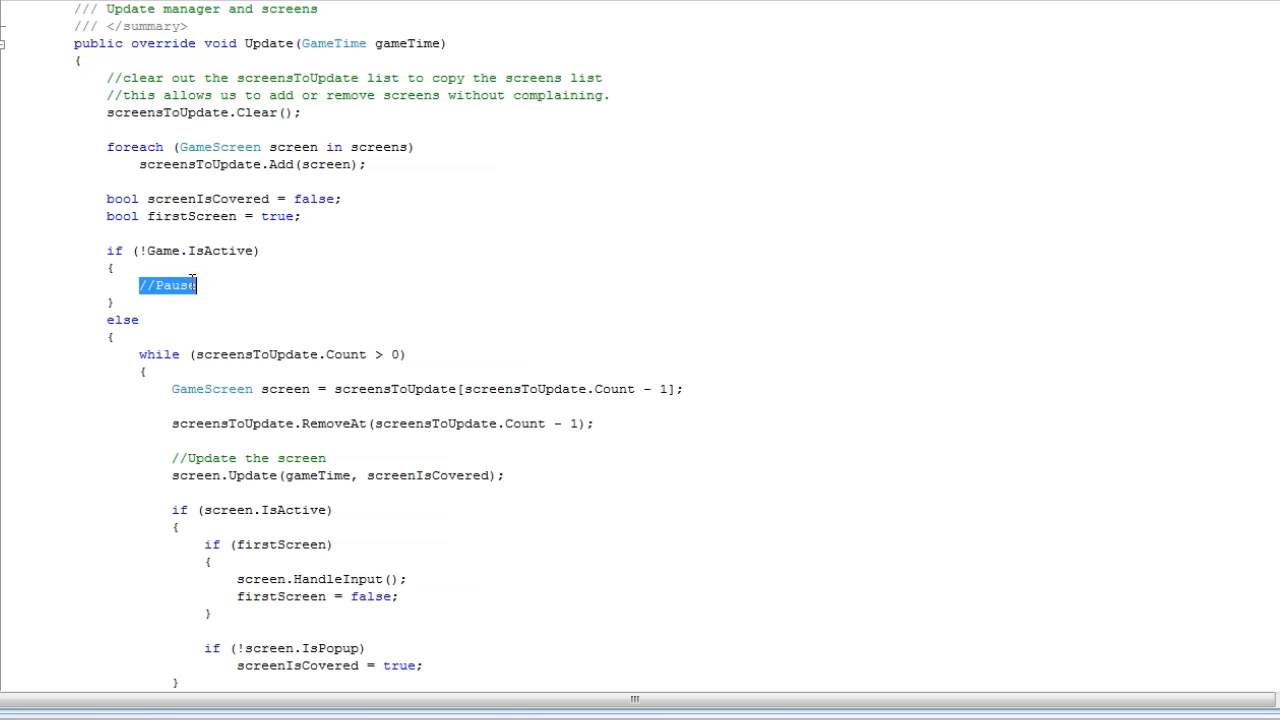
click(200, 286)
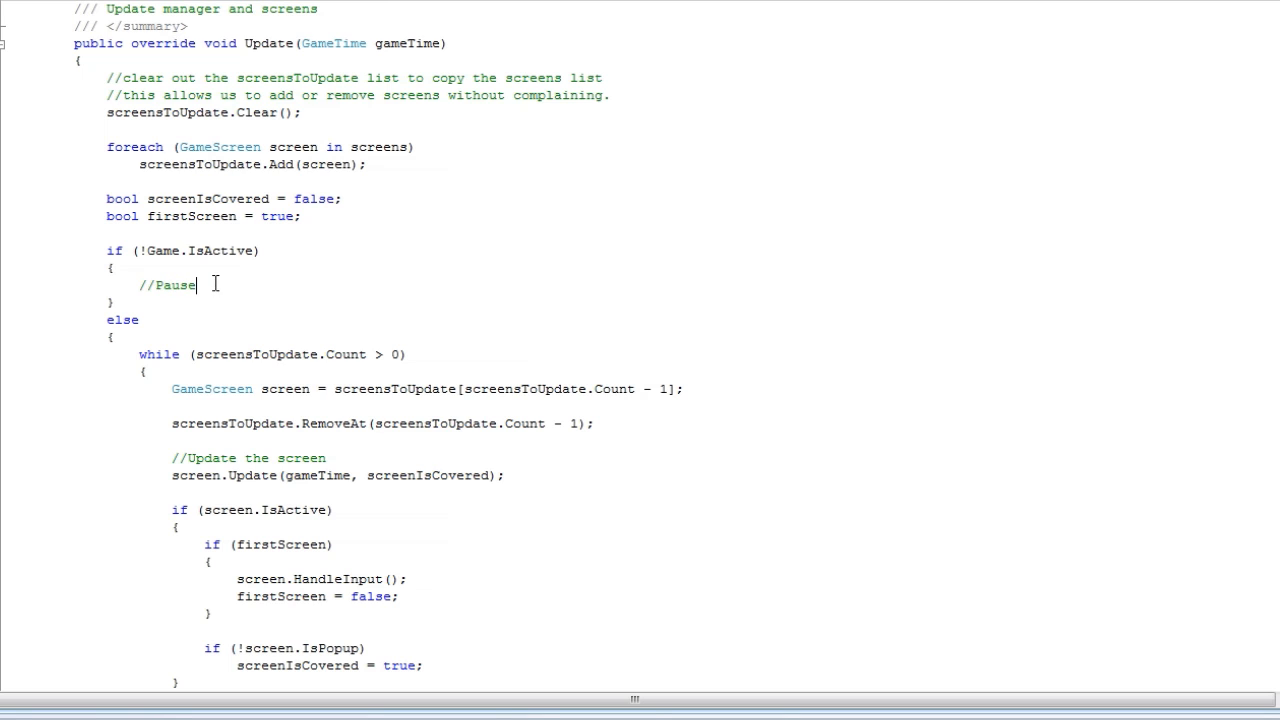
scroll(down, 3)
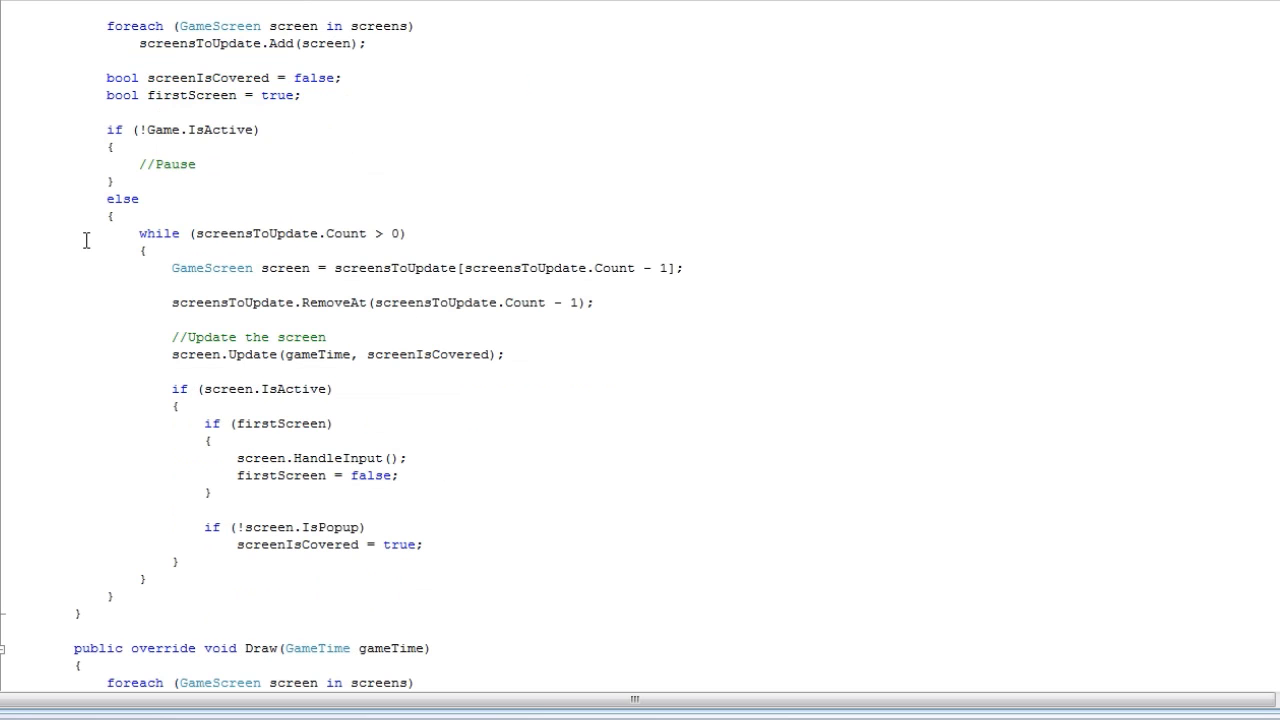
mouse_move(110, 203)
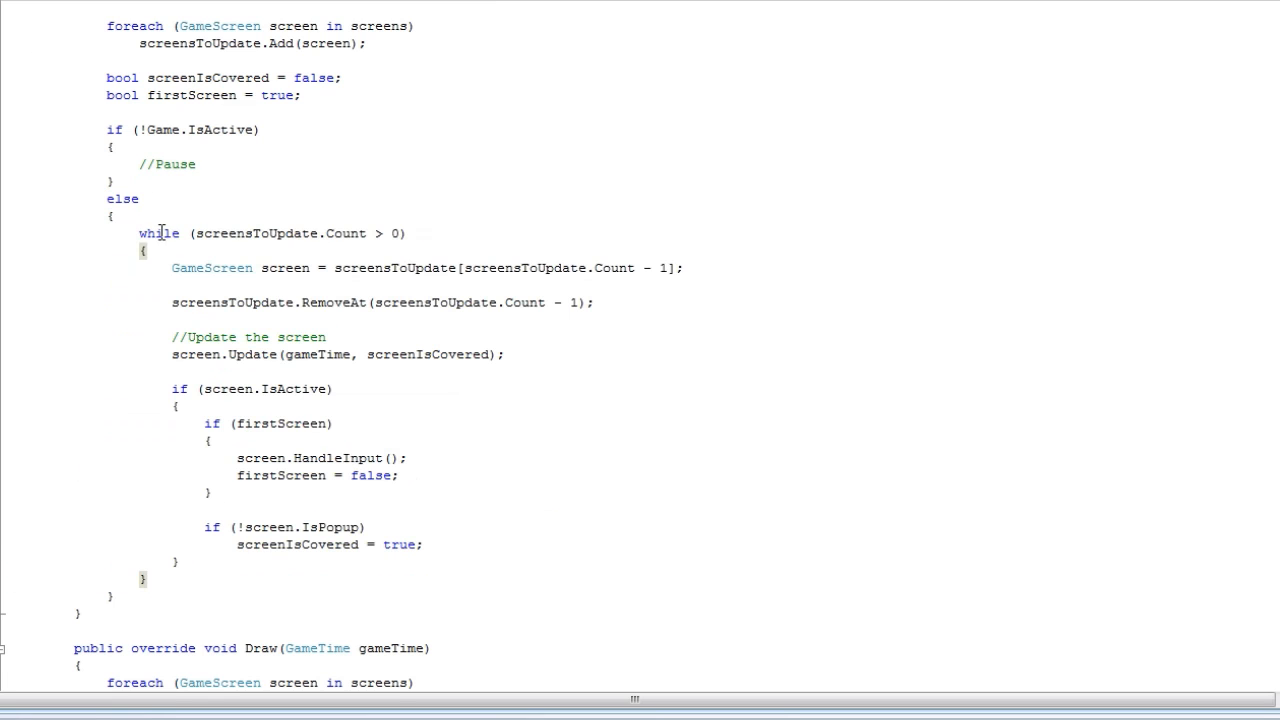
drag(140, 233, 437, 233)
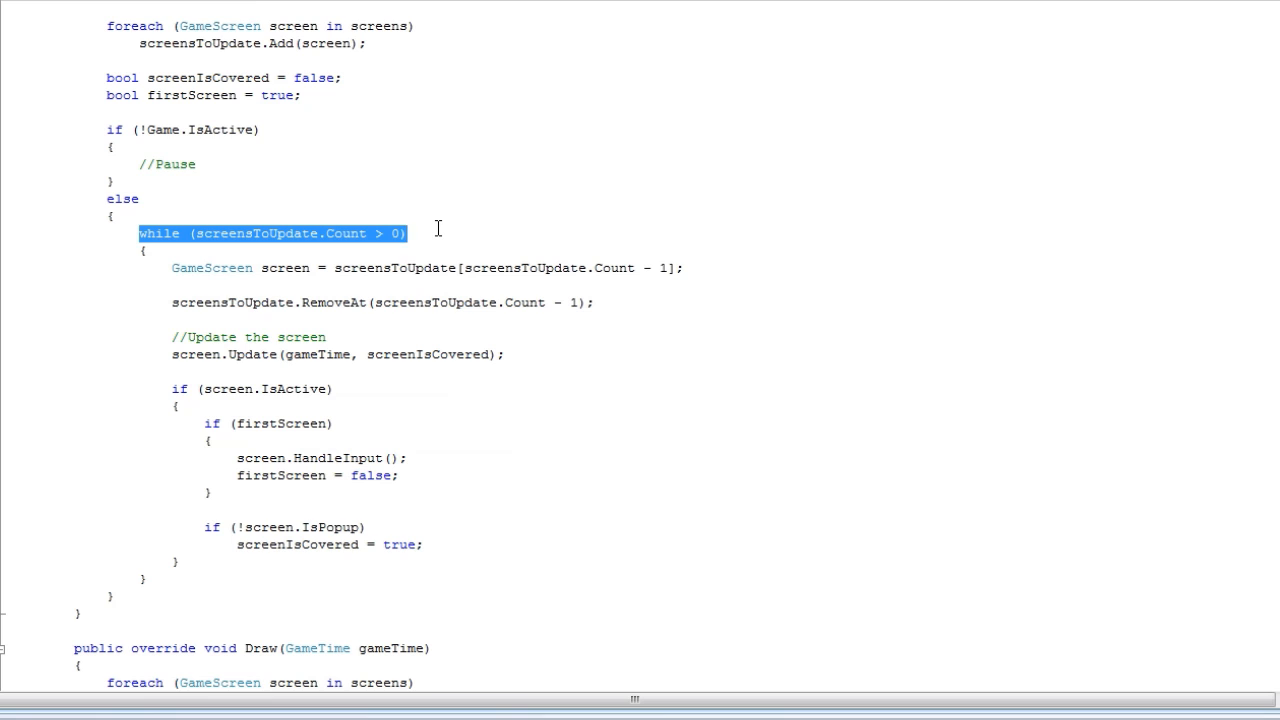
mouse_move(248, 208)
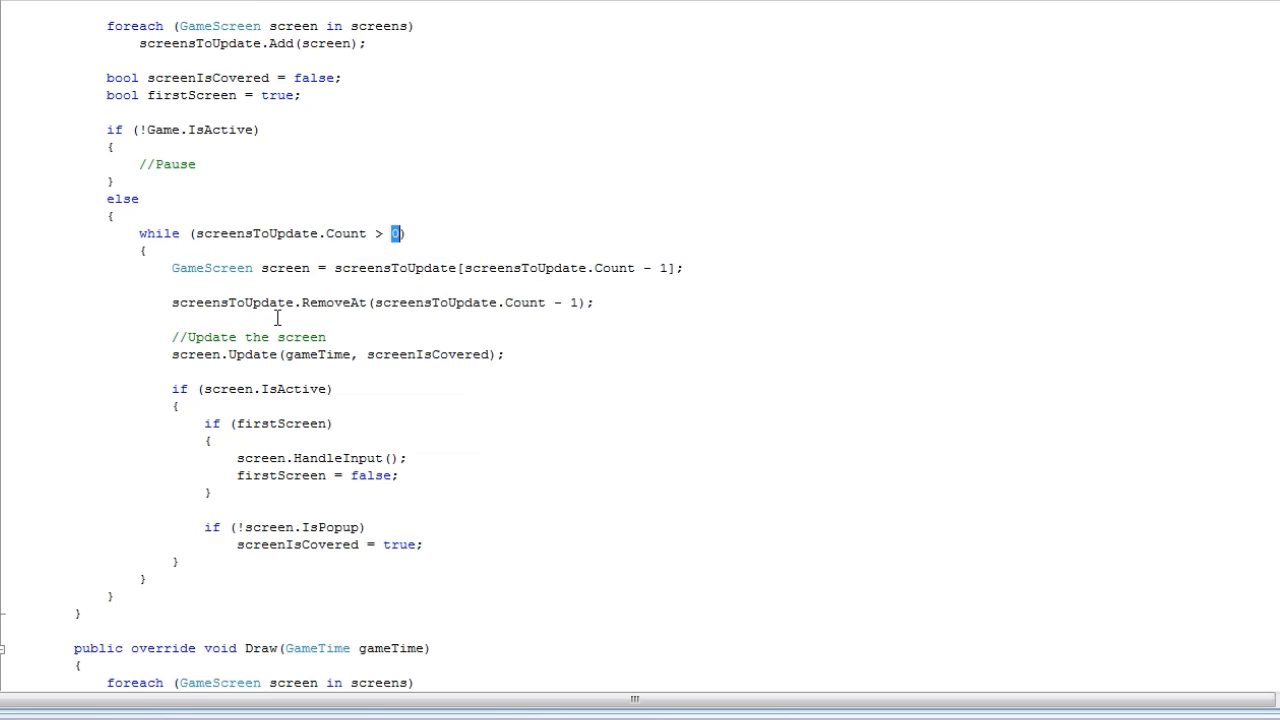
mouse_move(552, 366)
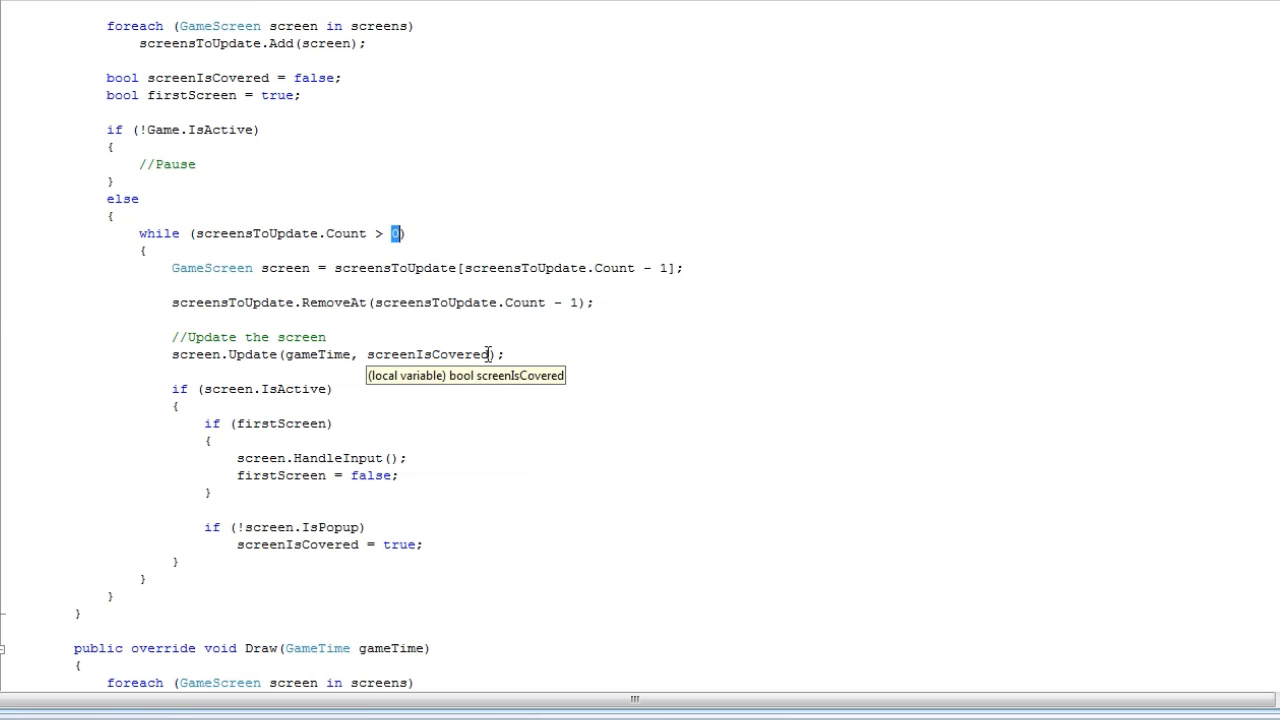
scroll(down, 3)
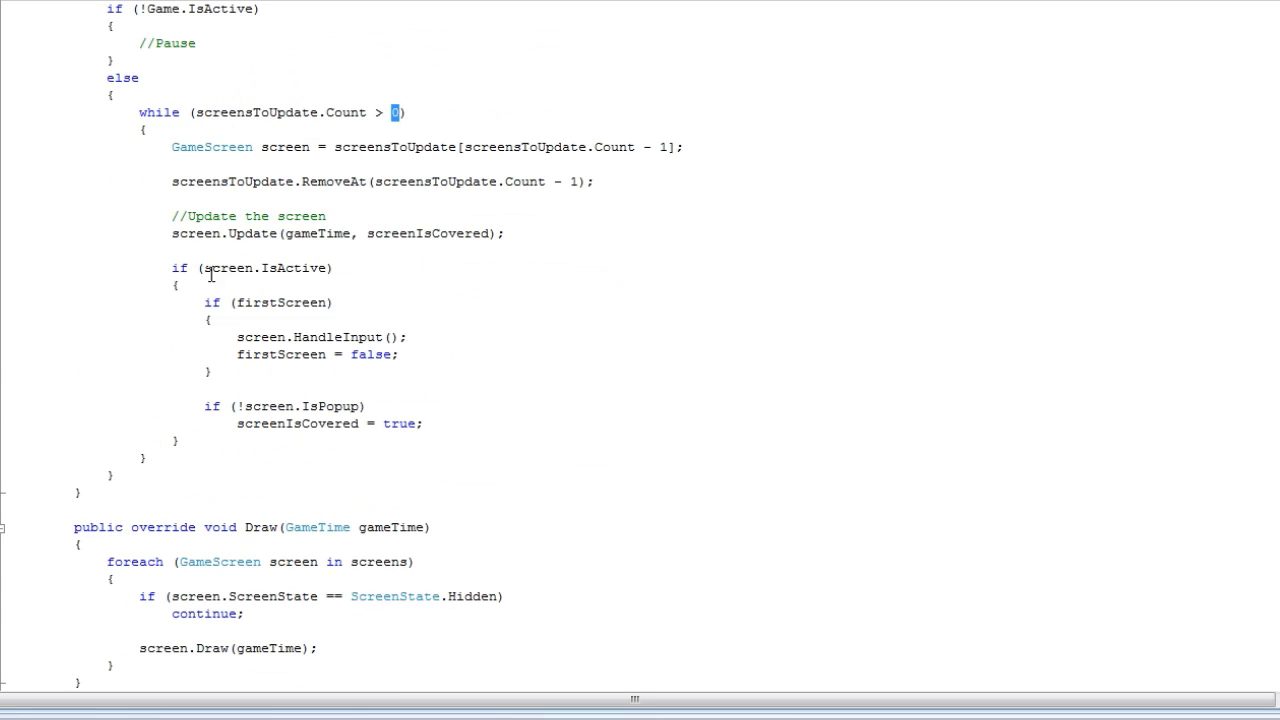
scroll(down, 3)
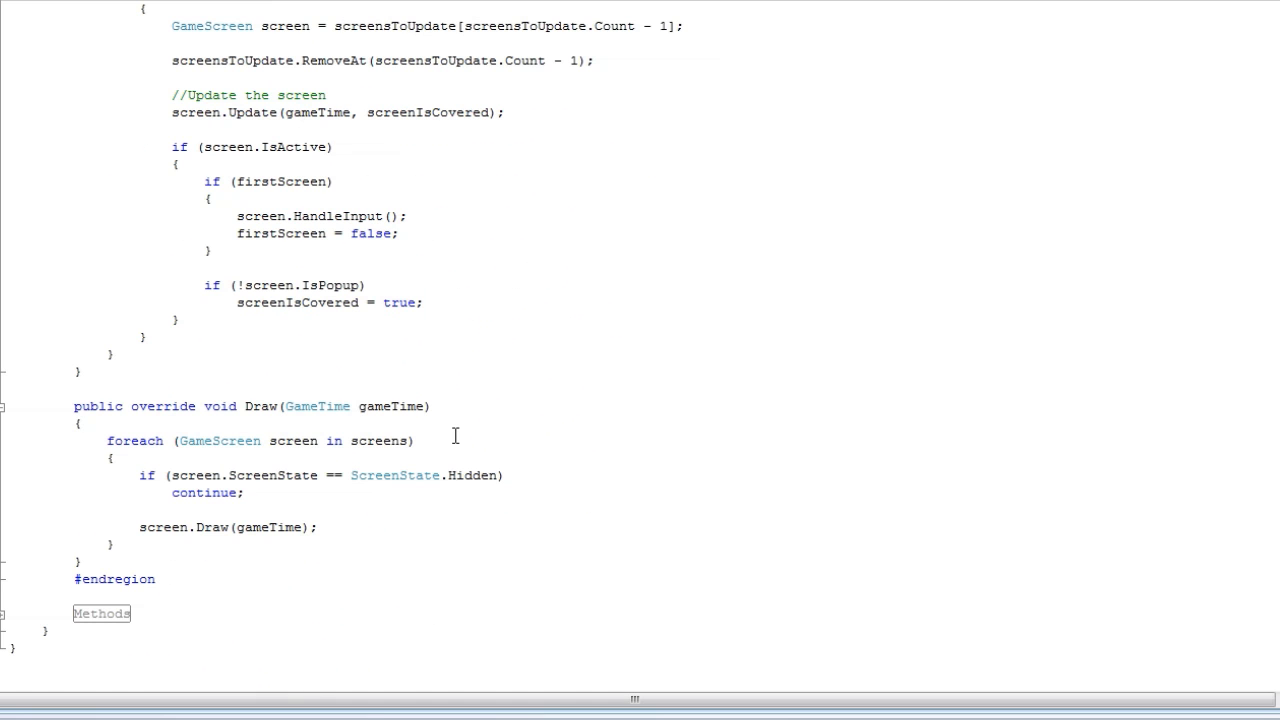